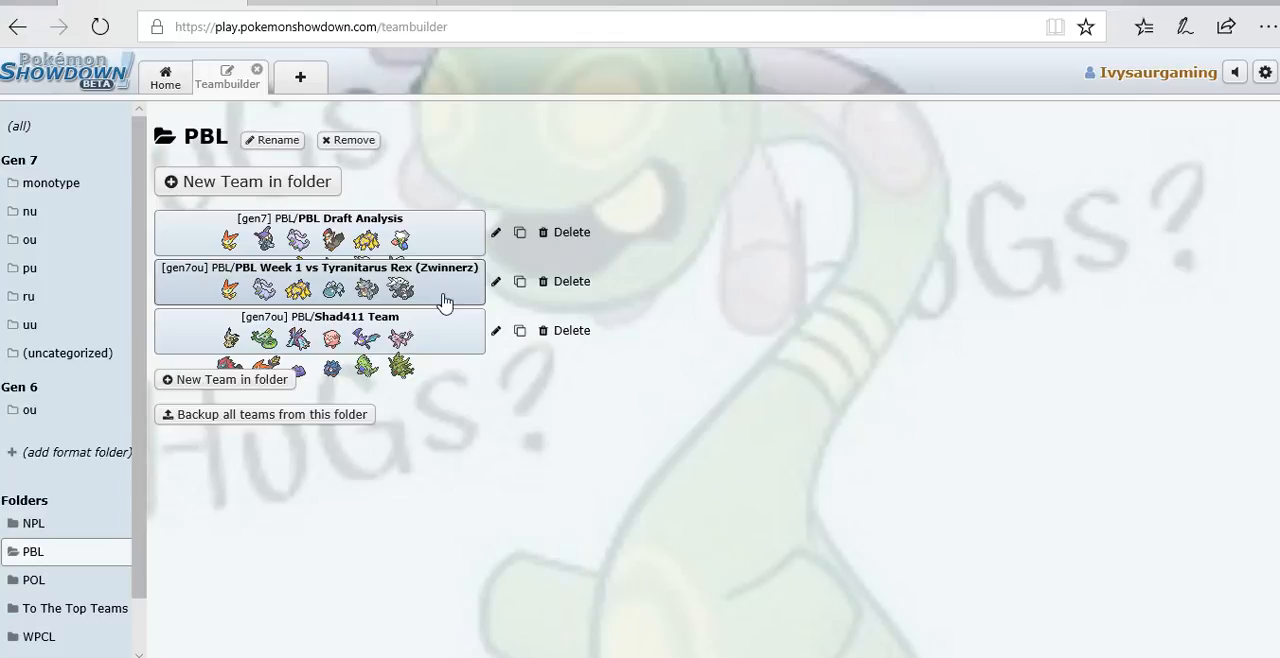
mouse_move(328, 337)
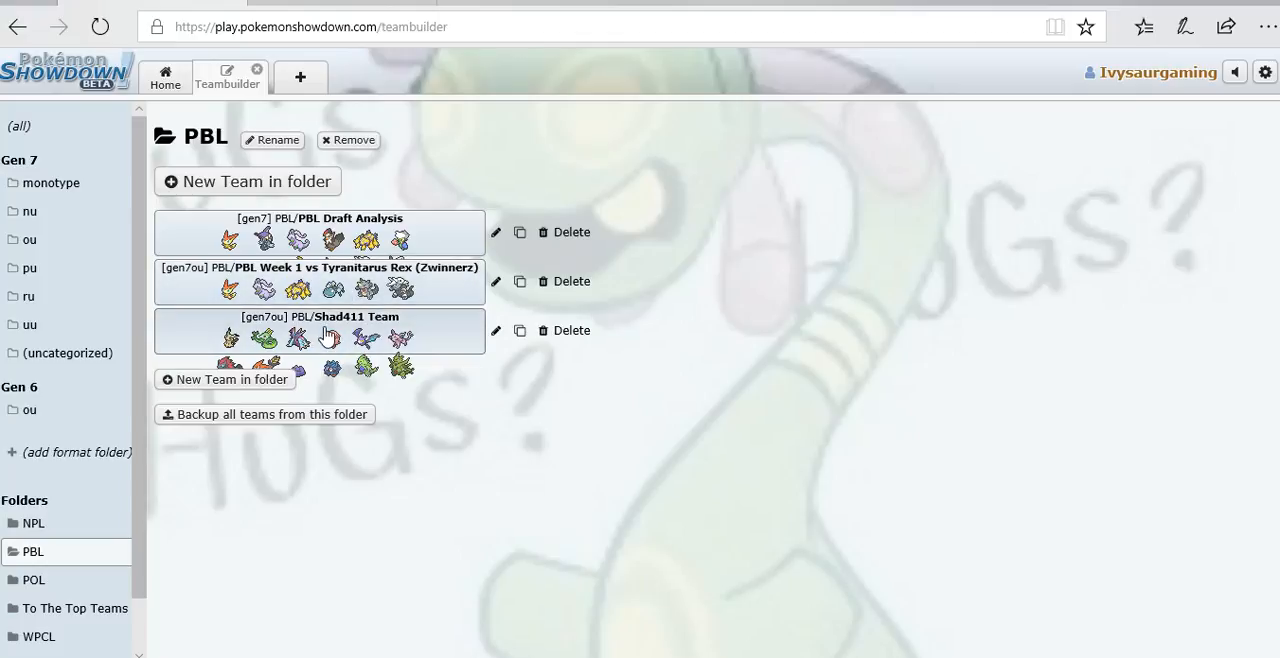
Rename the Shad411 Team to 'Zwinnerz team' and return to the PBL folder list.
left_click(320, 331)
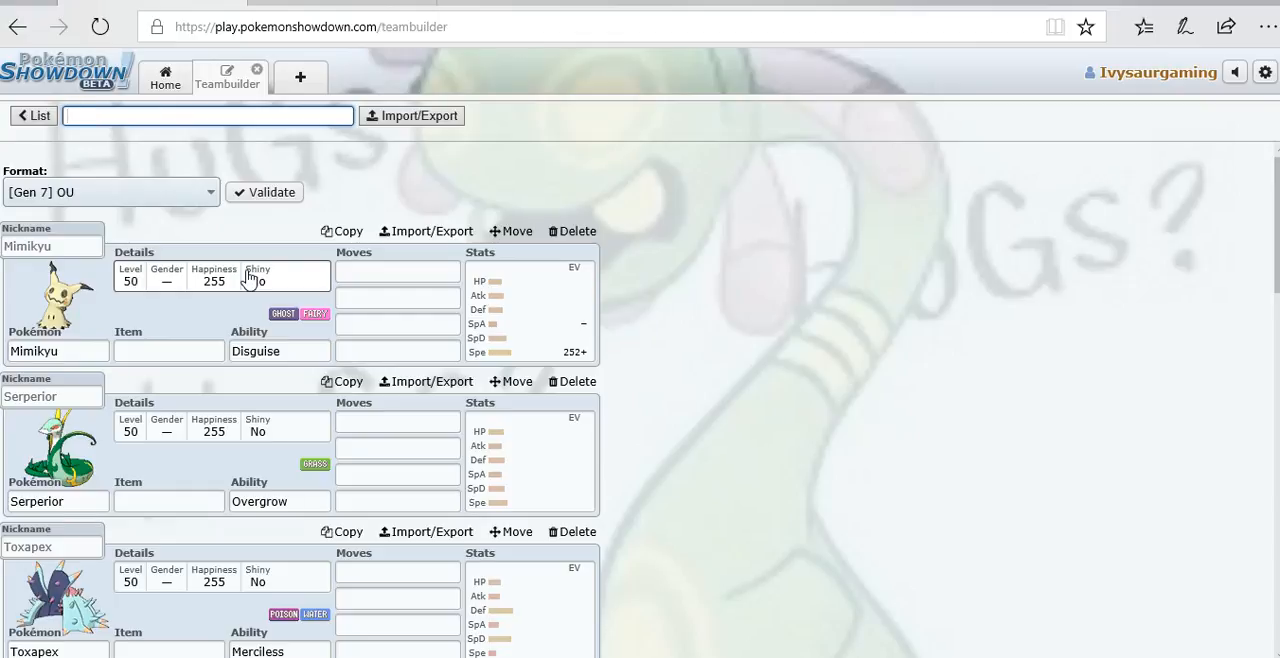
type("Zwinne")
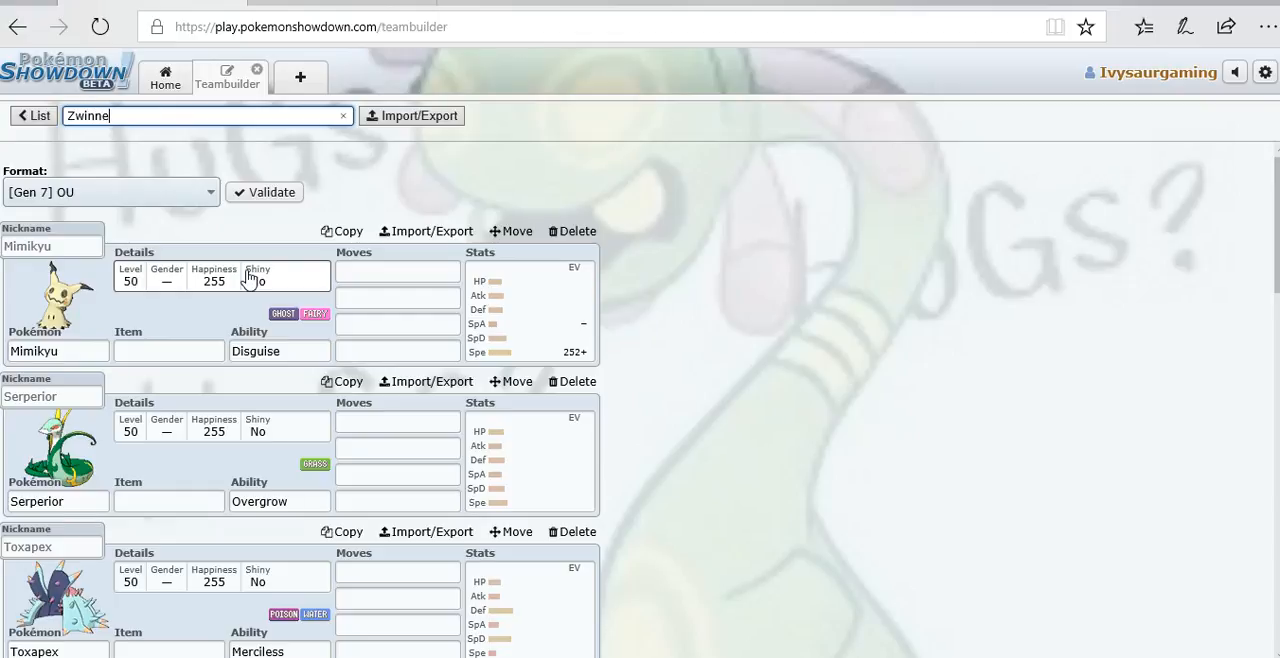
type("rz team")
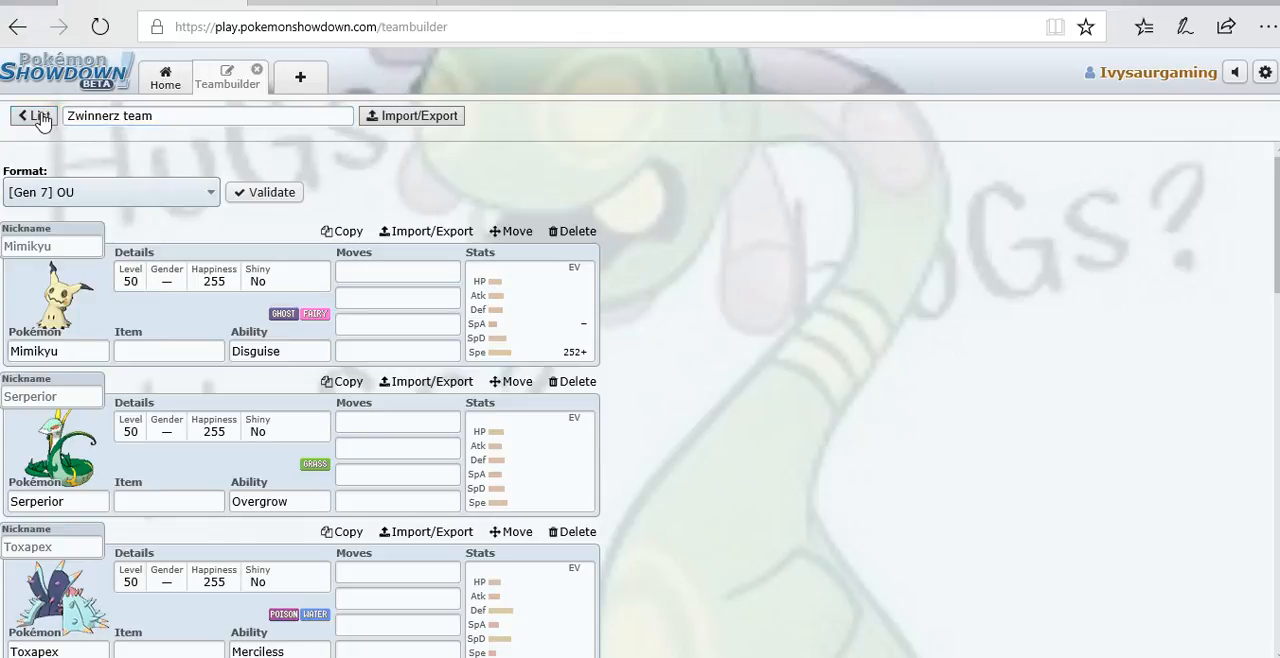
left_click(35, 115)
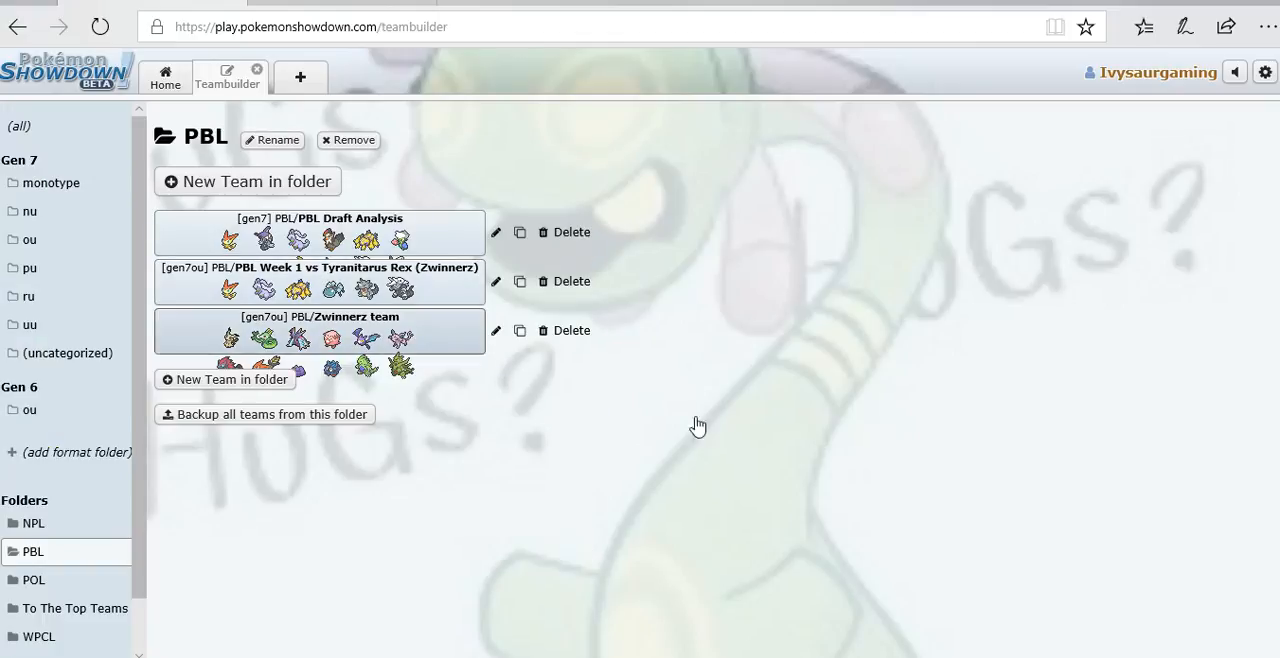
mouse_move(670, 345)
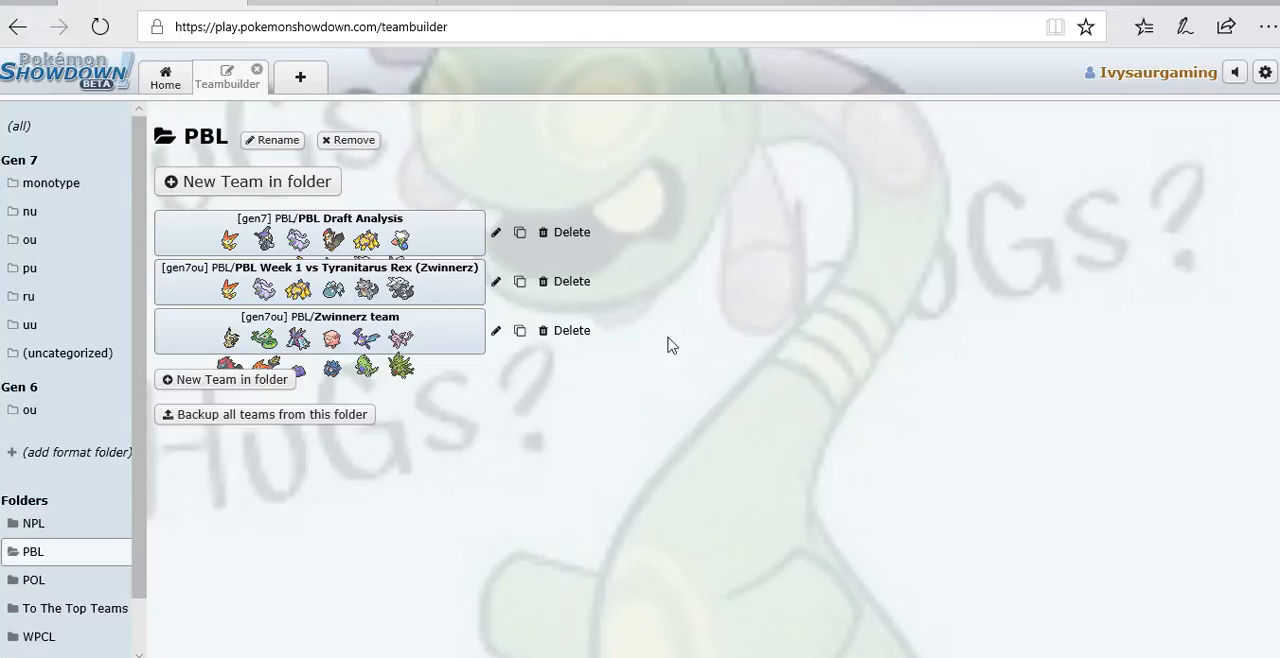
mouse_move(545, 40)
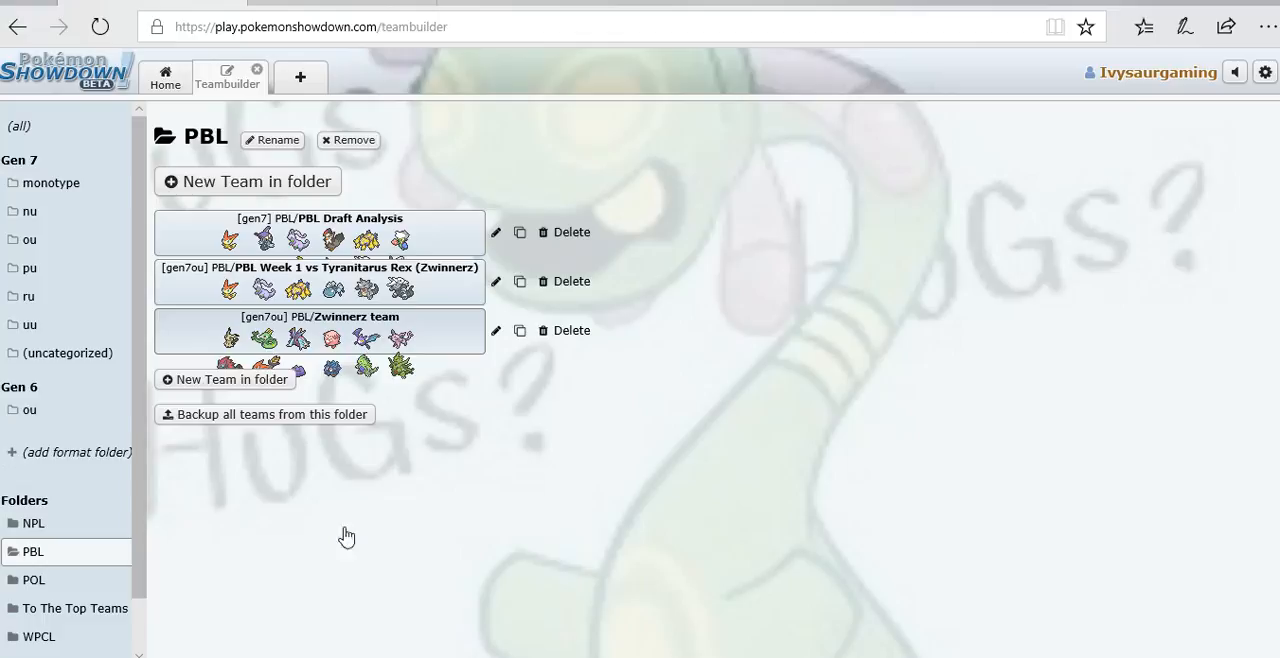
Open the Zwinnerz team to review Mimikyu's Jolly, 252+ Speed spread.
left_click(320, 330)
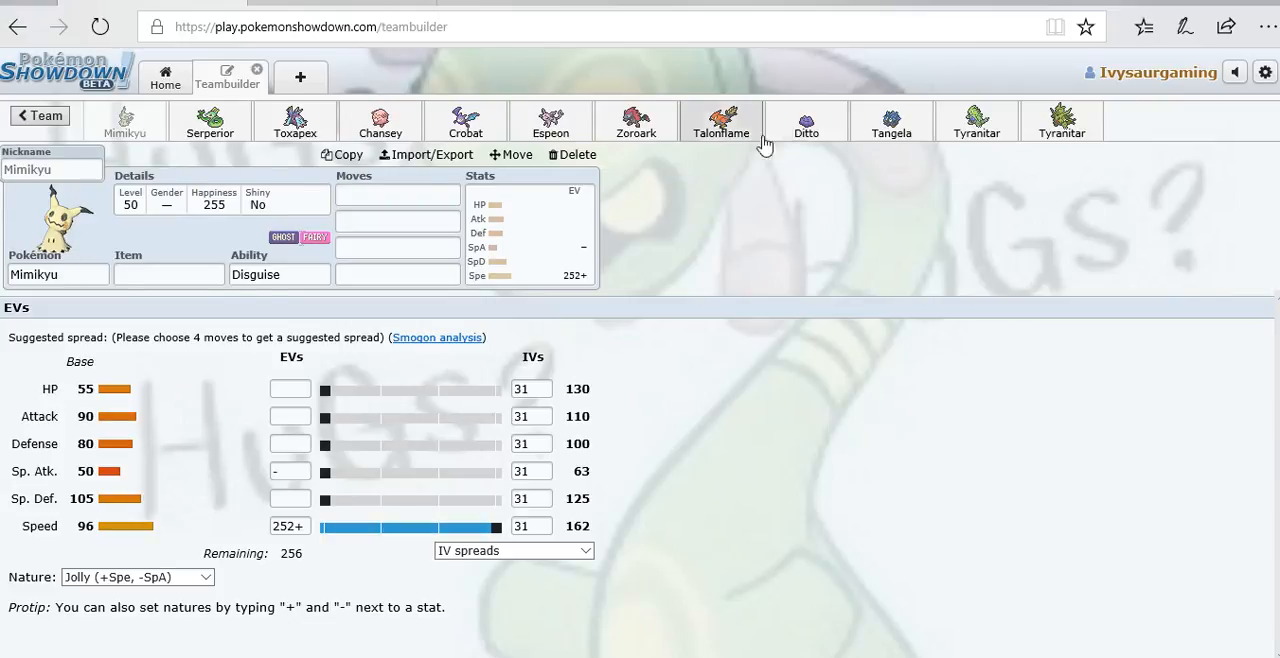
mouse_move(367, 500)
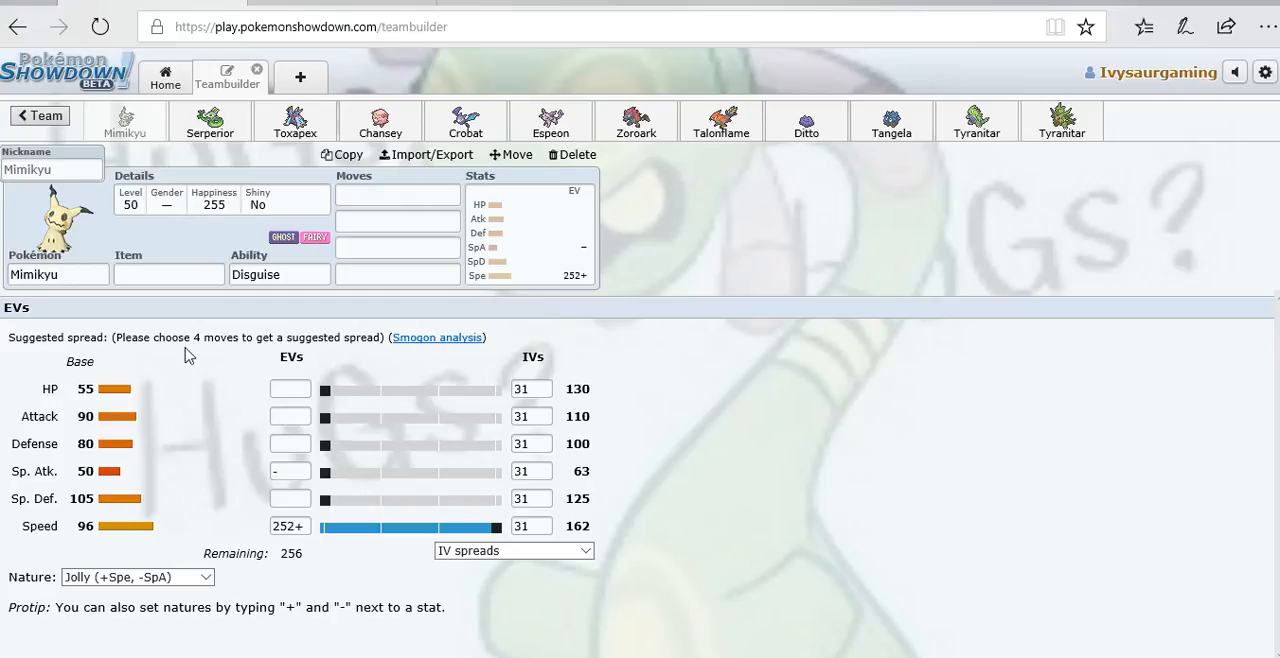
mouse_move(226, 341)
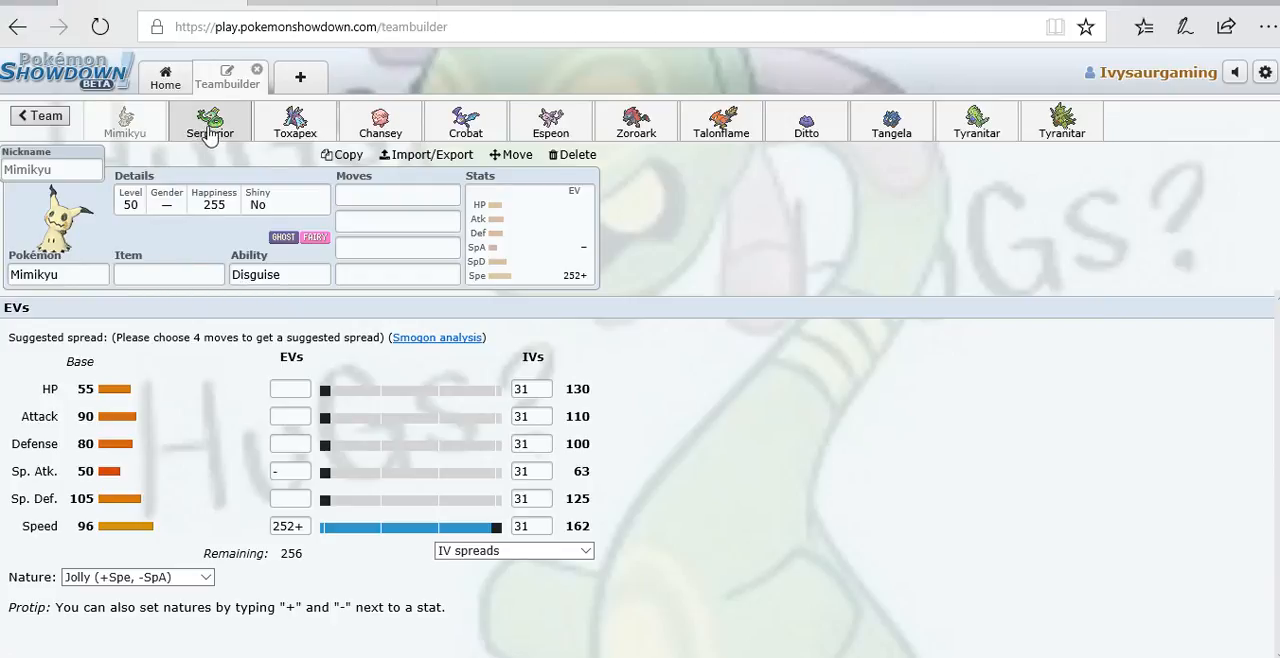
Put 252 EVs into Serperior's Speed and choose Timid, reaching 181 Speed.
left_click(210, 121)
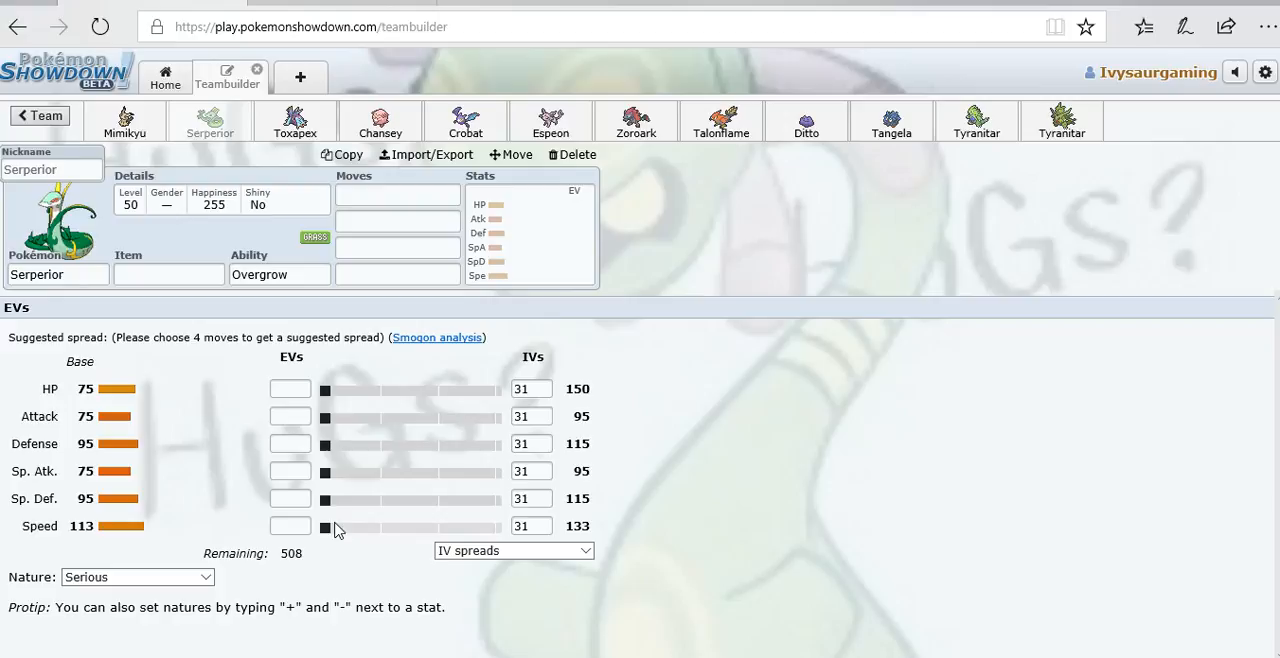
left_click_drag(325, 527, 497, 527)
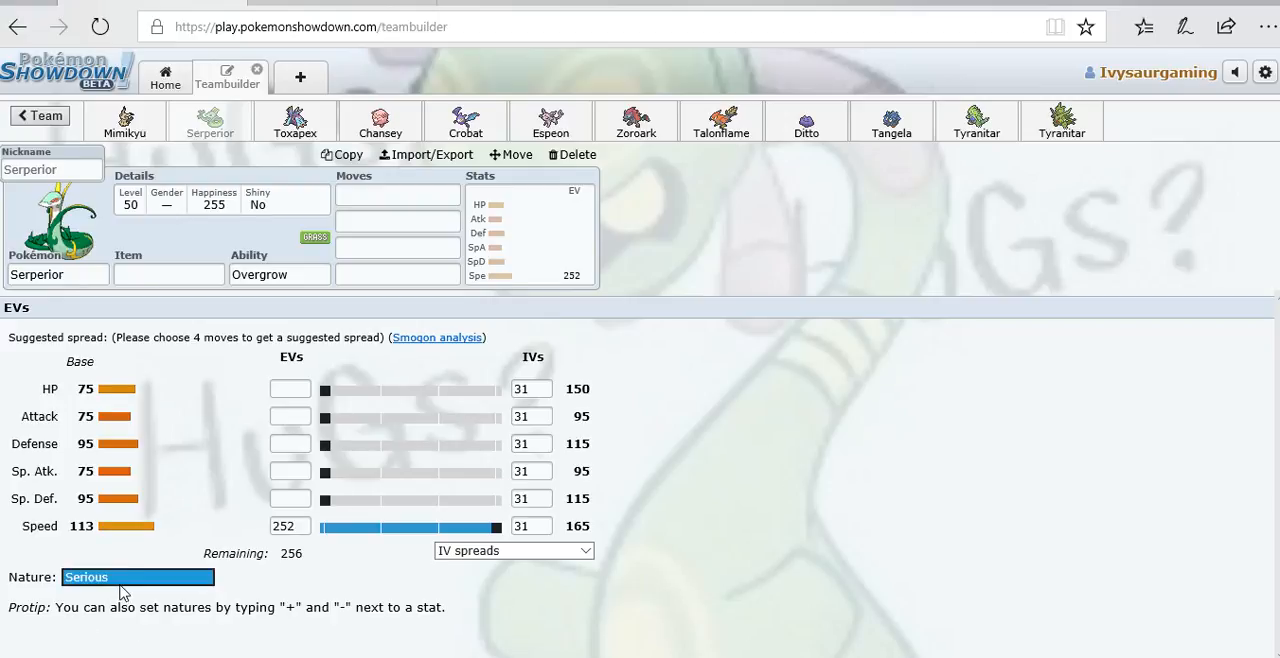
left_click(137, 577)
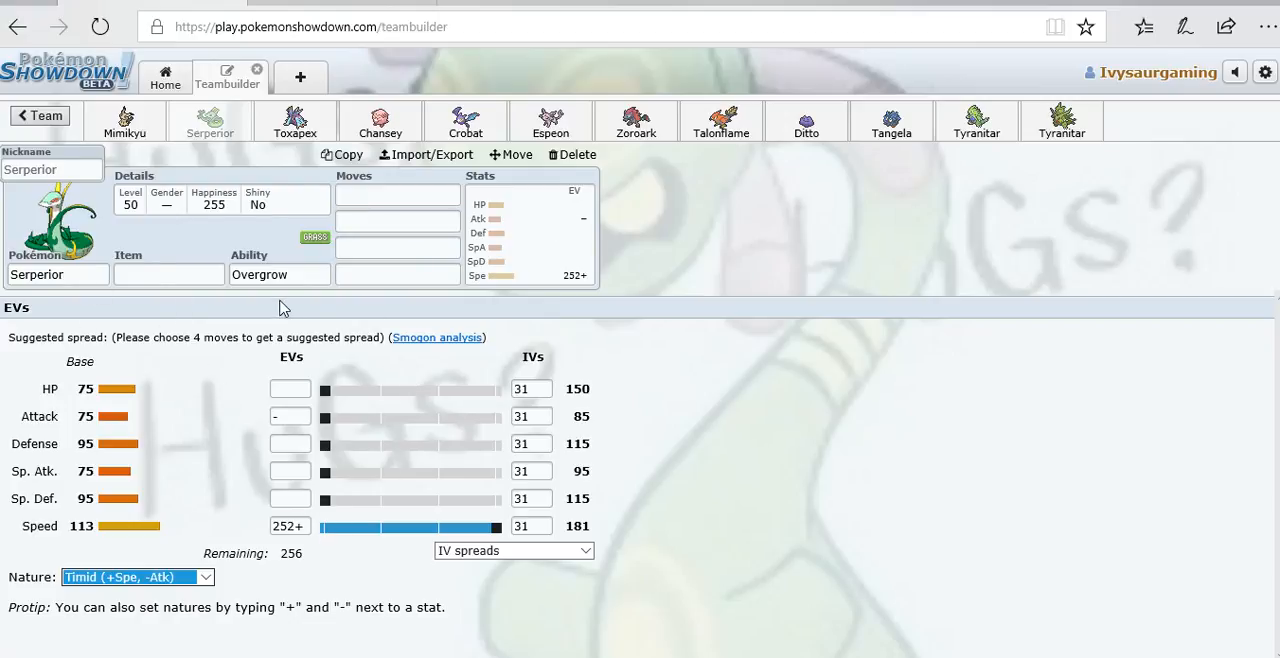
mouse_move(295, 120)
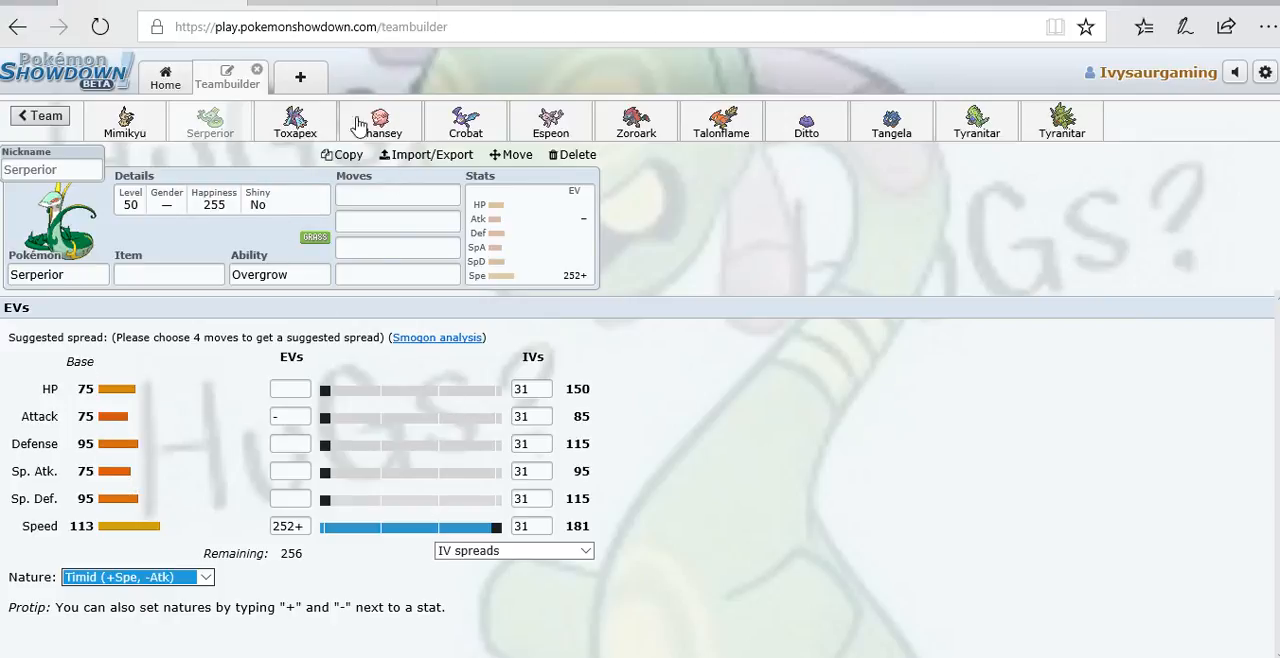
View Toxapex's EV panel, showing no EVs and a Serious nature.
left_click(294, 120)
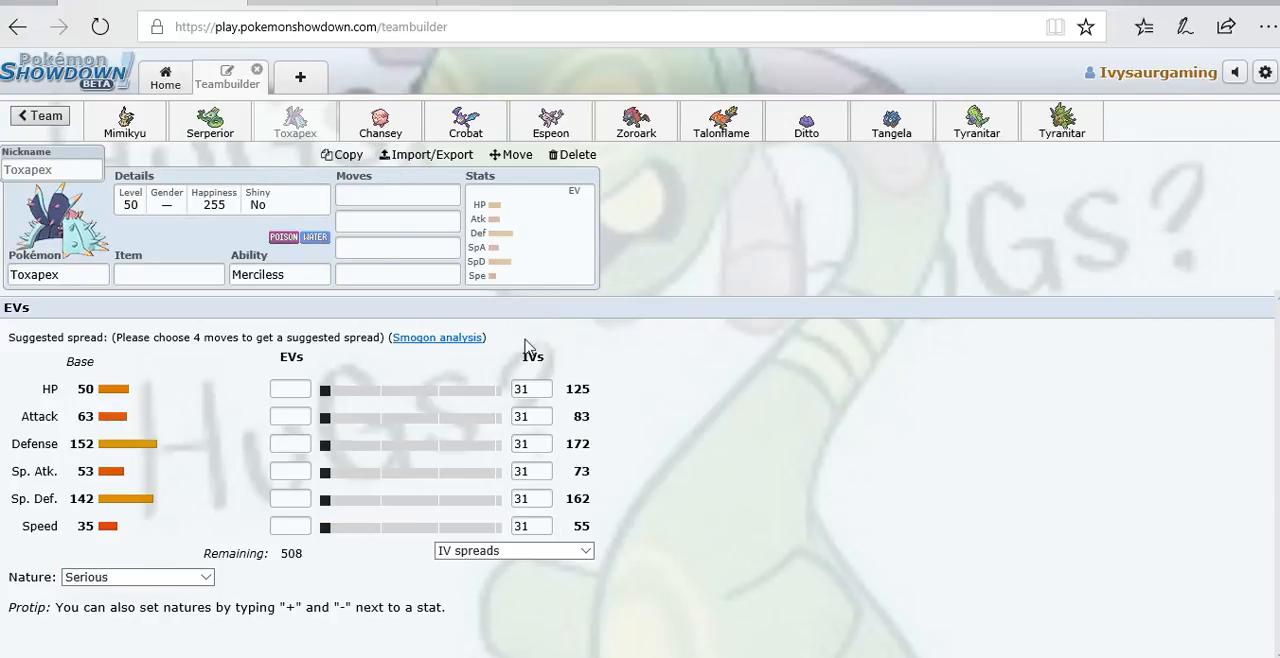
mouse_move(87, 496)
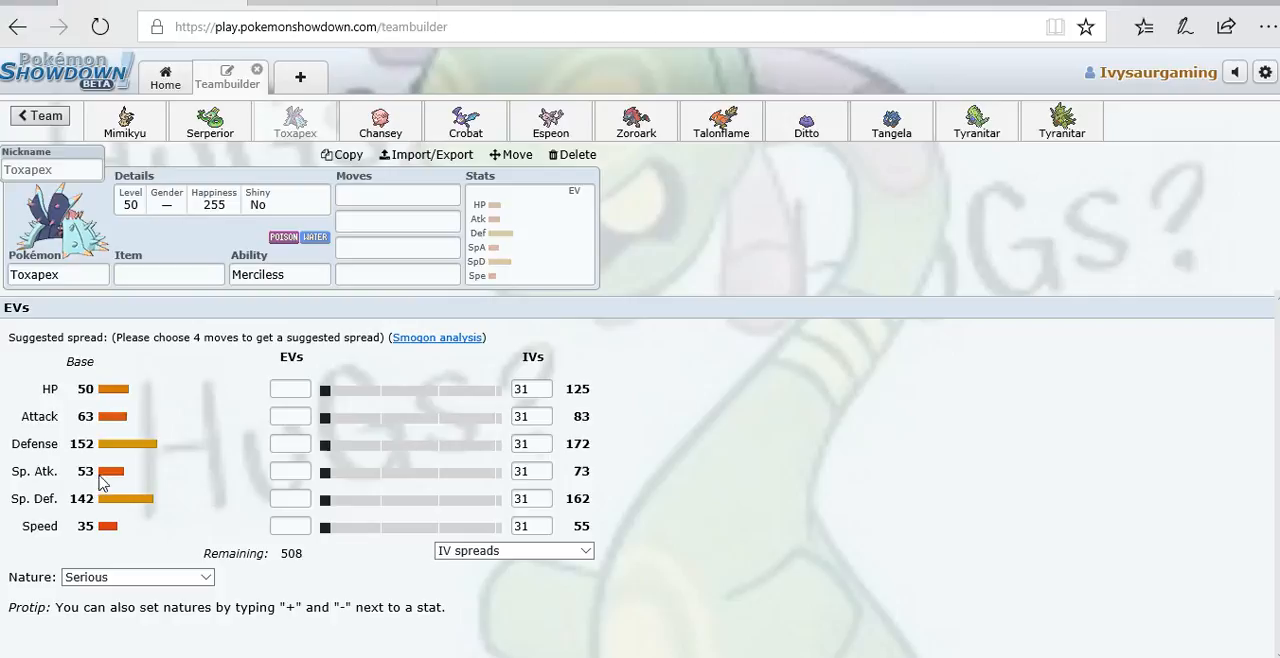
mouse_move(322, 523)
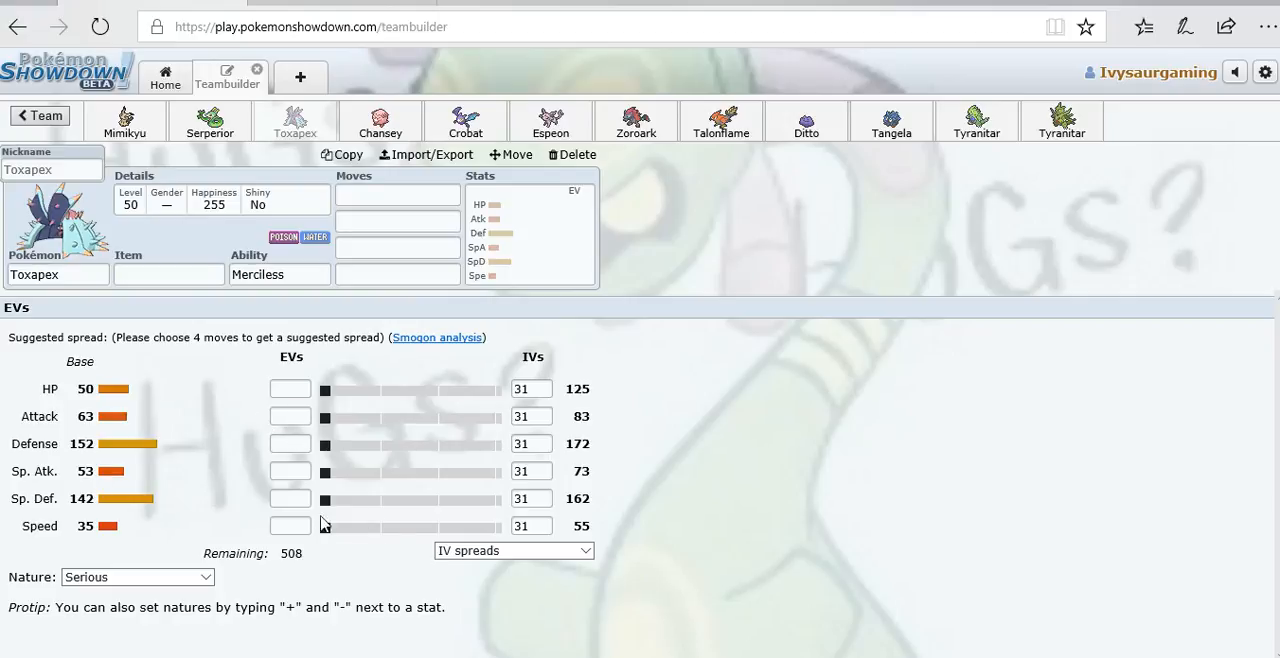
mouse_move(571, 305)
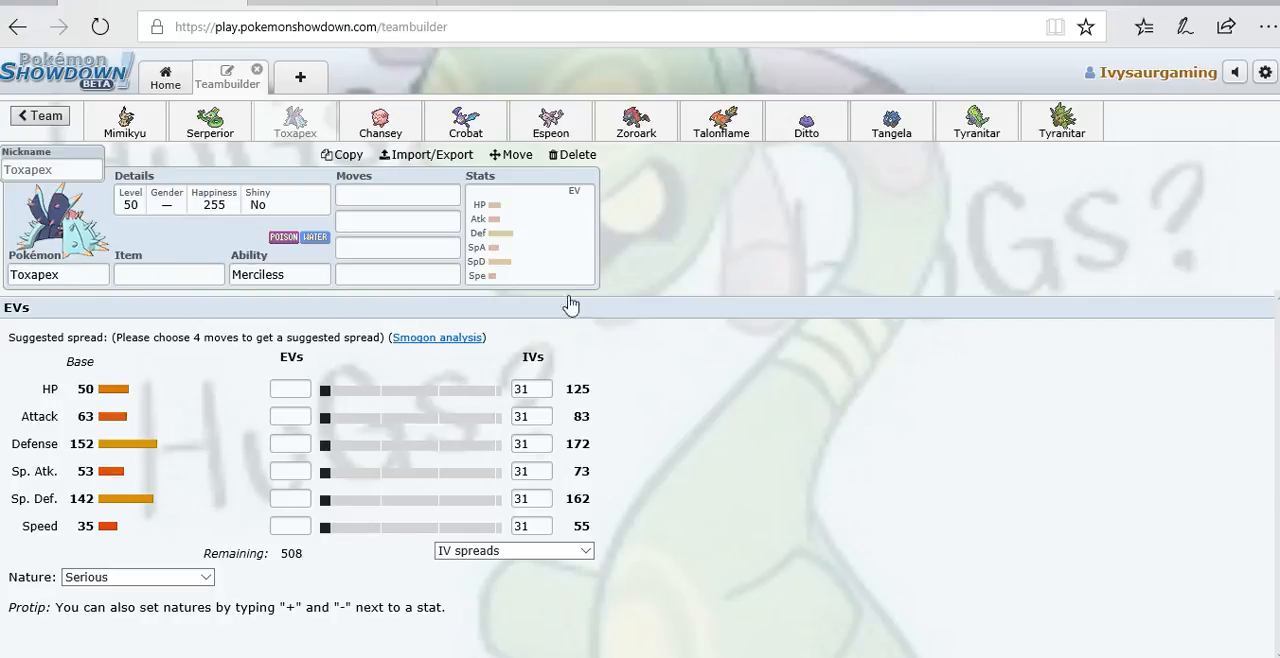
mouse_move(308, 195)
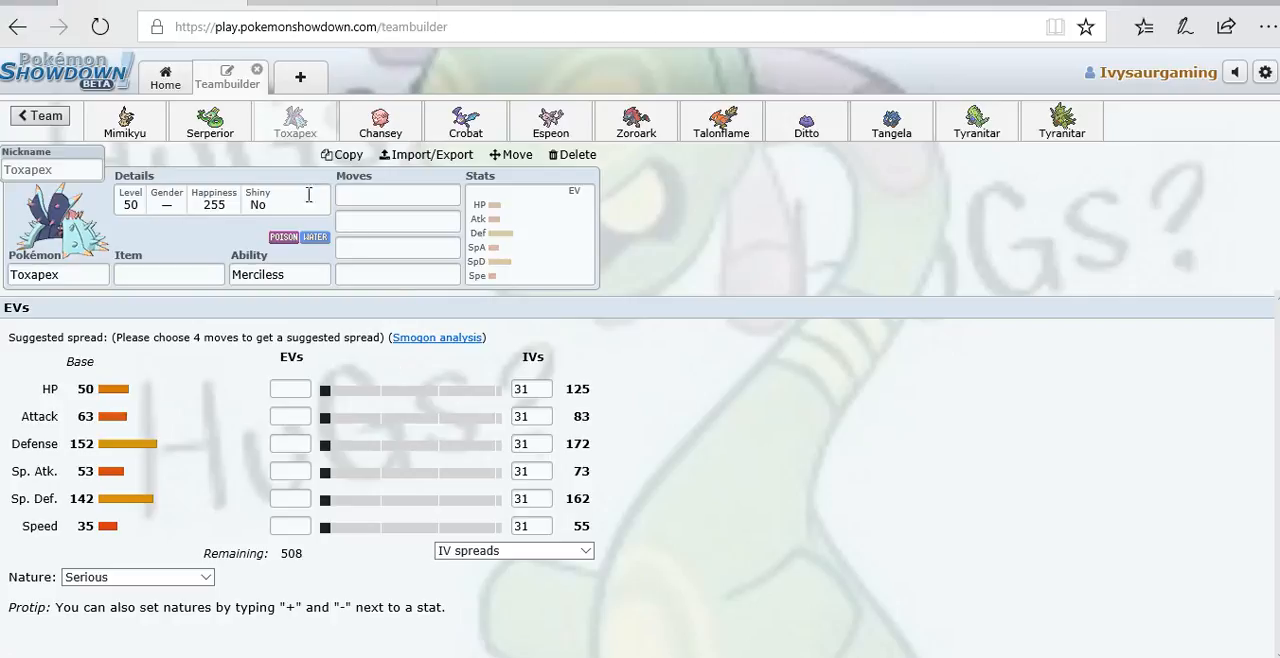
mouse_move(335, 302)
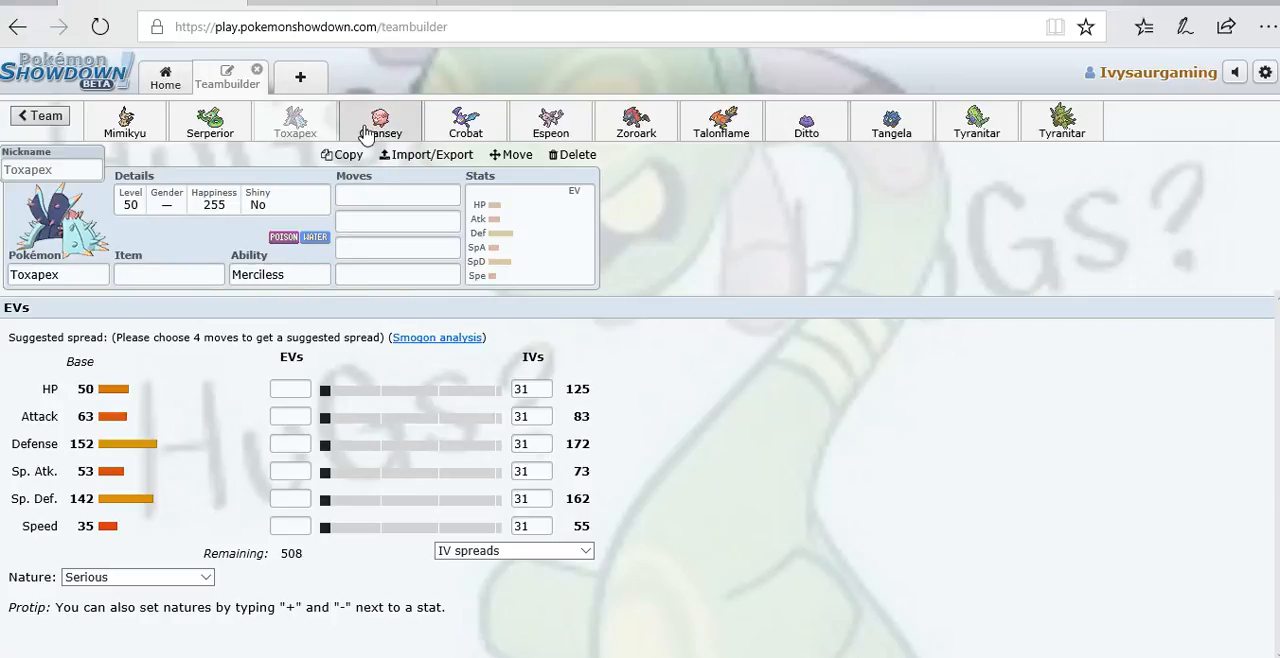
Check Chansey's available moves, then view Crobat's Timid, 252 Speed set.
left_click(380, 120)
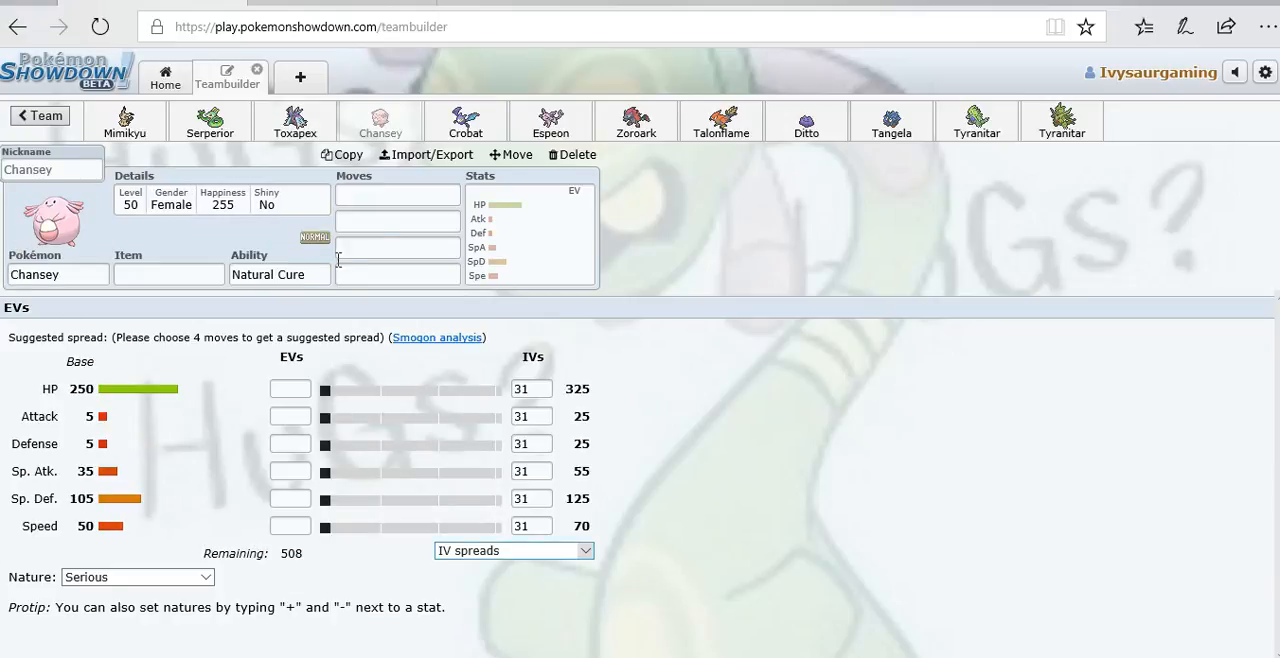
left_click(397, 195)
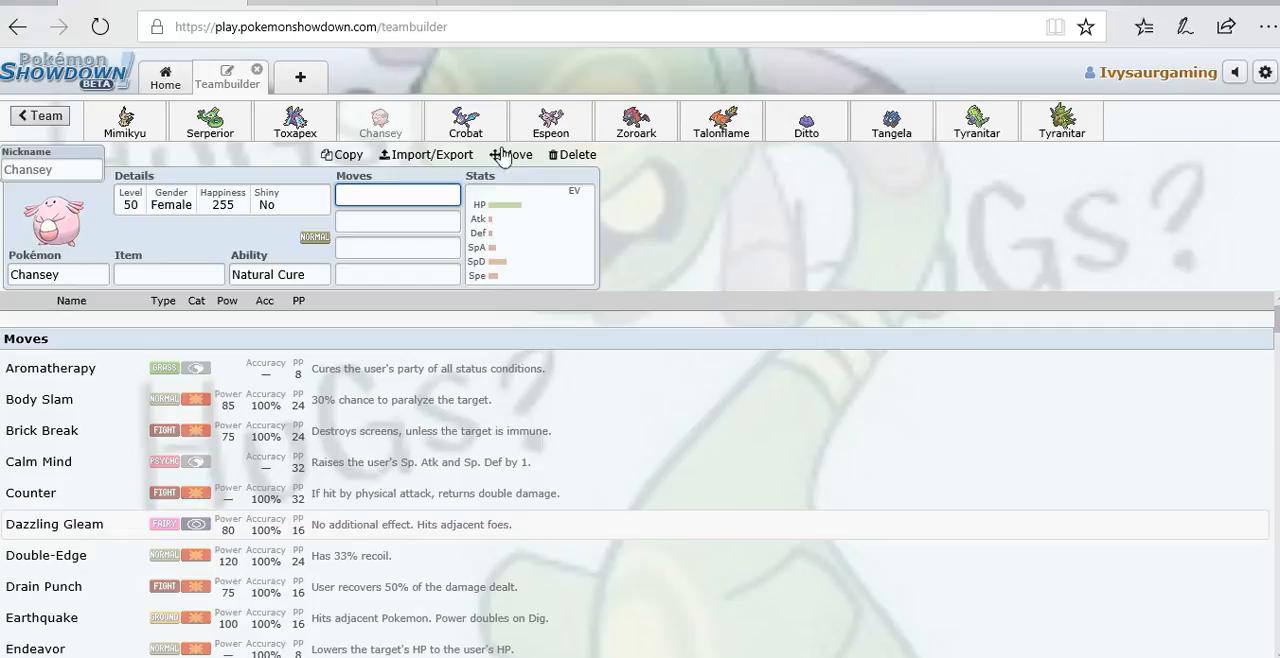
left_click(465, 120)
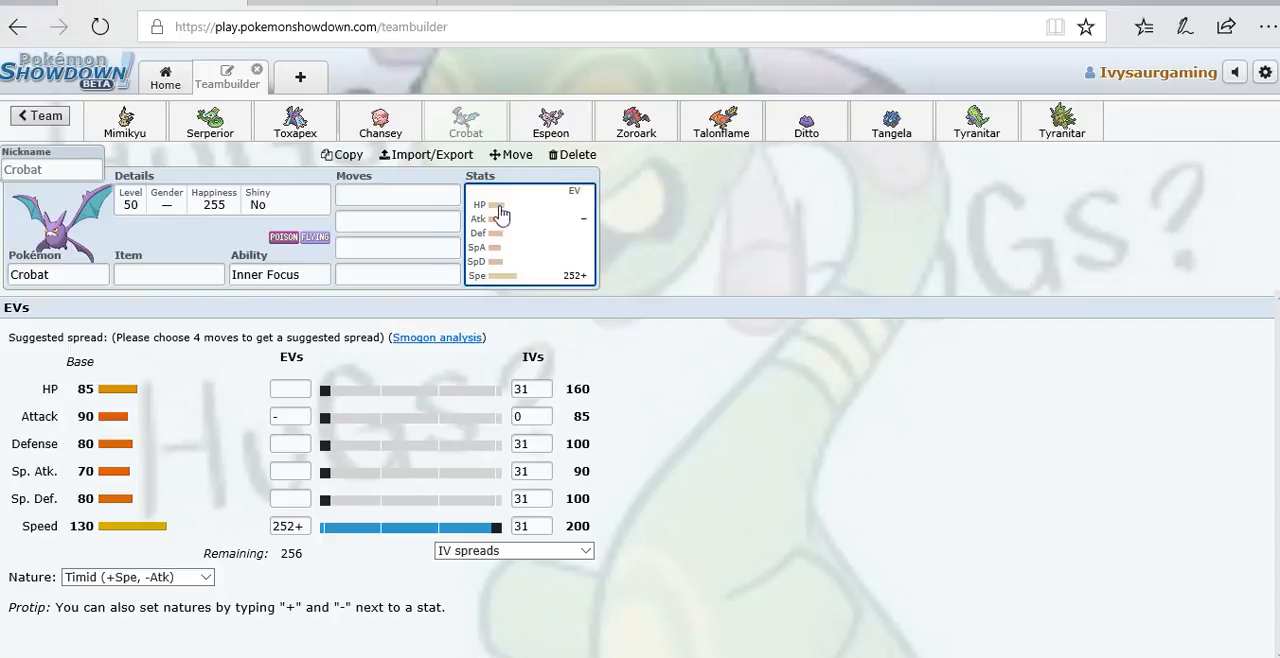
mouse_move(135, 370)
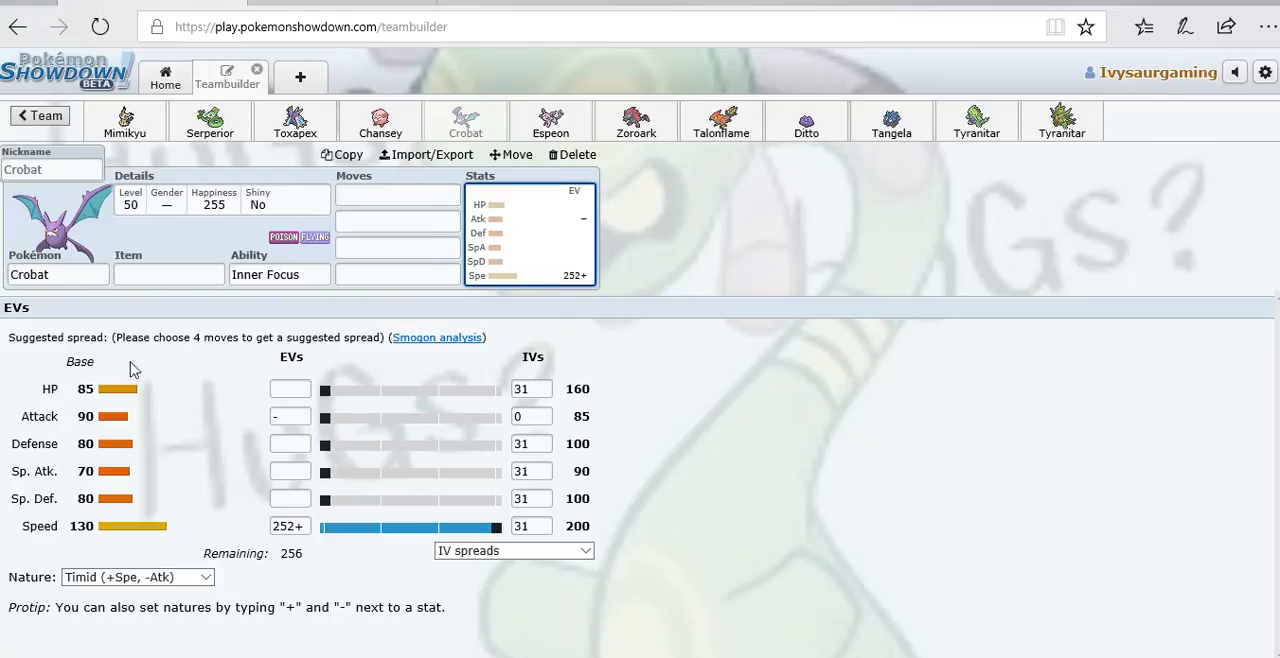
mouse_move(614, 421)
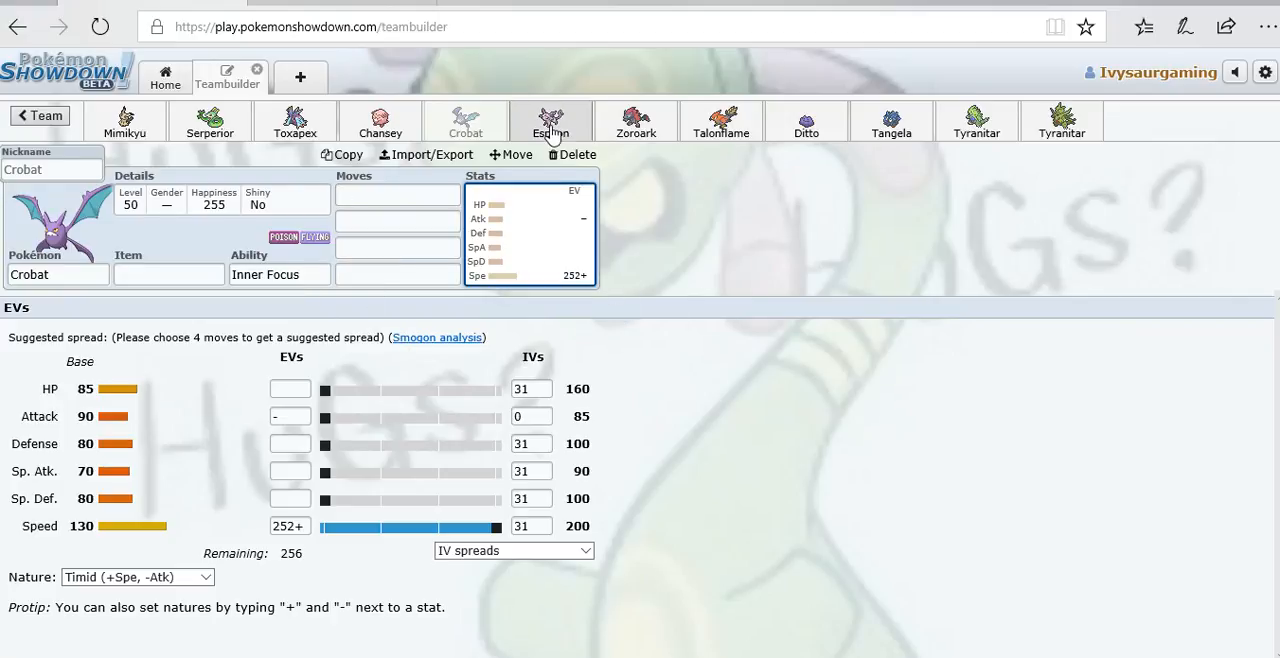
left_click(550, 120)
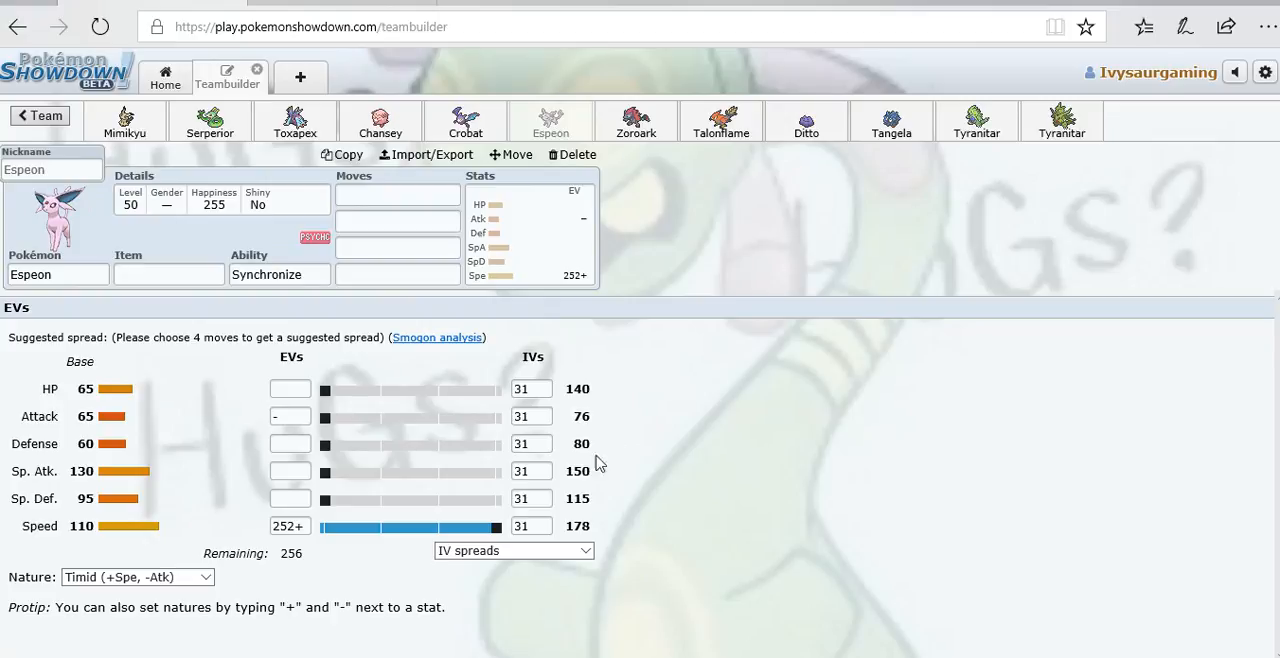
mouse_move(228, 390)
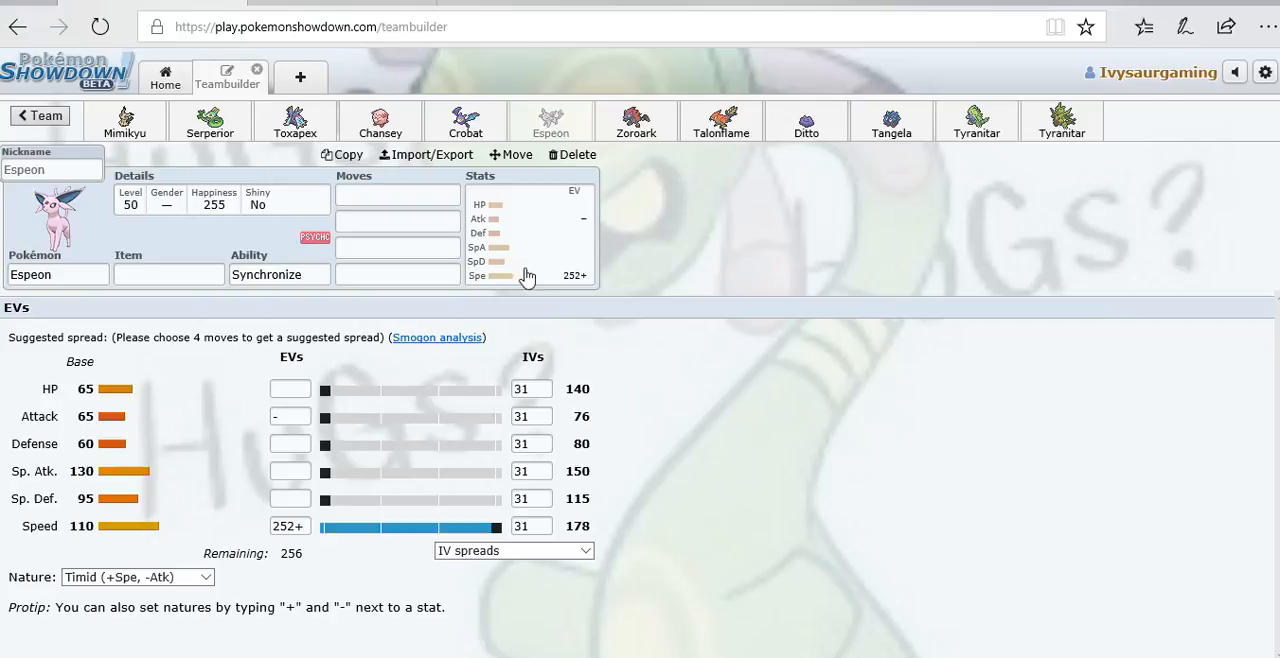
left_click(636, 120)
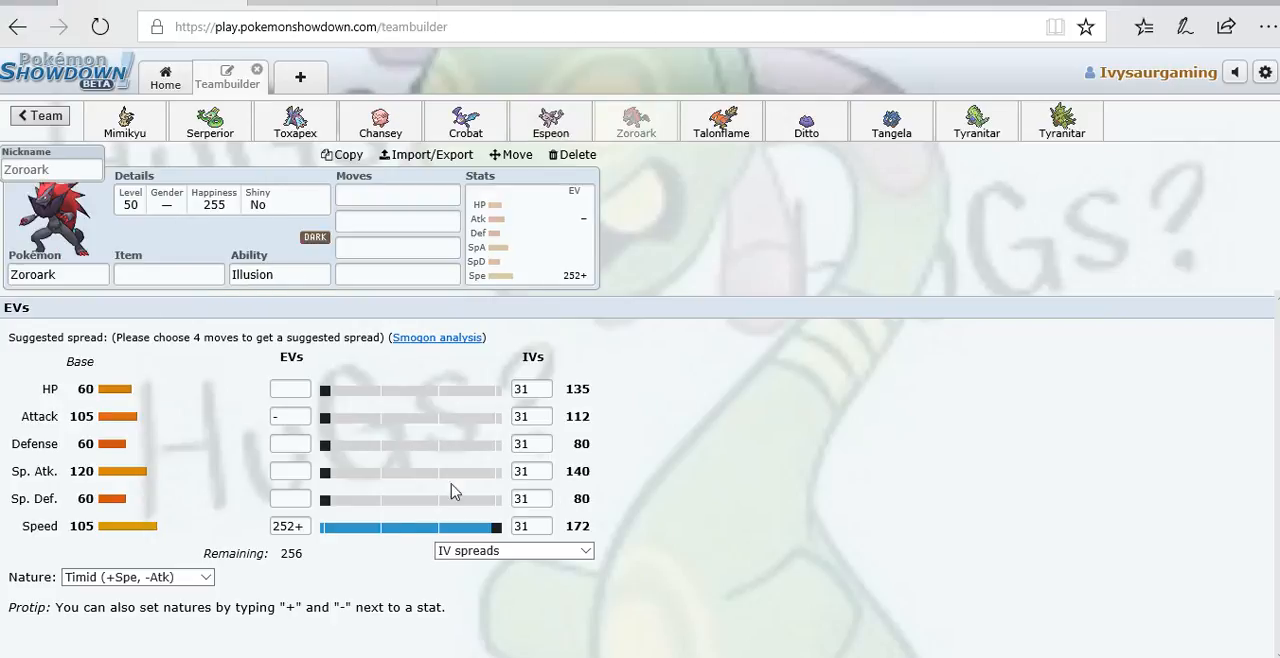
mouse_move(580, 300)
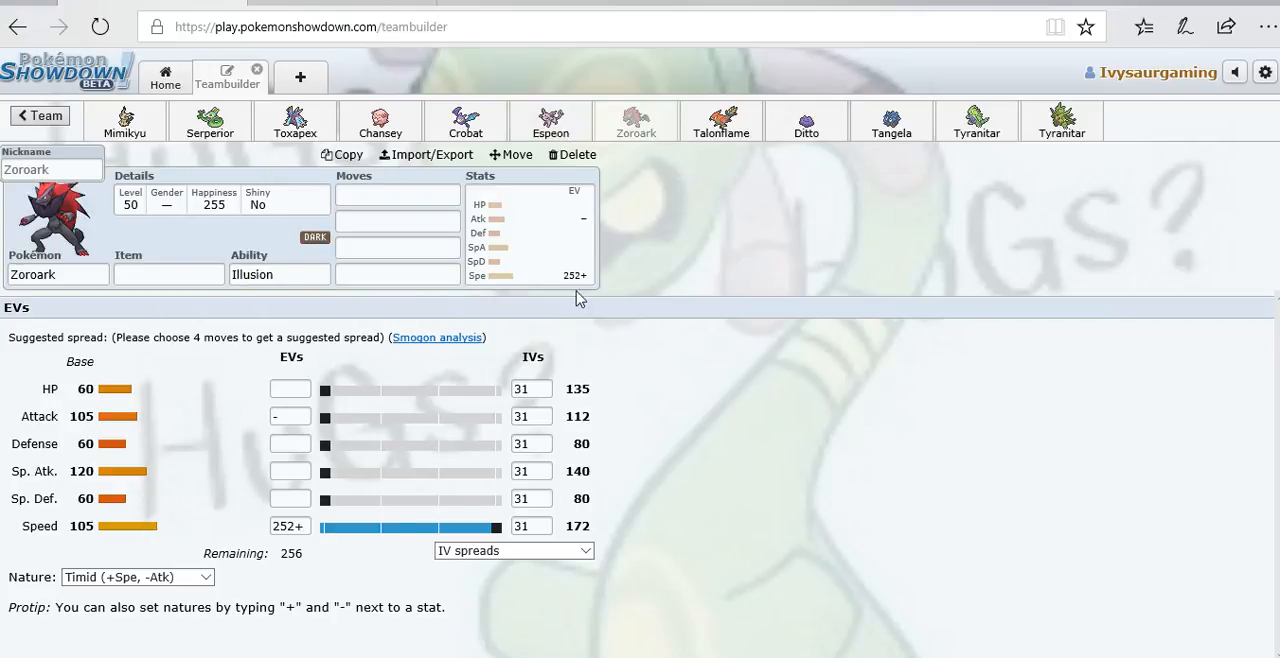
mouse_move(205, 400)
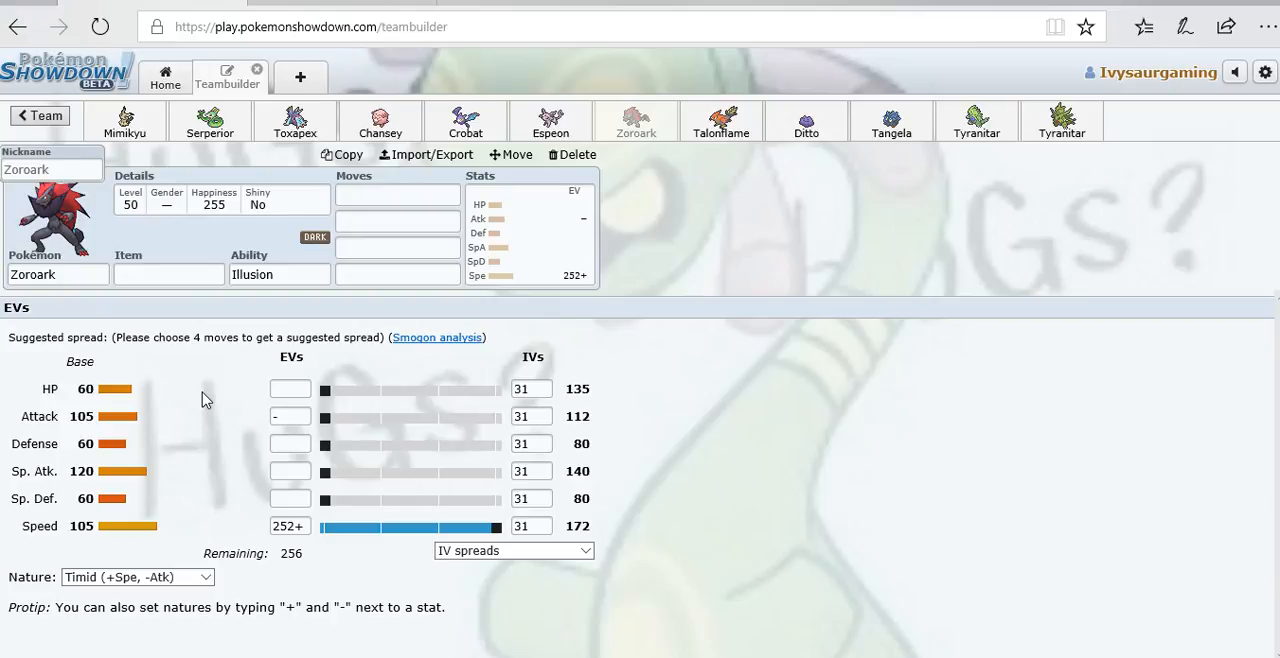
mouse_move(352, 365)
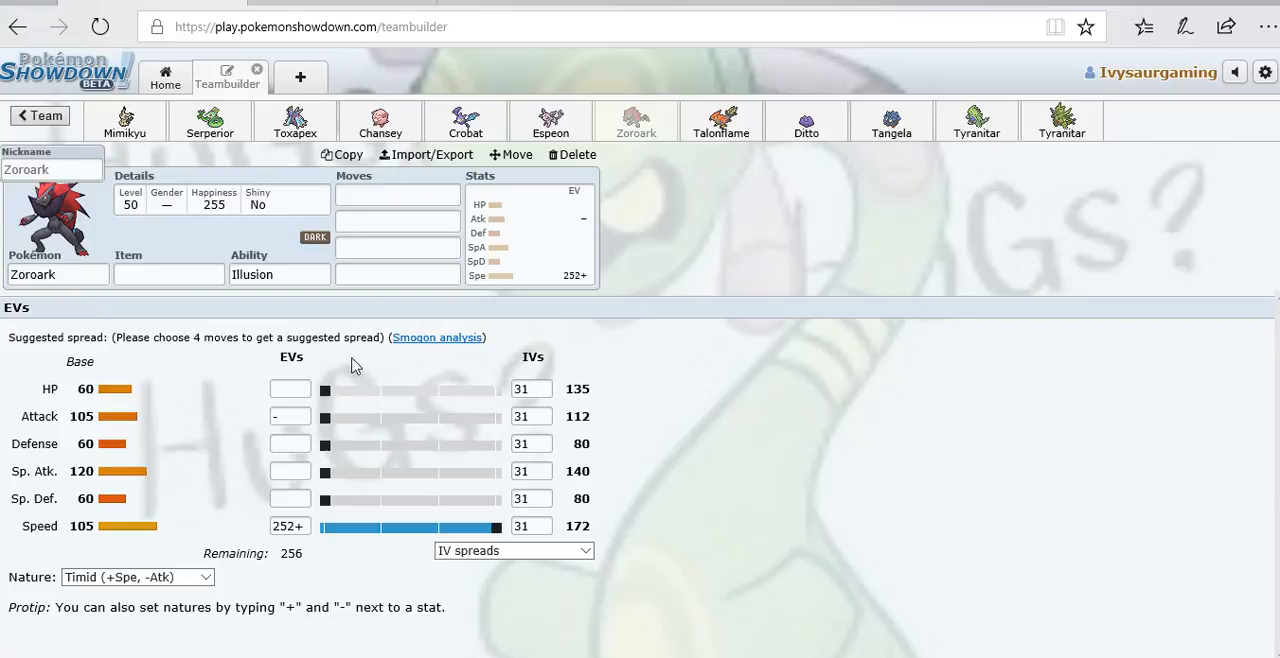
mouse_move(400, 307)
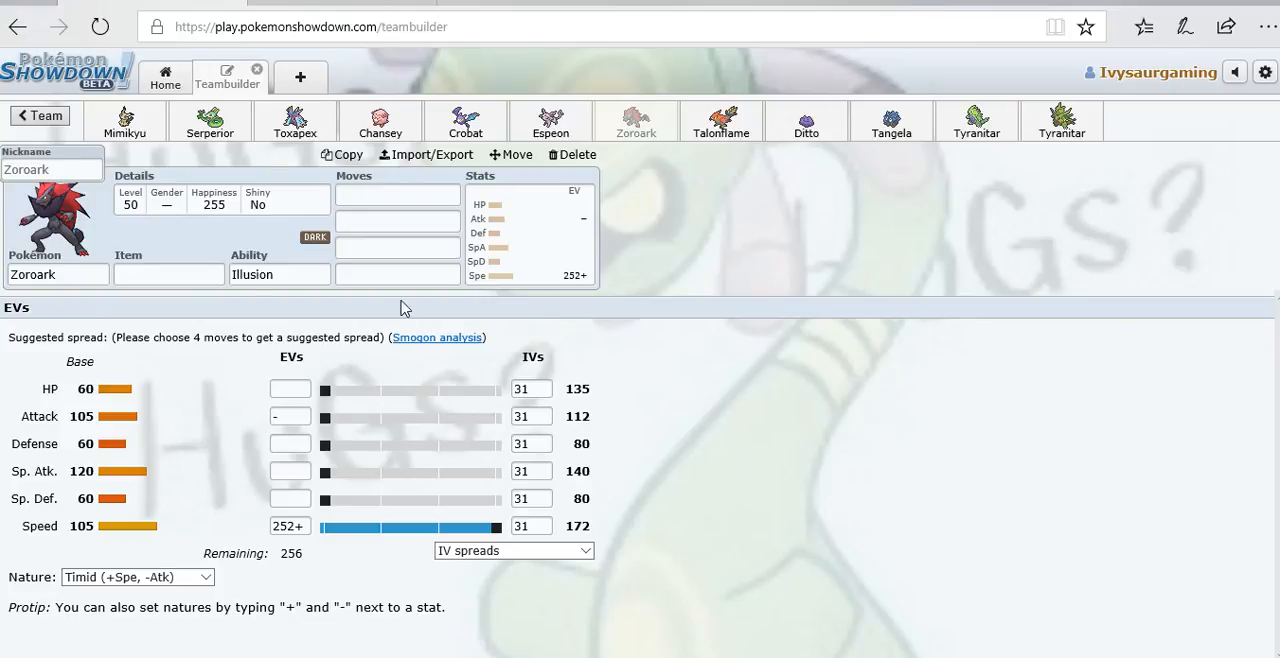
mouse_move(721, 141)
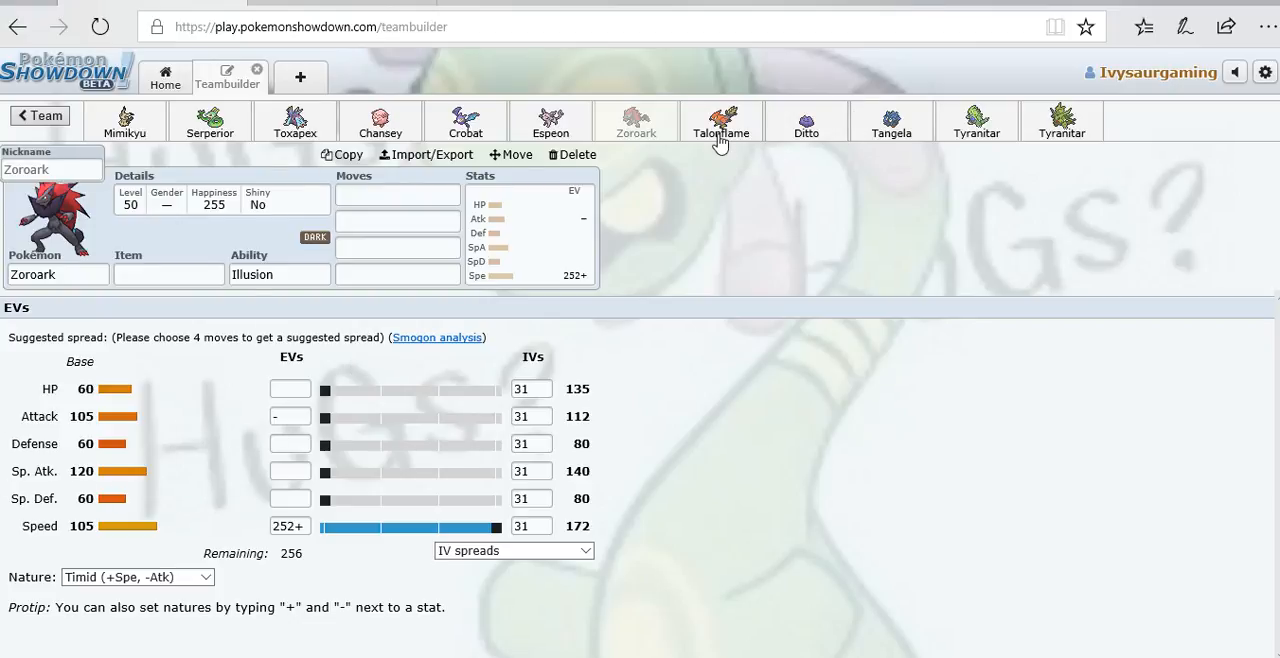
List Talonflame's possible abilities, then switch to Ditto's Limber/Imposter set.
left_click(721, 120)
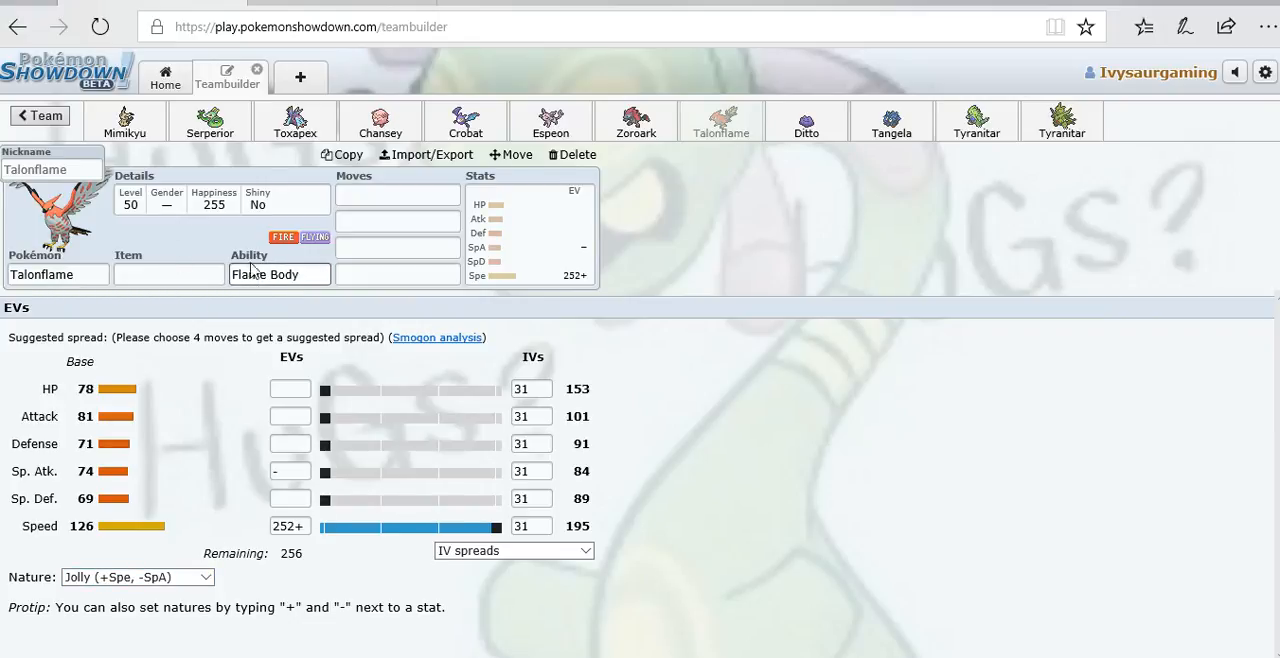
left_click(397, 195)
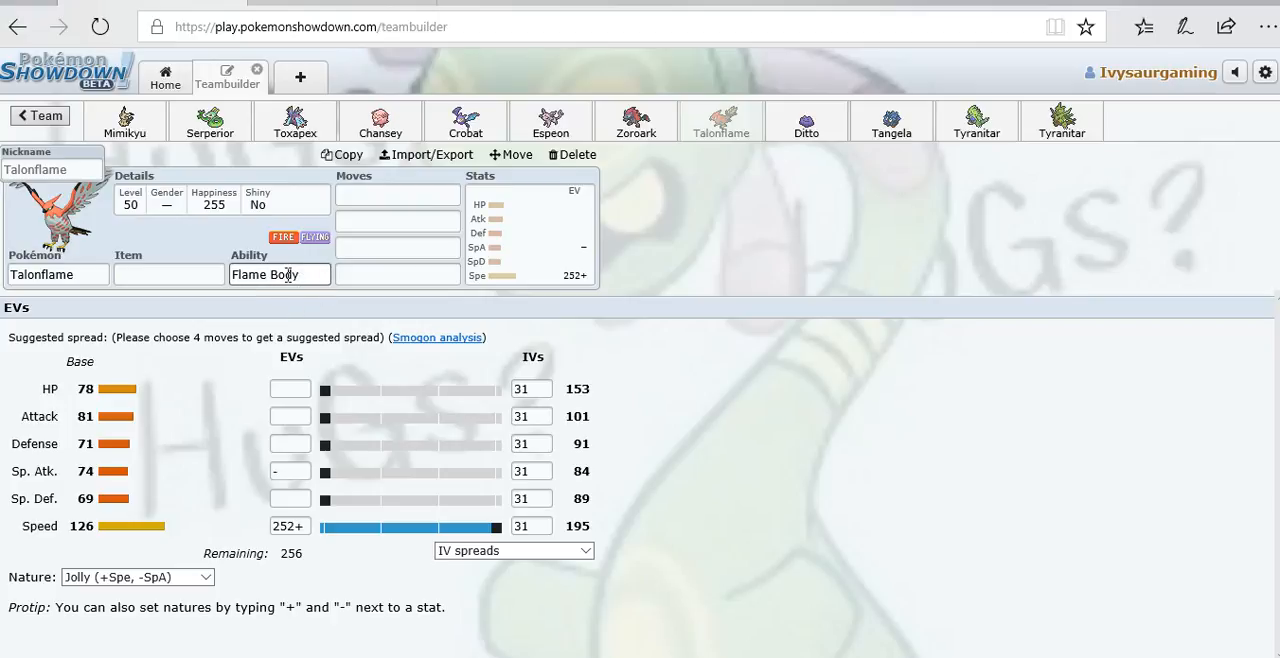
left_click(279, 274)
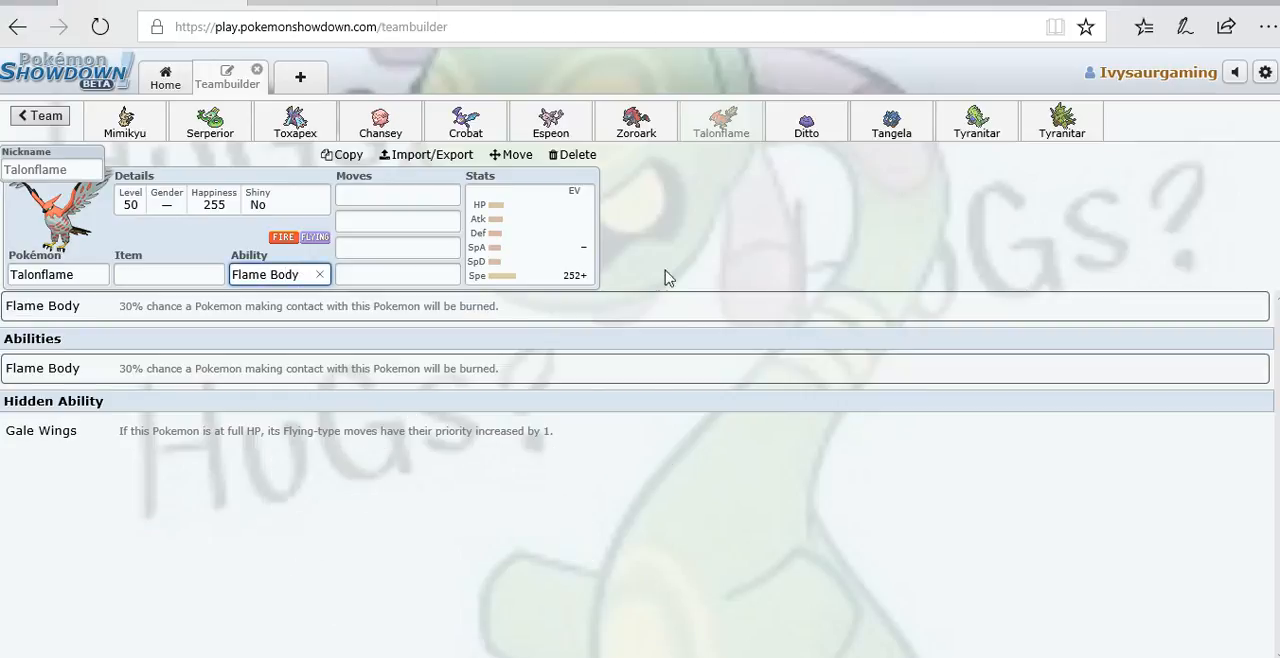
left_click(806, 120)
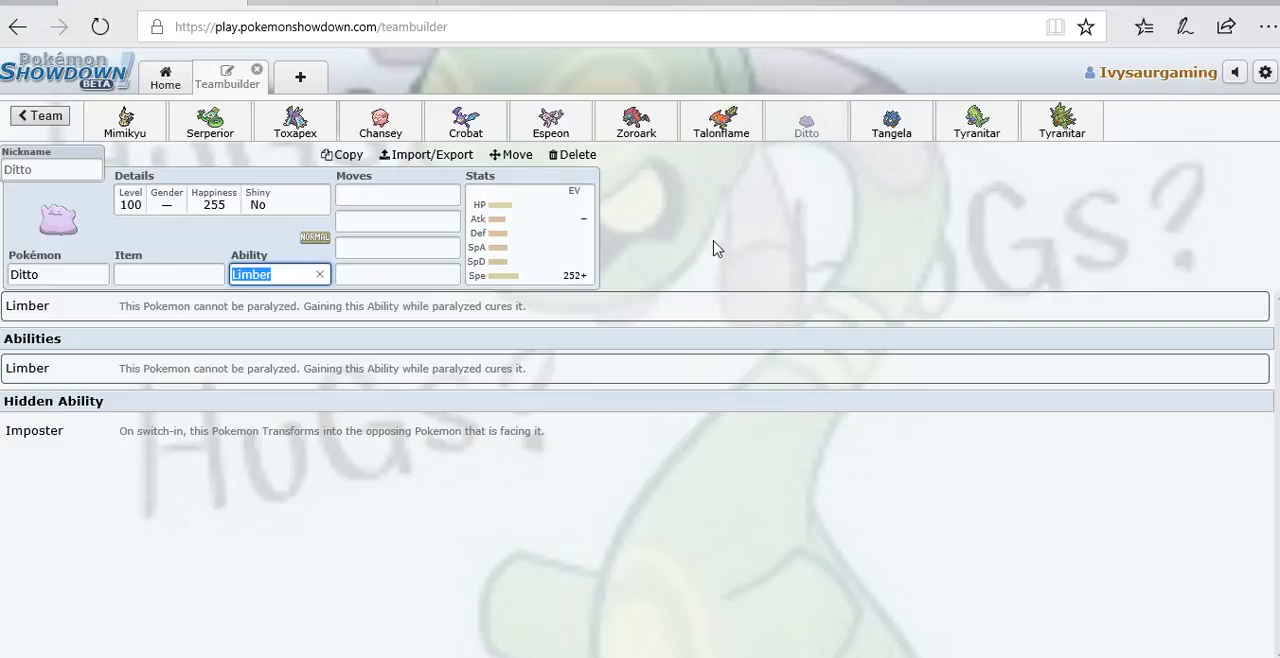
mouse_move(757, 184)
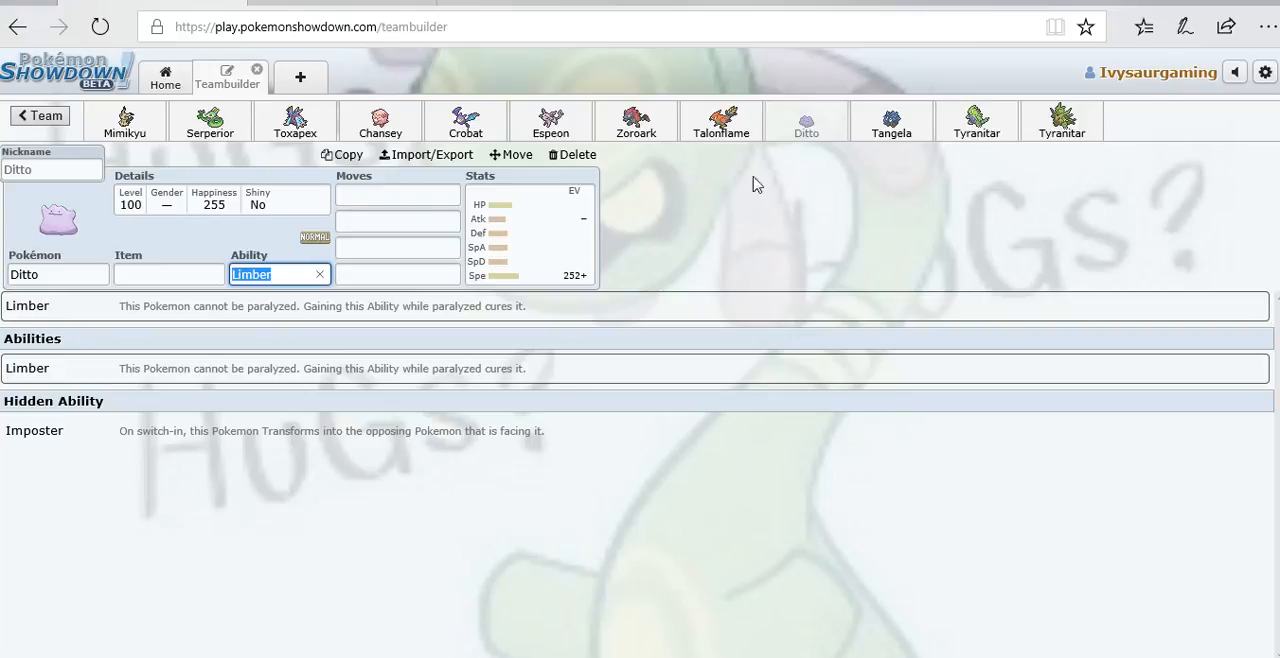
mouse_move(485, 278)
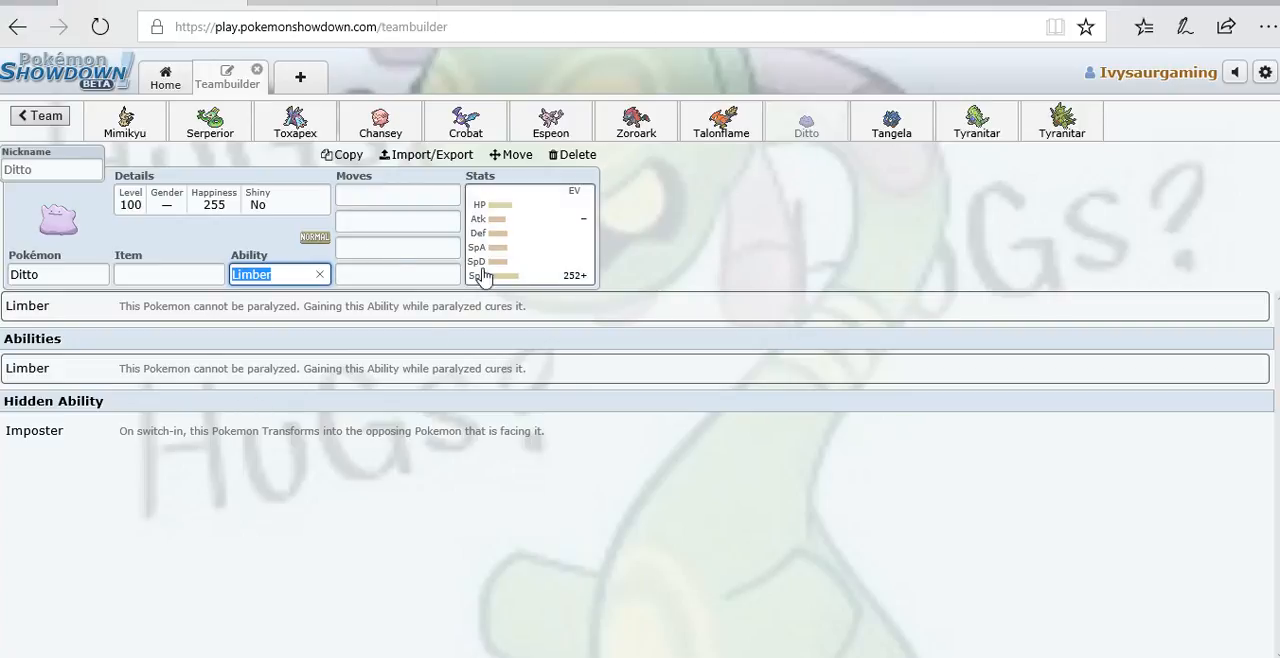
mouse_move(370, 298)
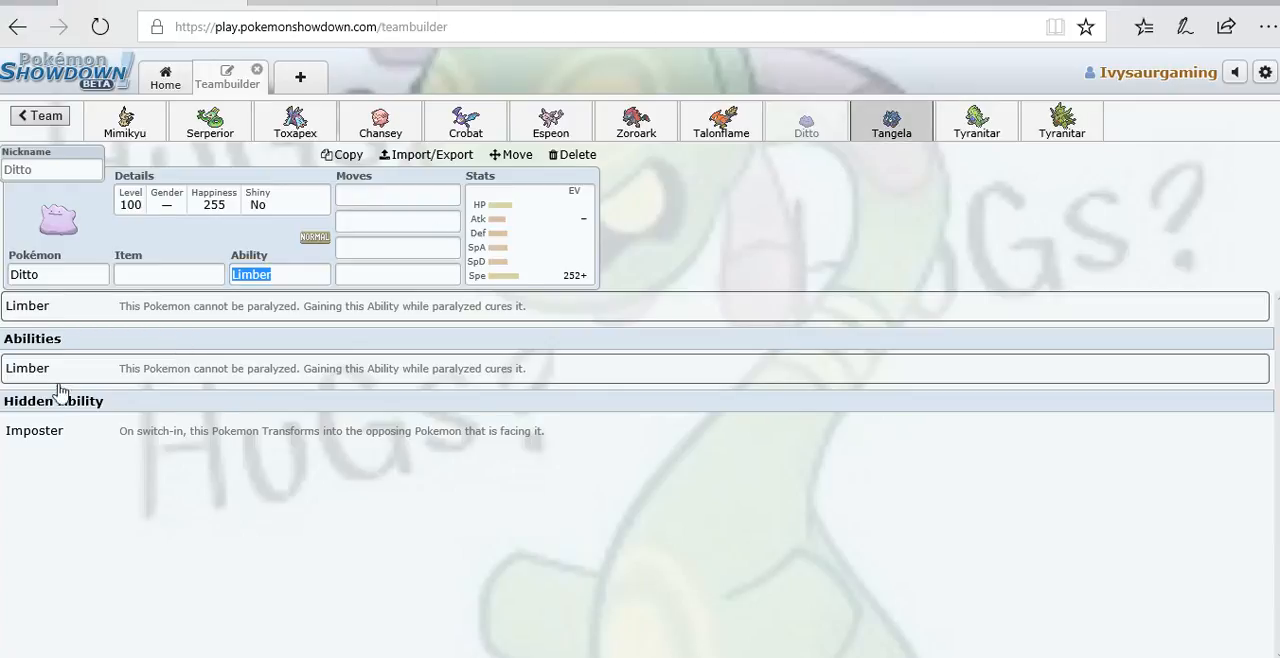
Show Tangela's Chlorophyll set and dismiss an accidental browser context menu.
left_click(890, 121)
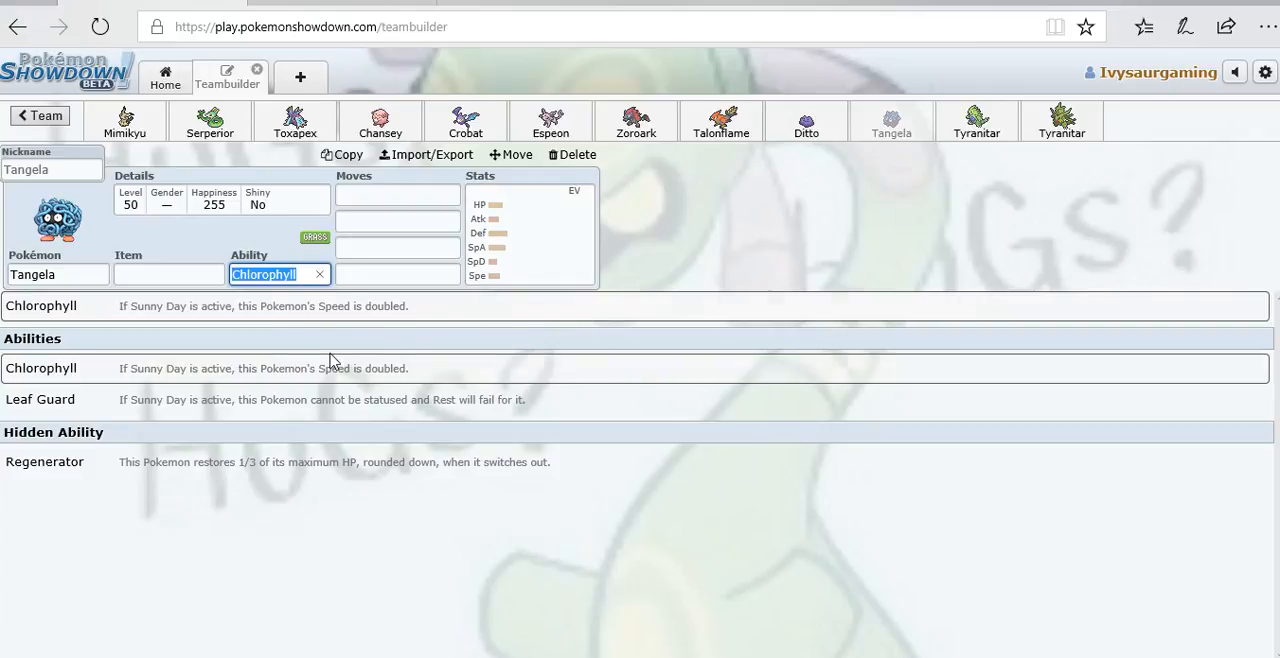
mouse_move(444, 280)
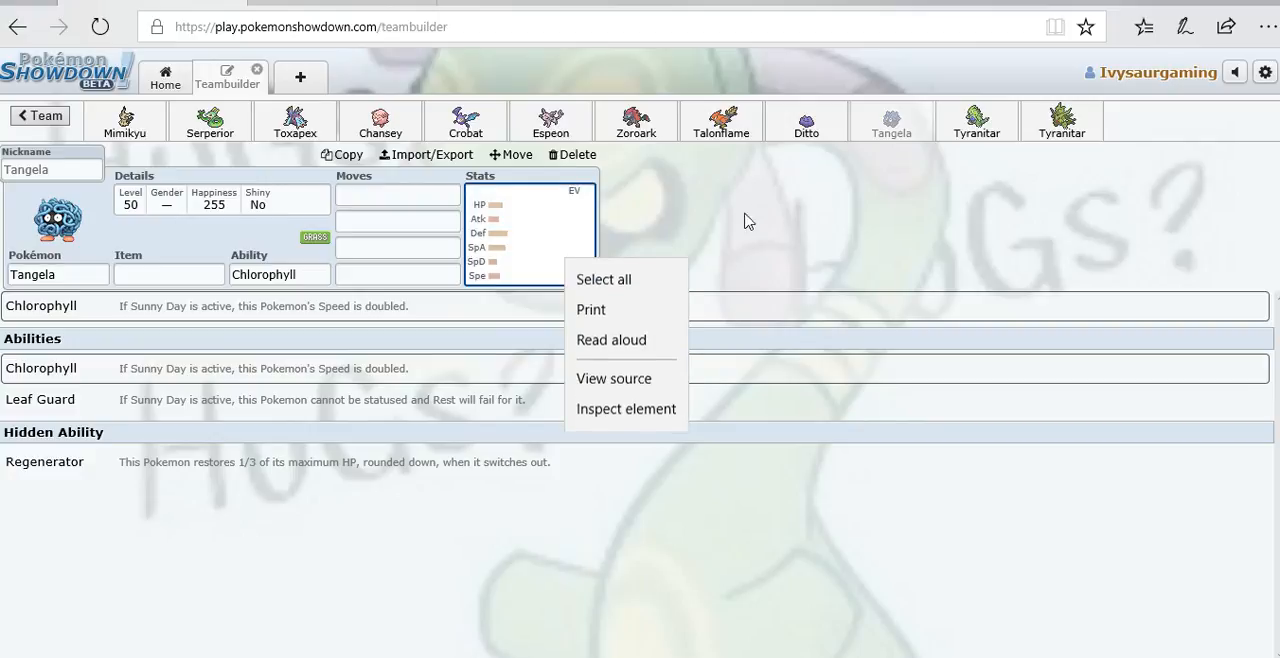
left_click(397, 265)
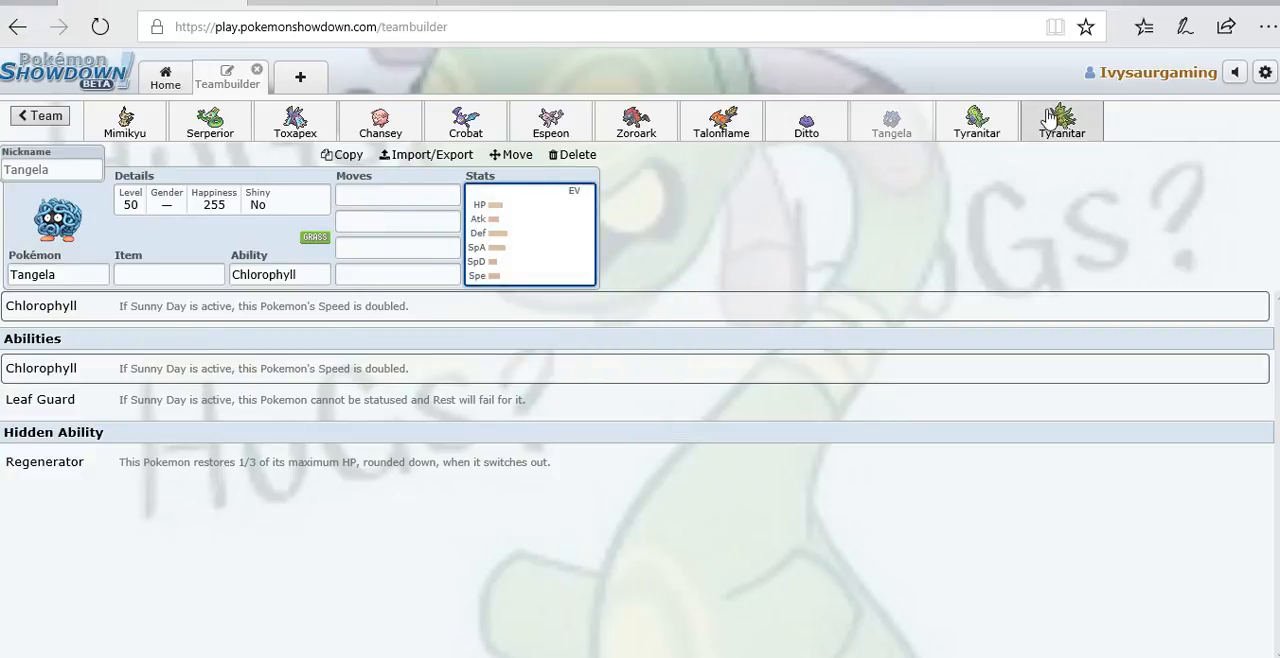
Review Mega Tyranitar's Tyranitarite, Sand Stream set with Jolly nature and 252 Speed EVs.
left_click(976, 120)
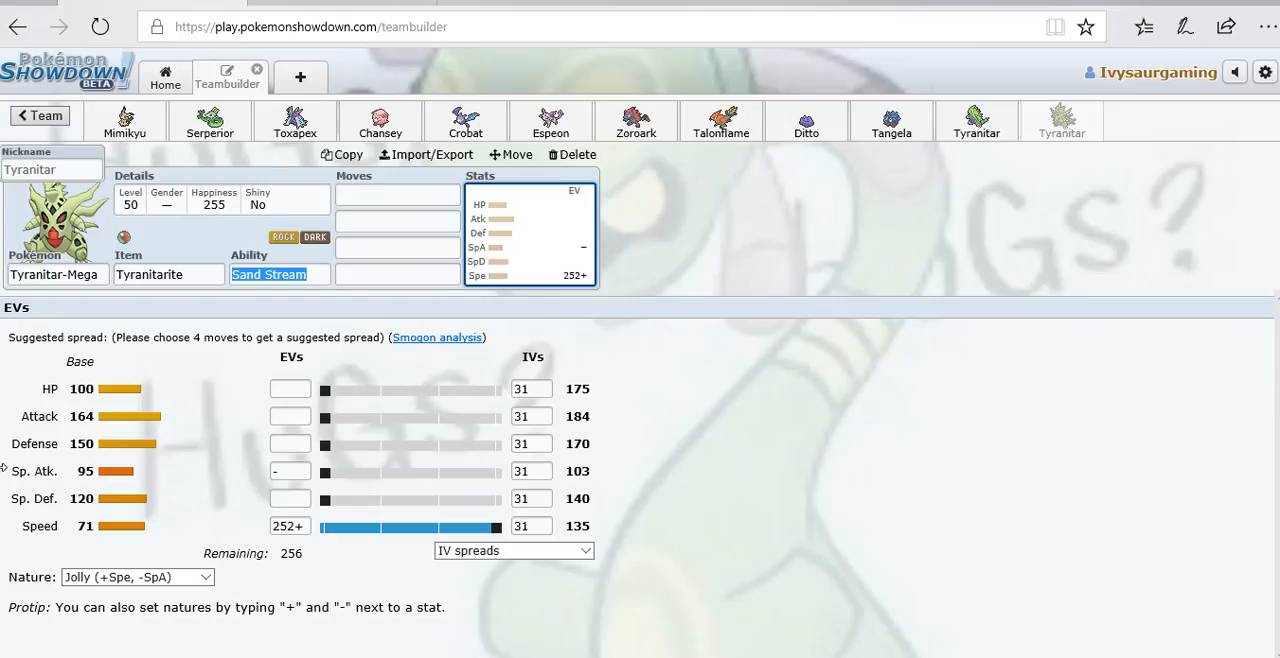
mouse_move(253, 585)
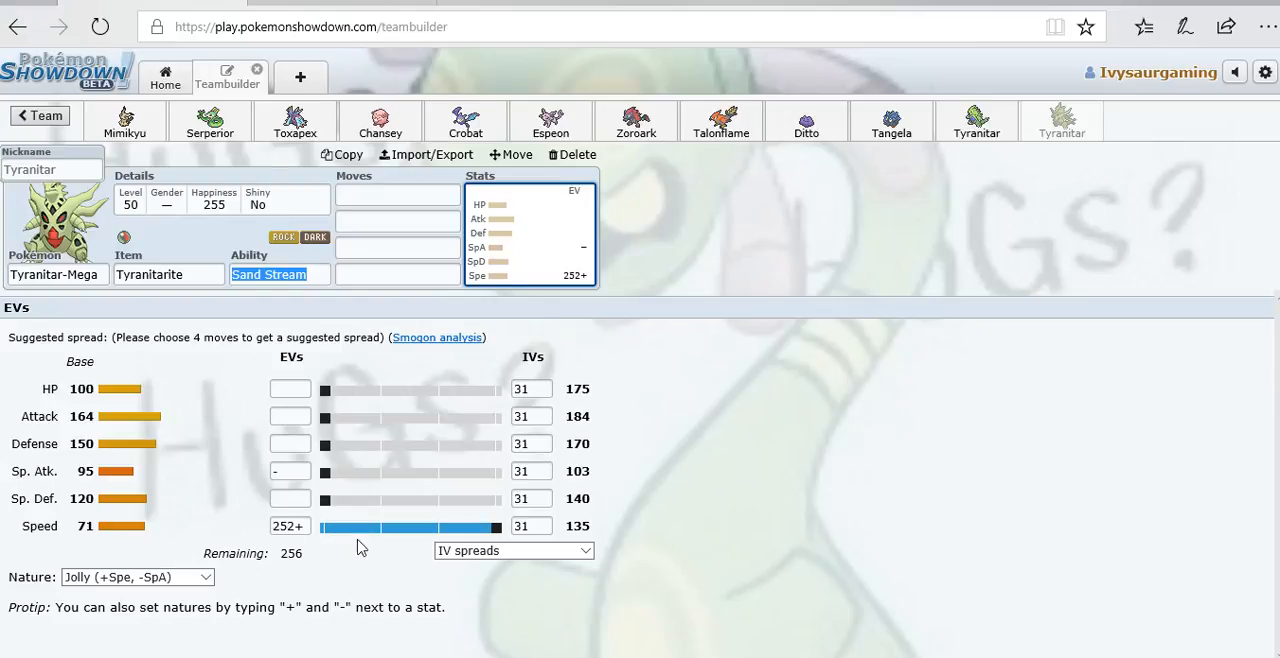
mouse_move(347, 521)
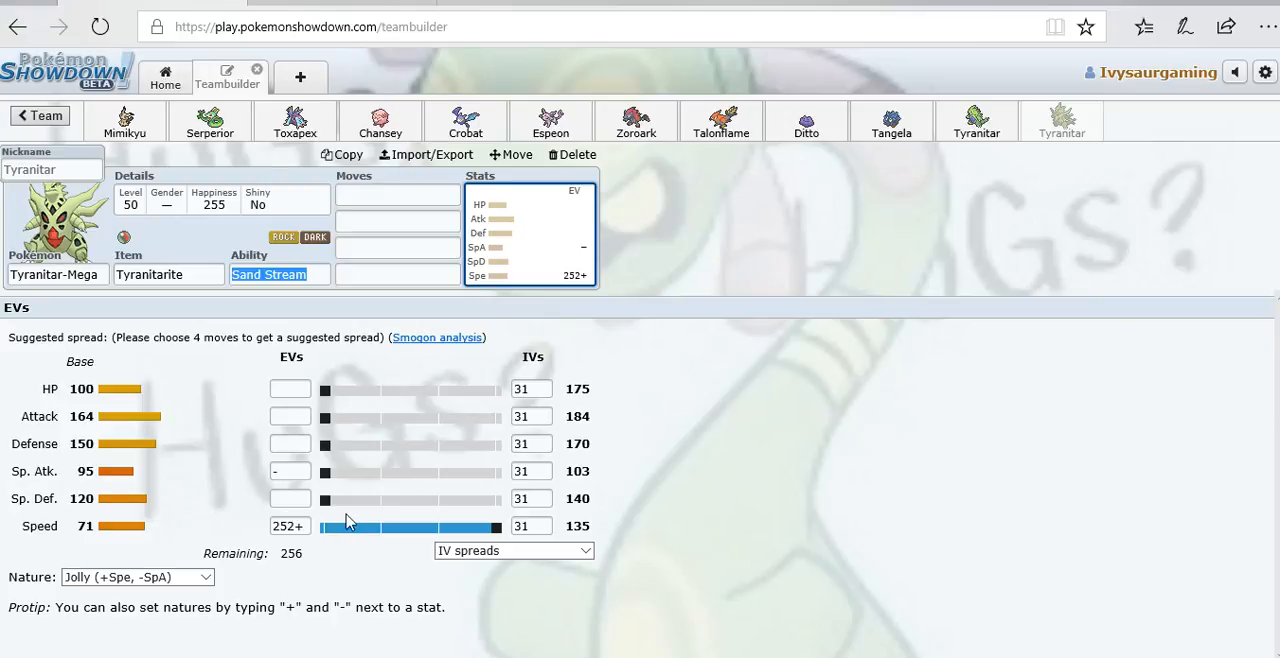
mouse_move(450, 418)
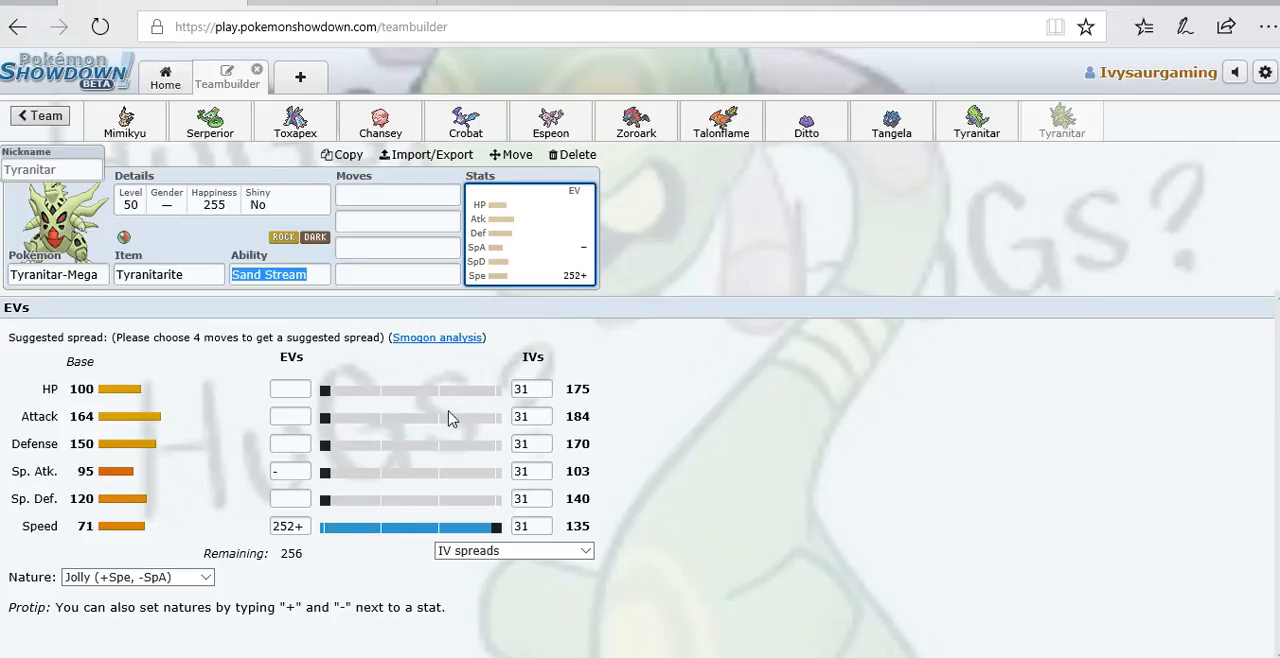
mouse_move(505, 461)
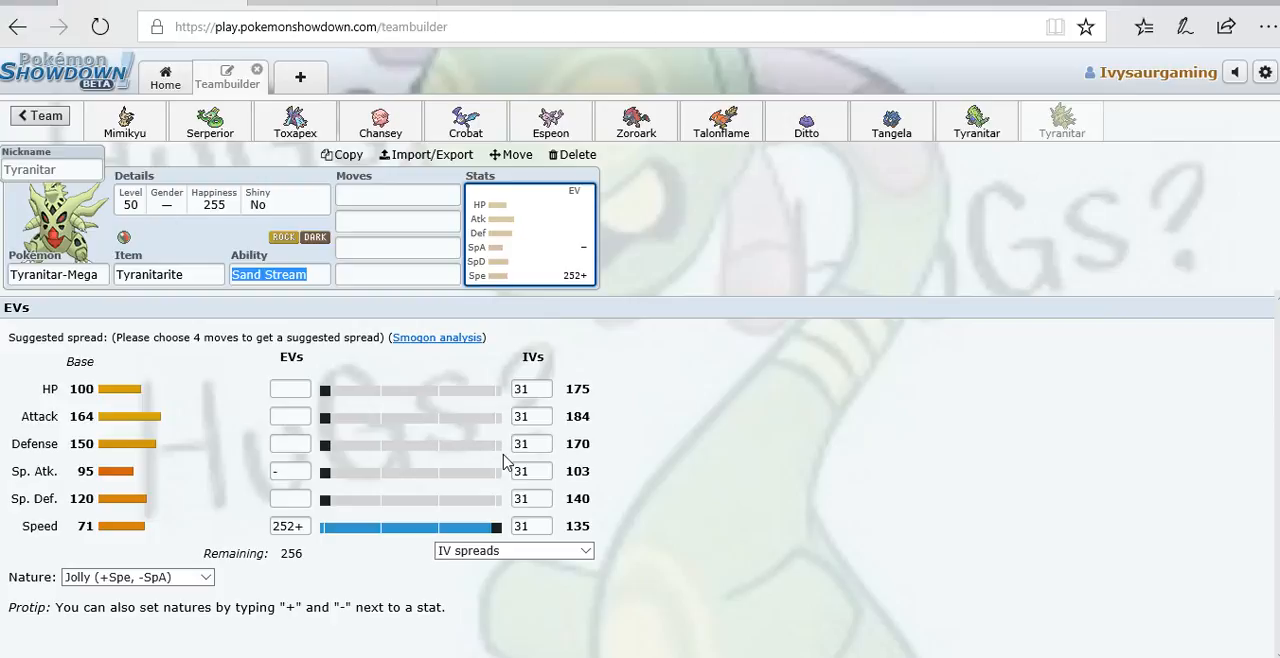
mouse_move(403, 450)
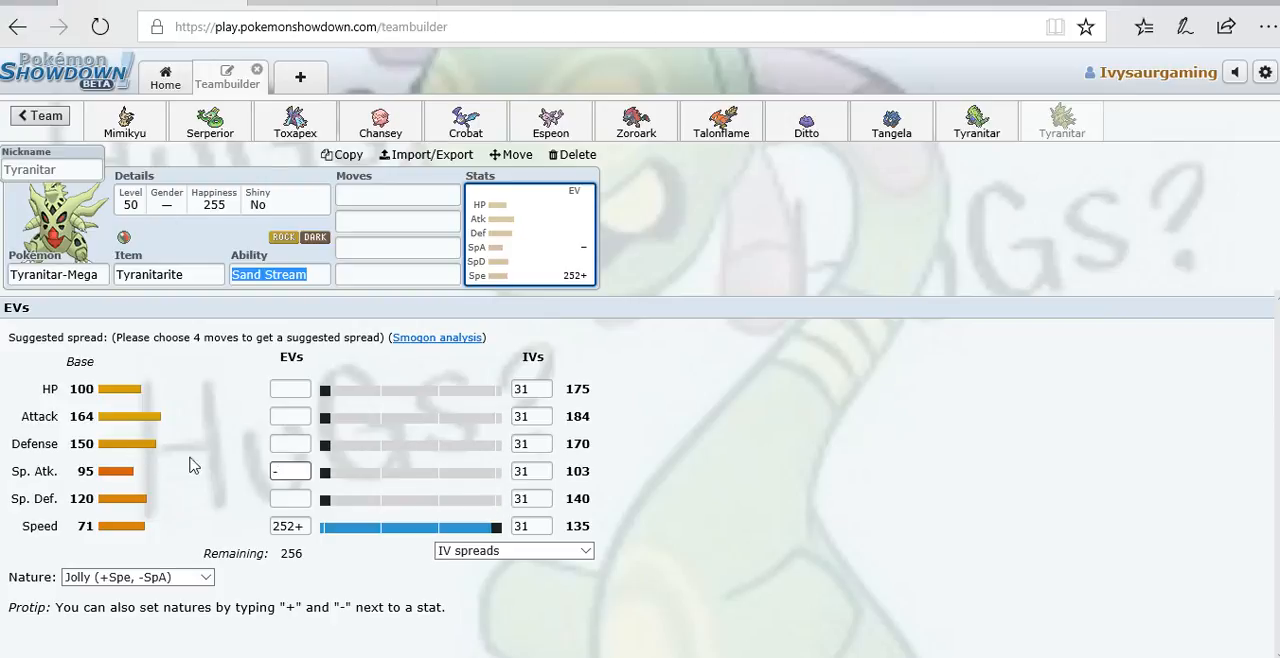
left_click(290, 471)
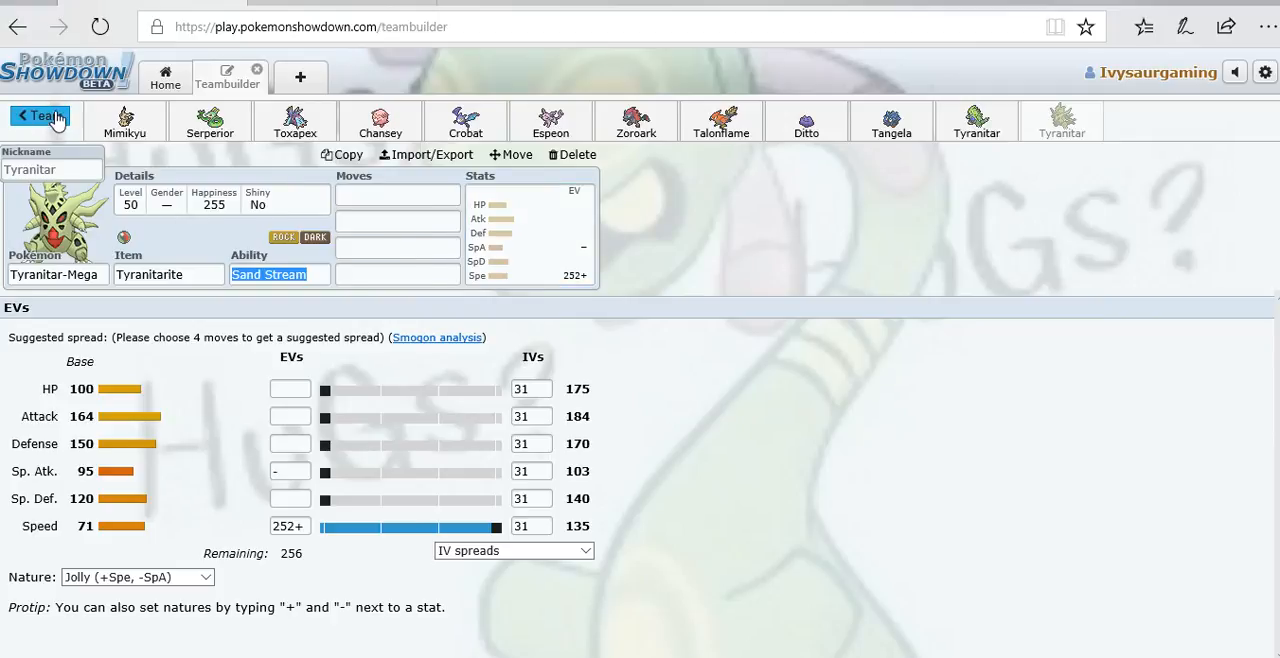
Go back to saved teams and open 'PBL Week 1 vs Tyranitarus Rex (Zwinnerz)'.
left_click(40, 116)
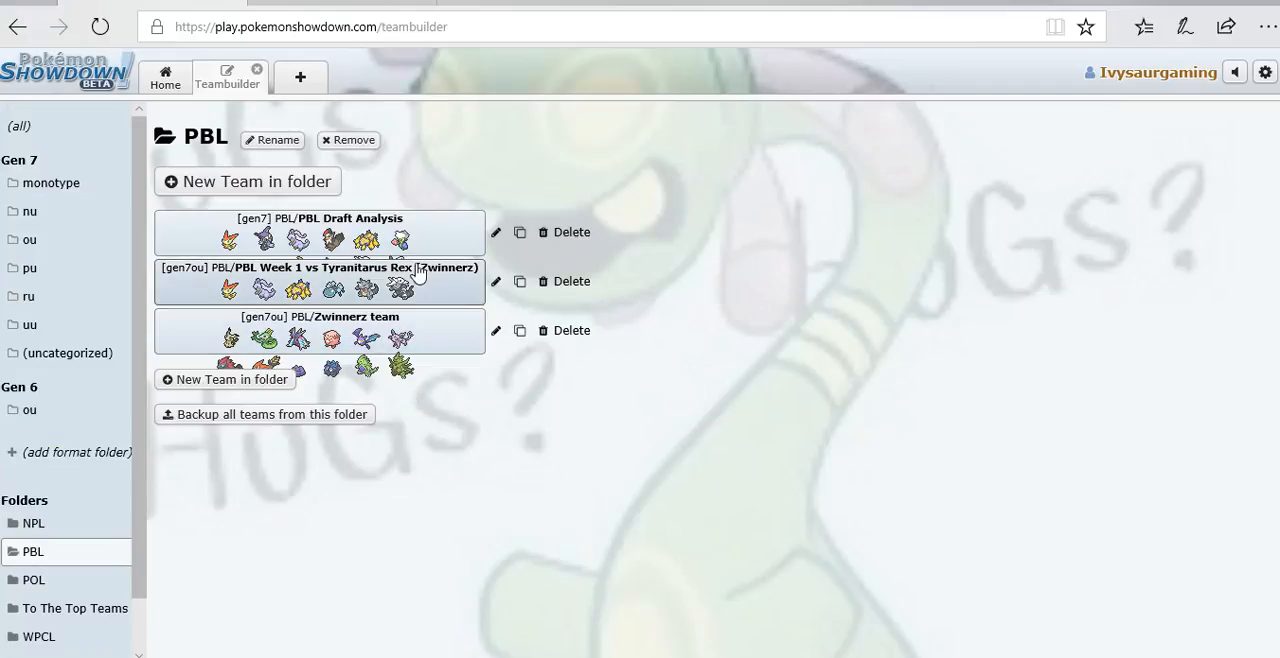
left_click(300, 281)
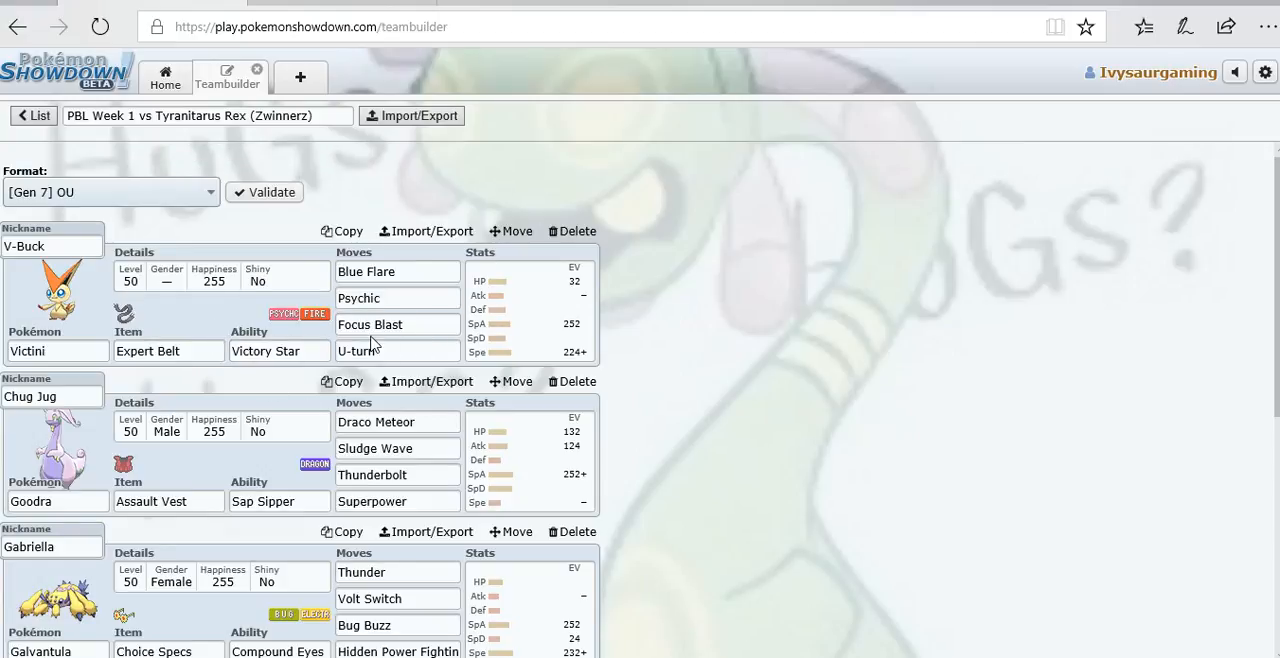
mouse_move(492, 338)
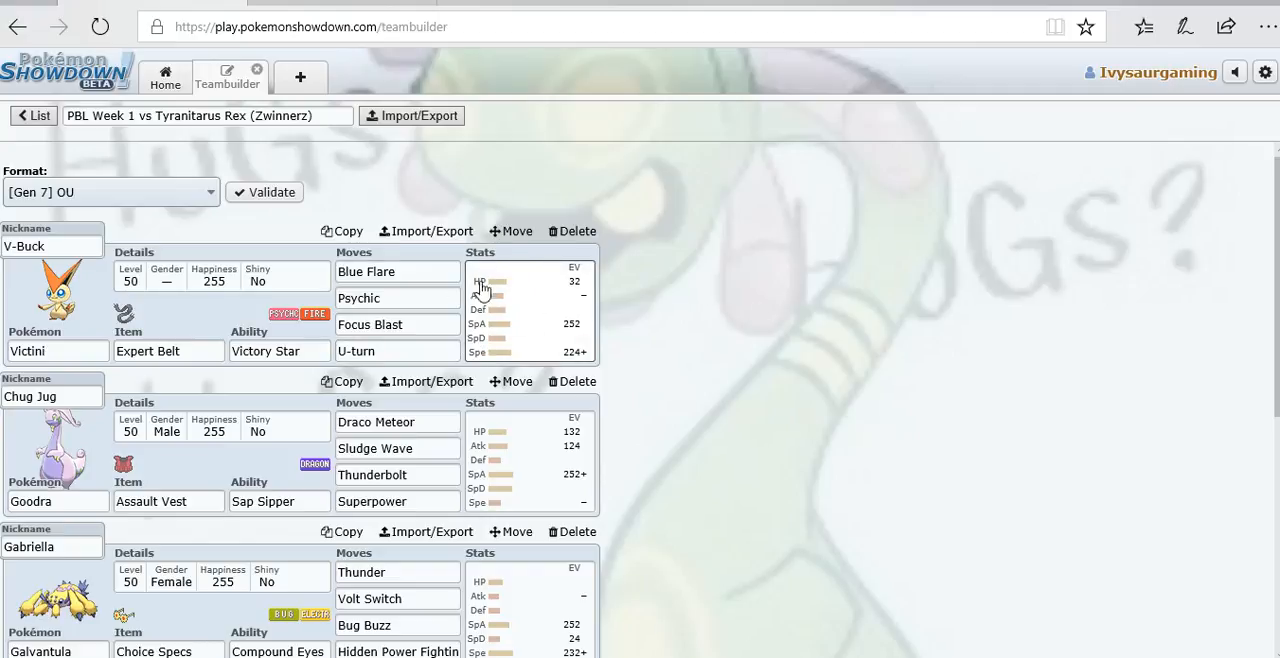
mouse_move(523, 355)
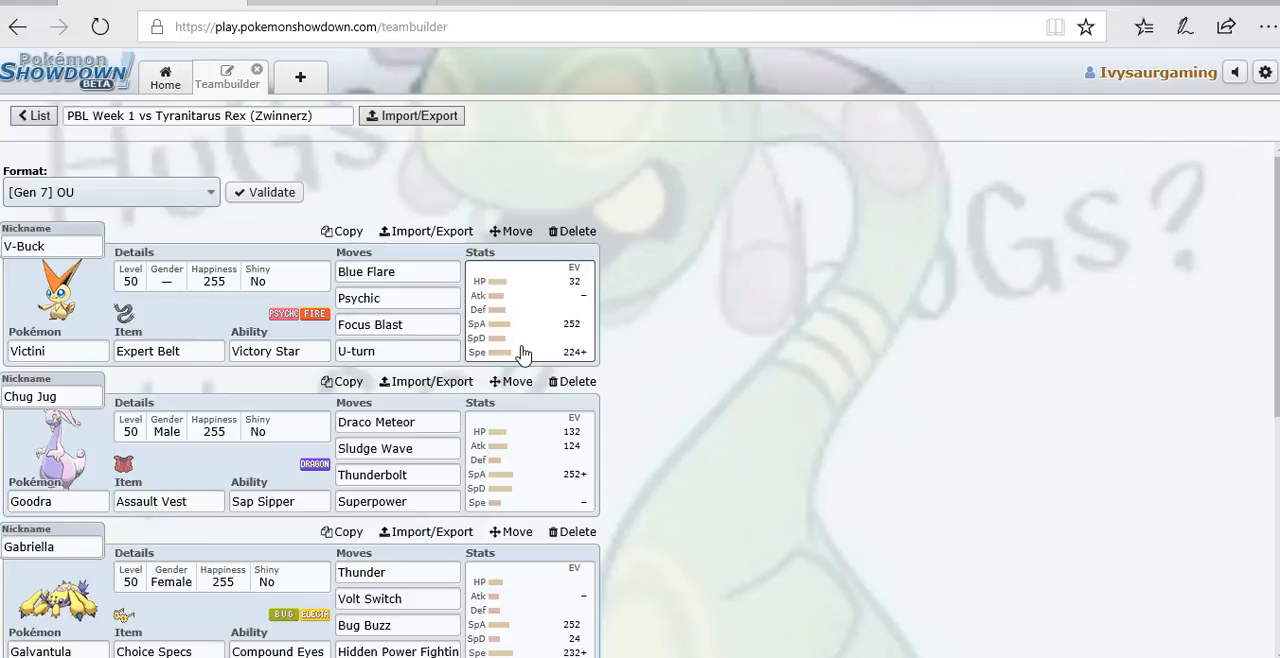
mouse_move(560, 372)
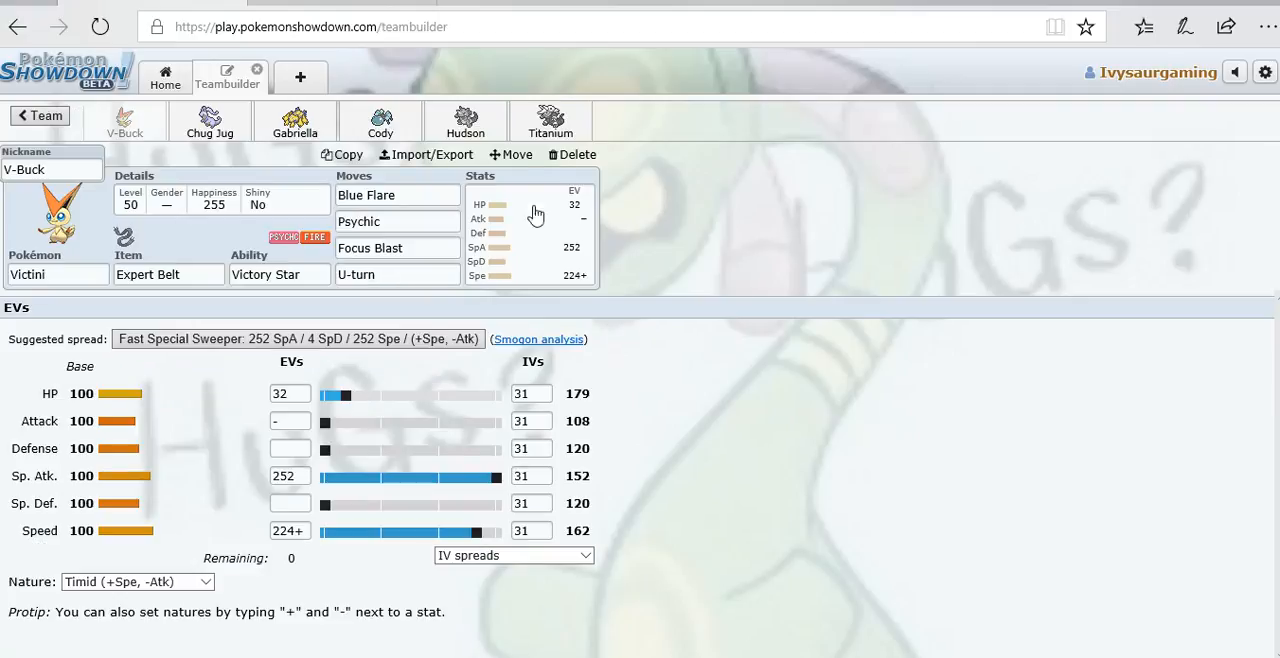
mouse_move(351, 310)
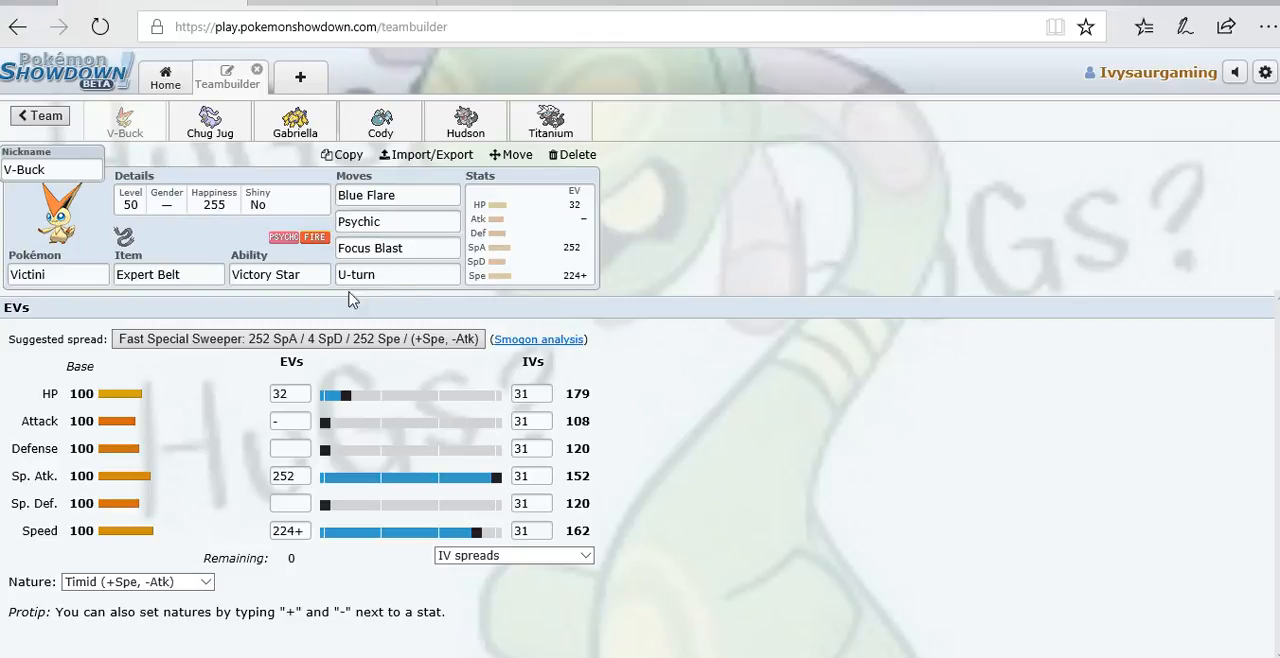
View Chug Jug the Goodra: Assault Vest, Quiet, 132 HP/124 Atk/252 SpA EVs.
left_click(397, 247)
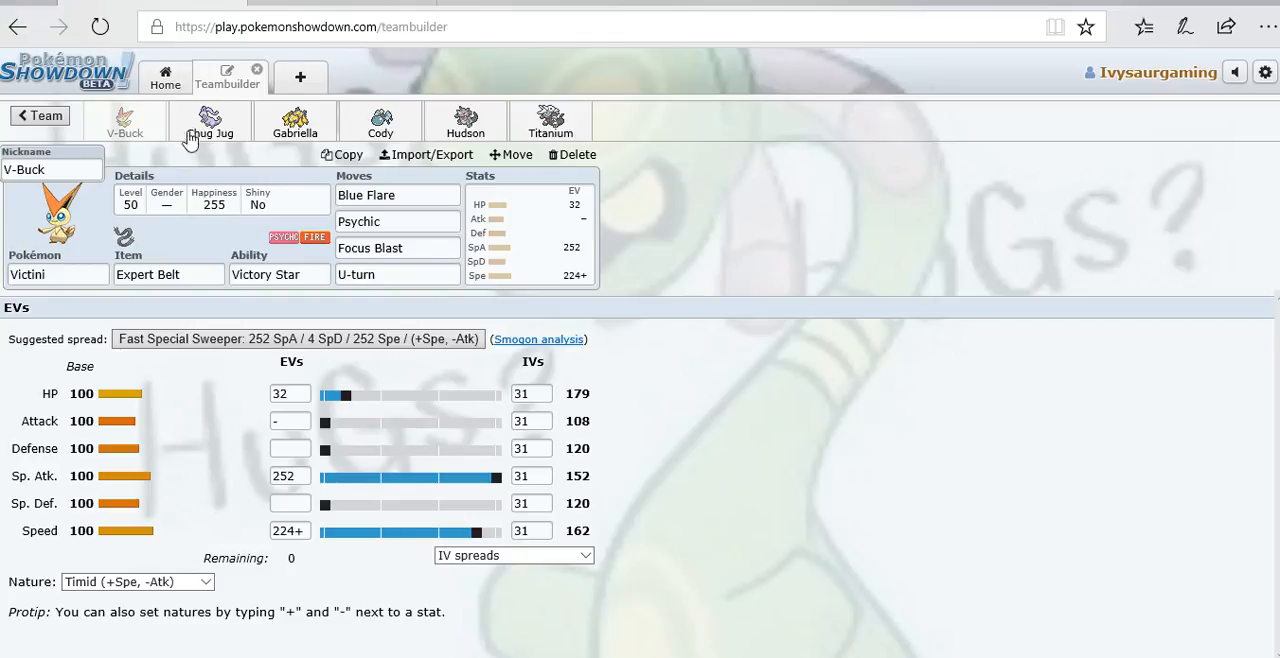
left_click(210, 120)
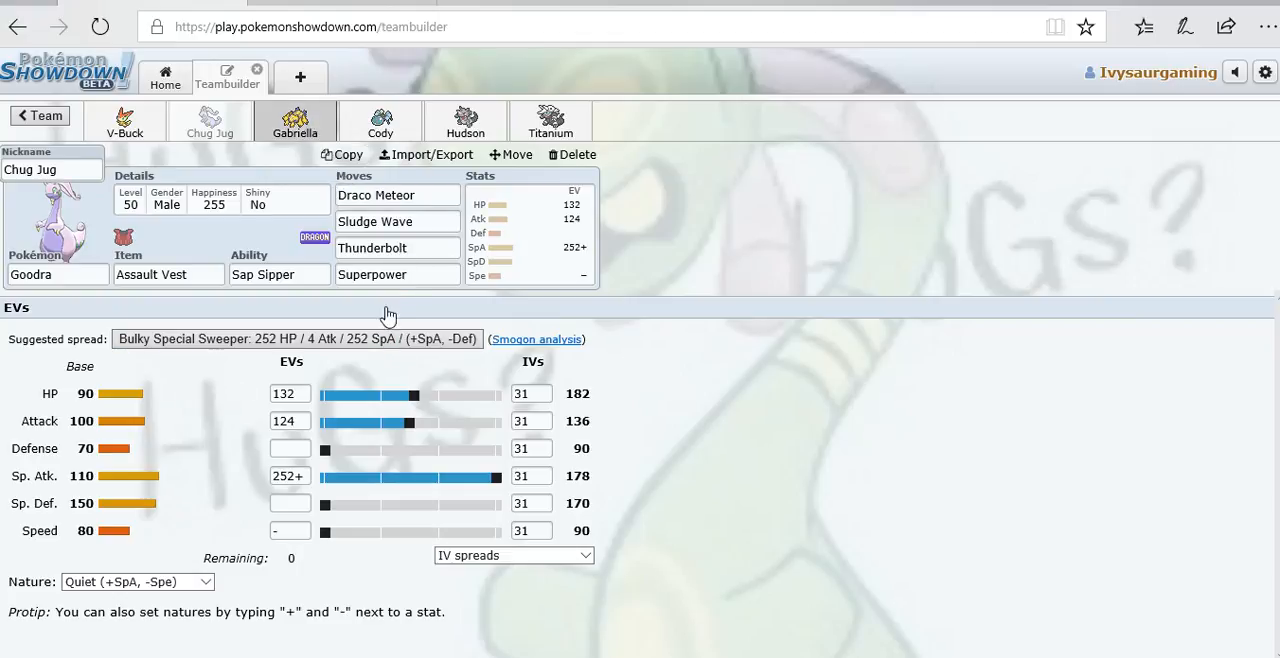
Review Gabriella the Galvantula's Choice Specs set, then open Cody the Araquanid's Waterium Z set.
left_click(295, 121)
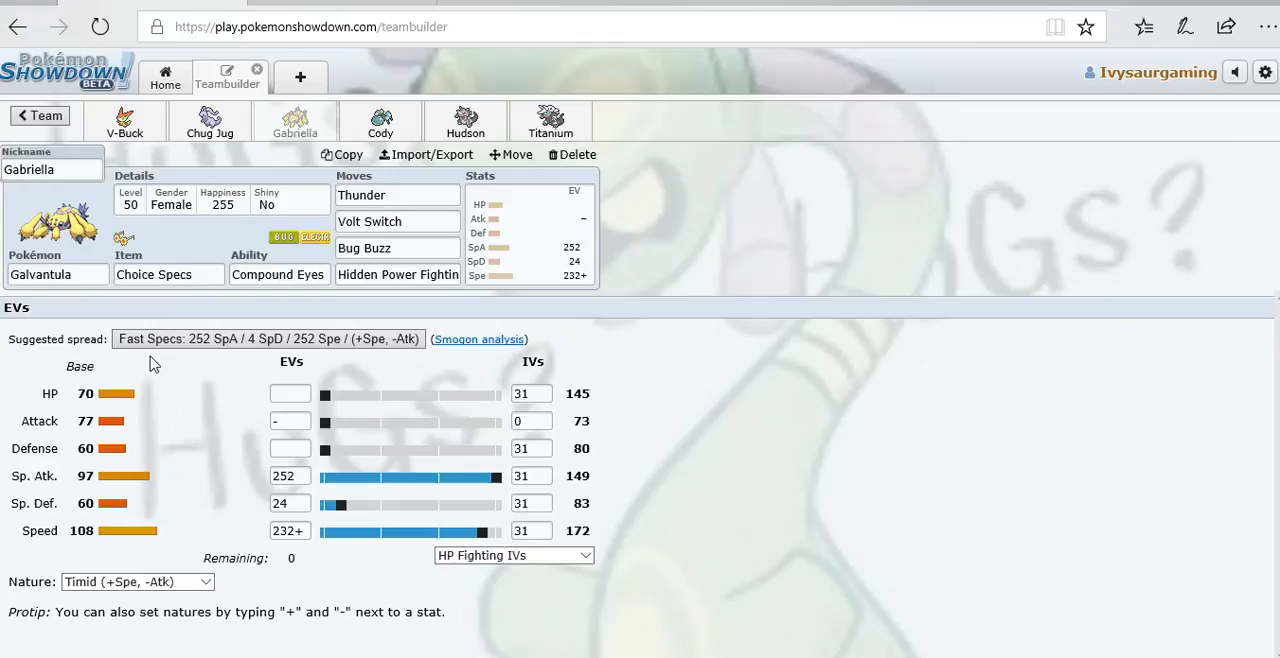
mouse_move(470, 398)
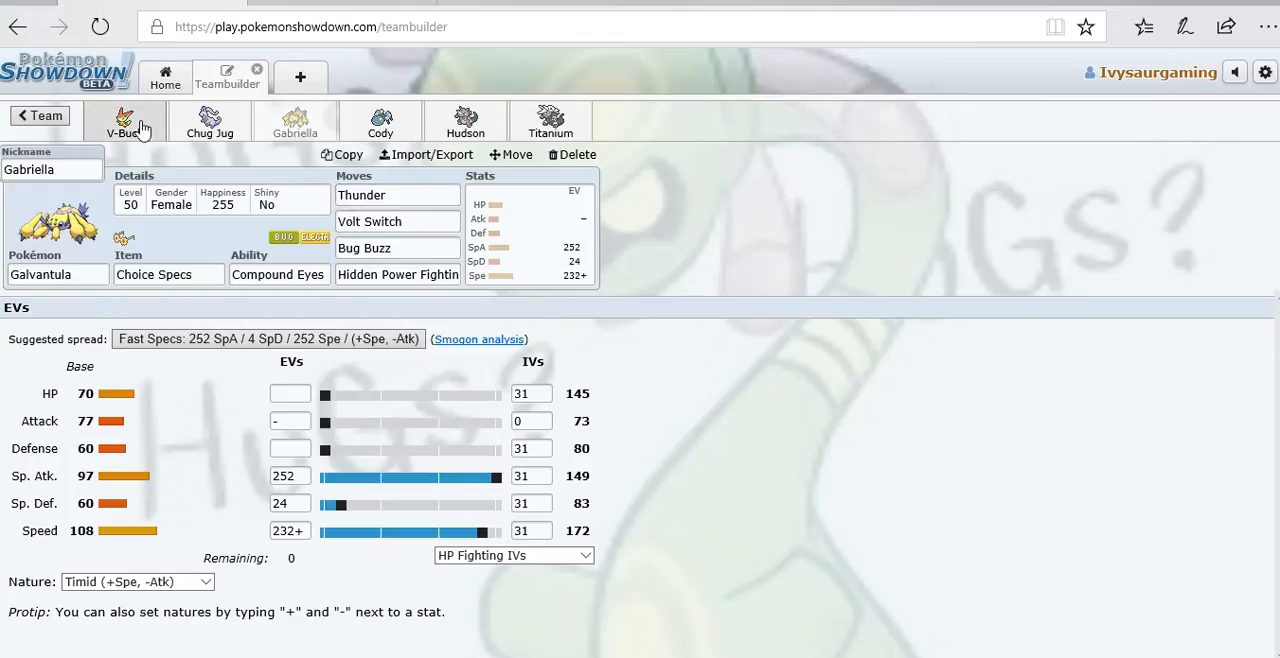
mouse_move(683, 264)
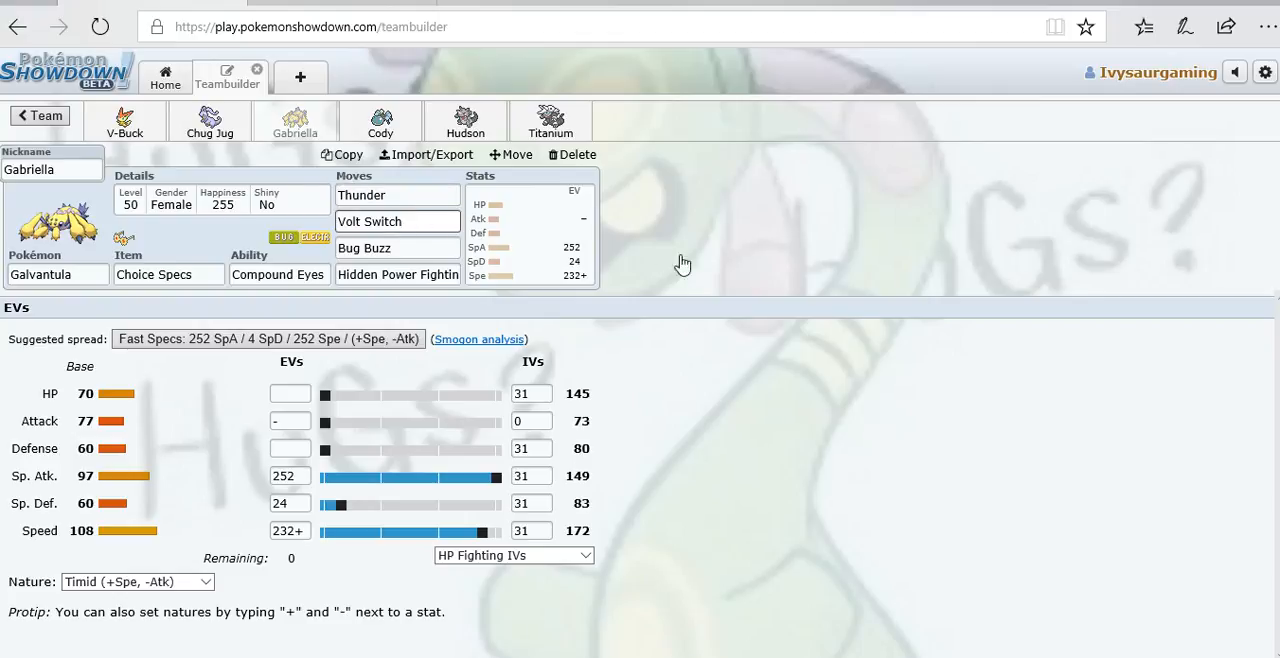
mouse_move(263, 253)
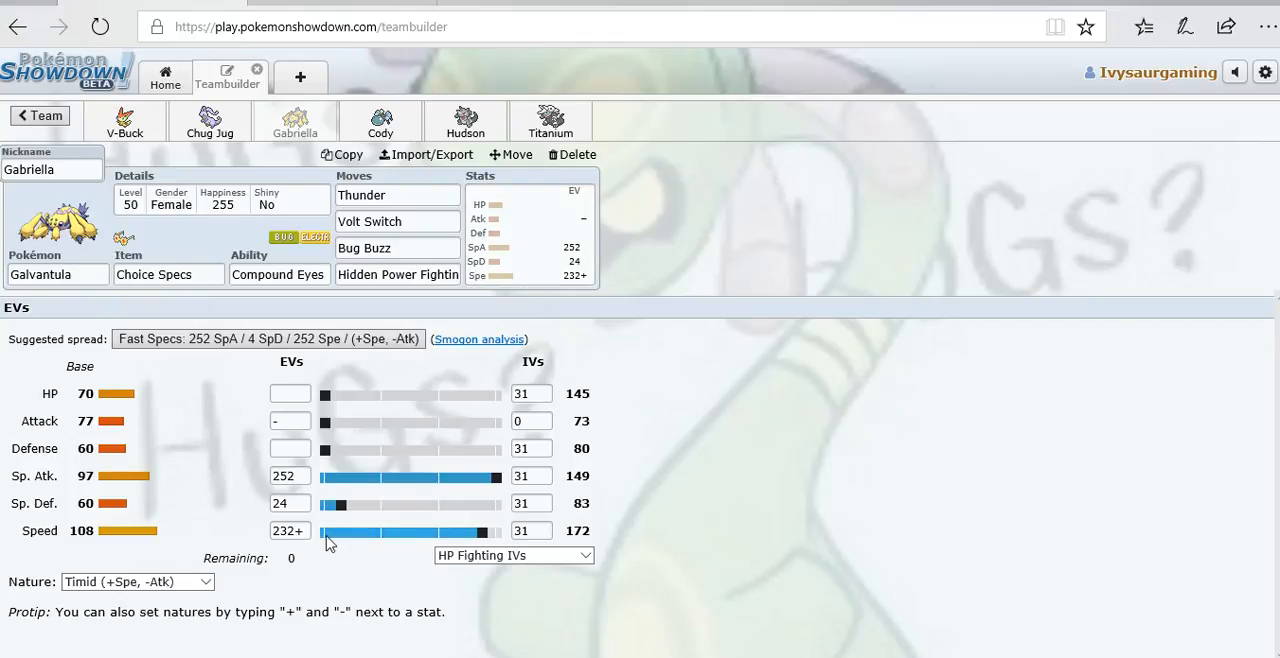
mouse_move(600, 535)
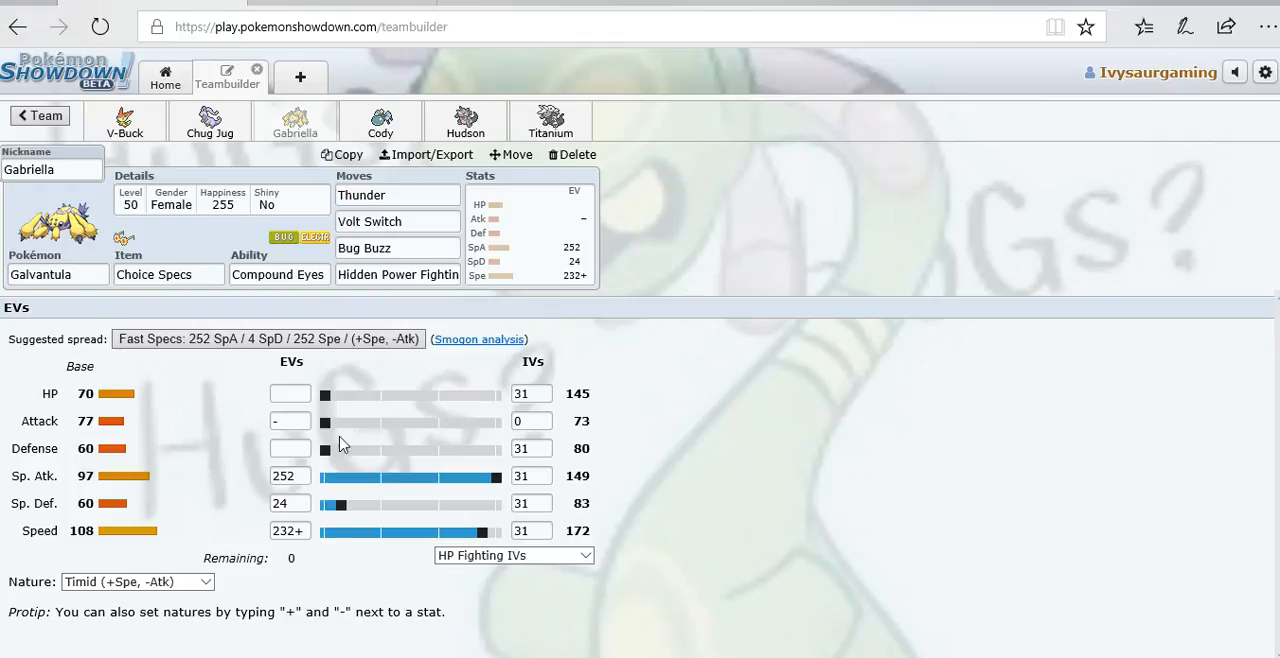
mouse_move(403, 155)
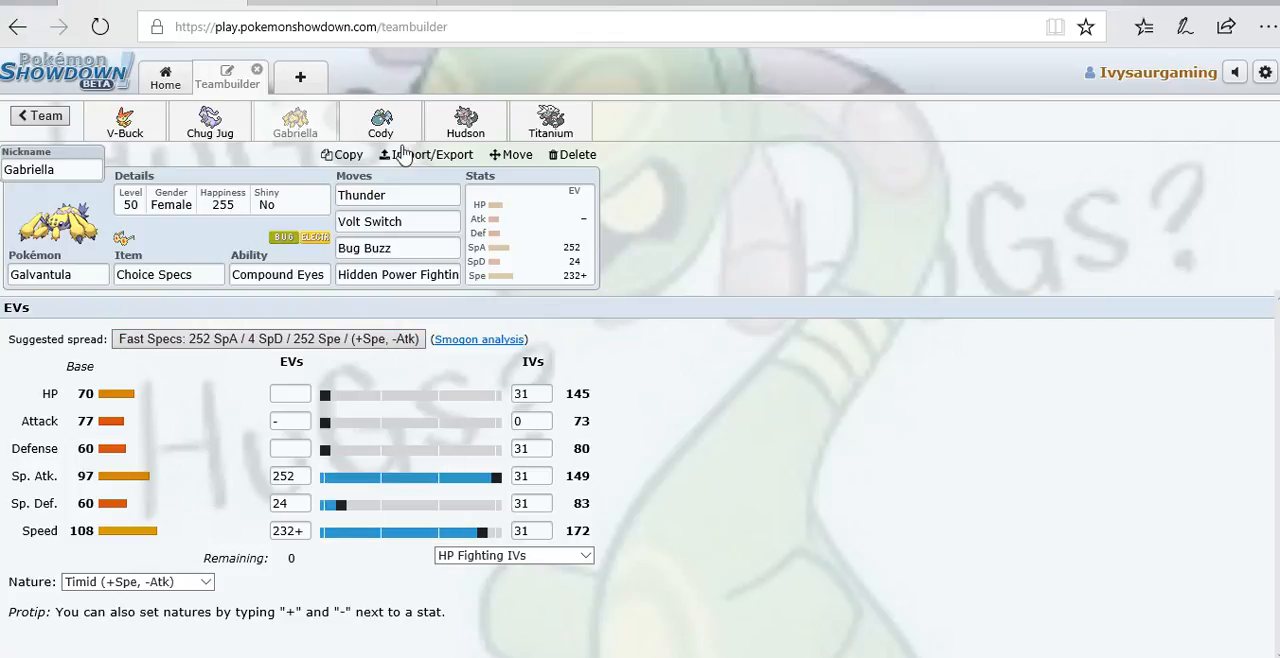
left_click(380, 120)
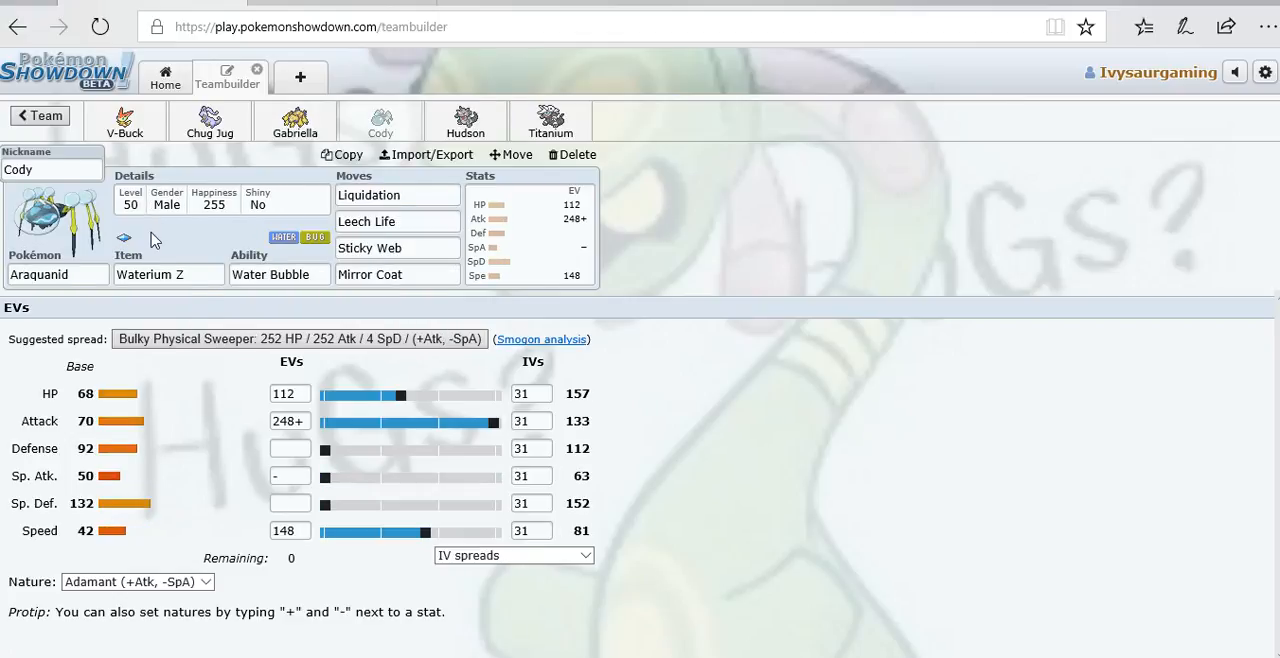
mouse_move(42, 300)
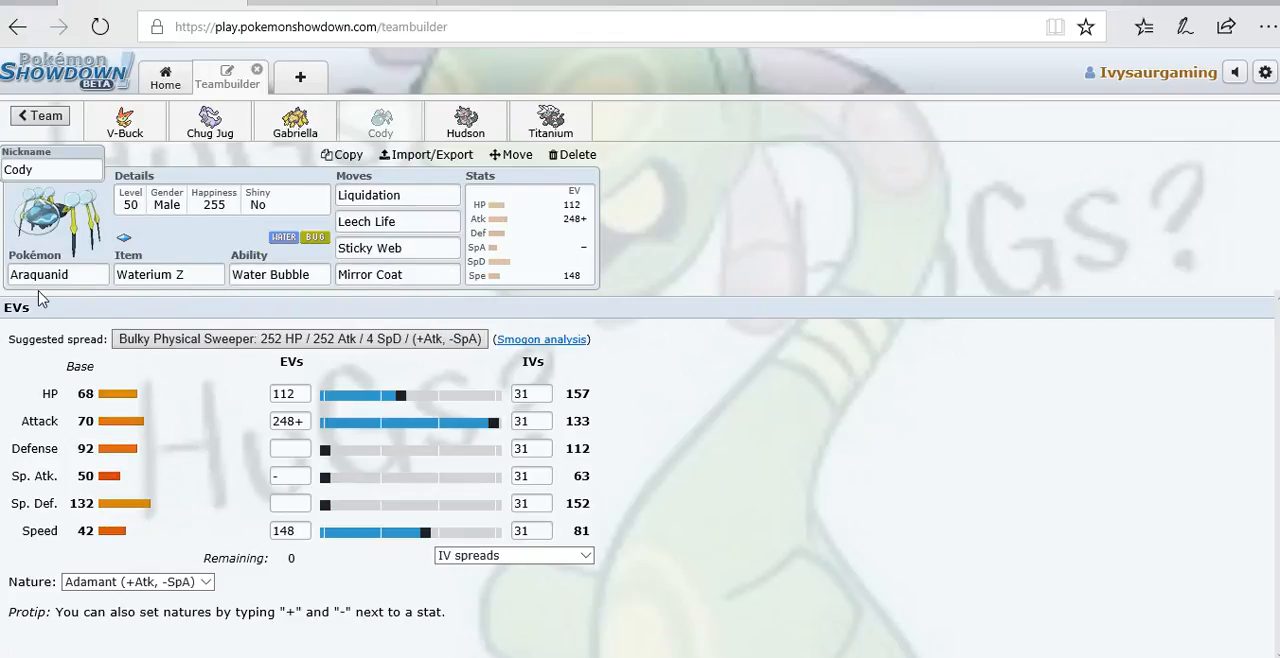
mouse_move(343, 302)
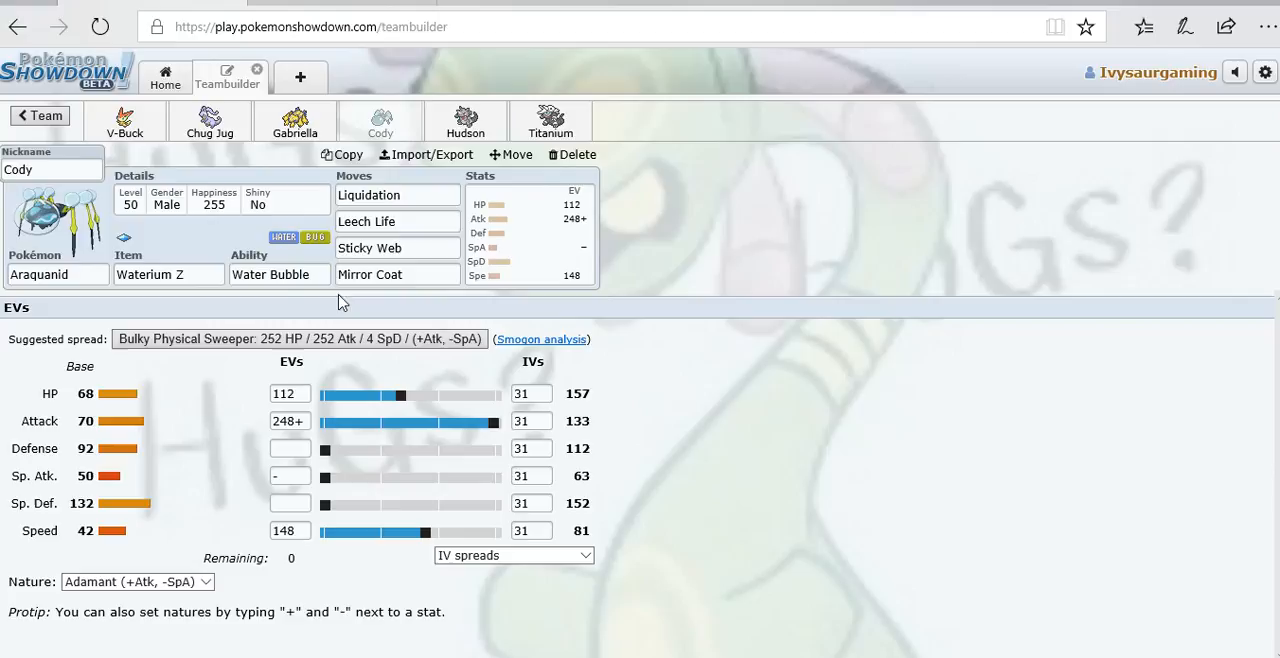
left_click(397, 195)
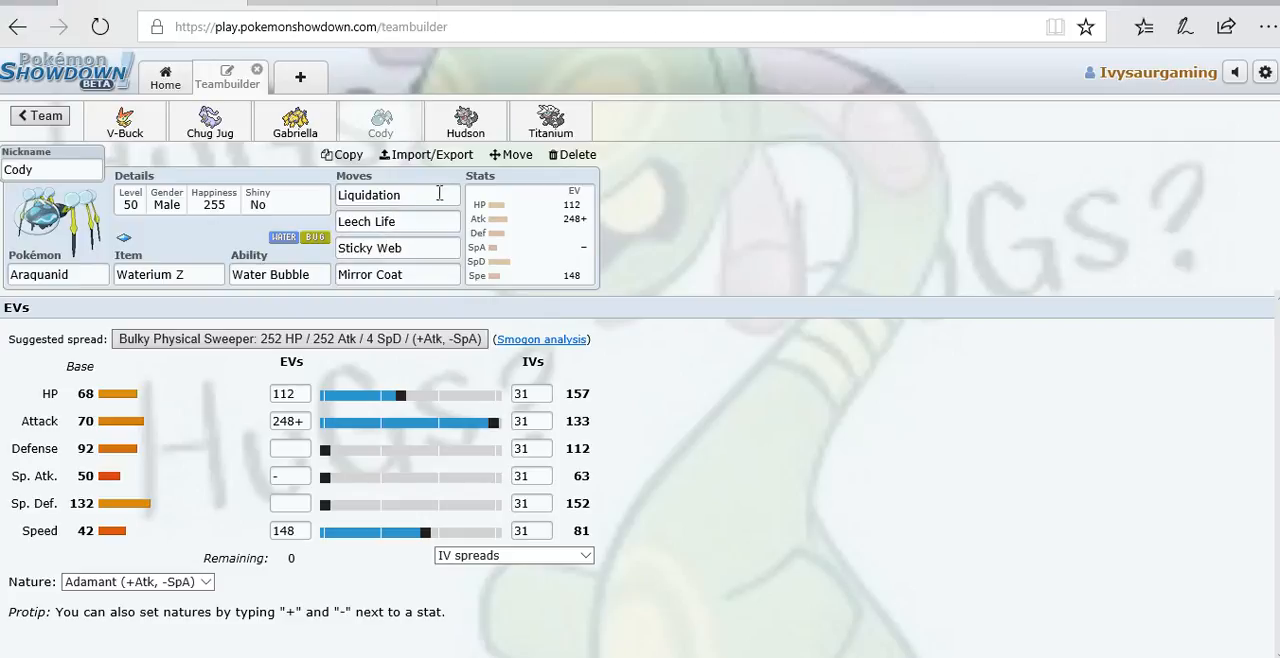
left_click(396, 247)
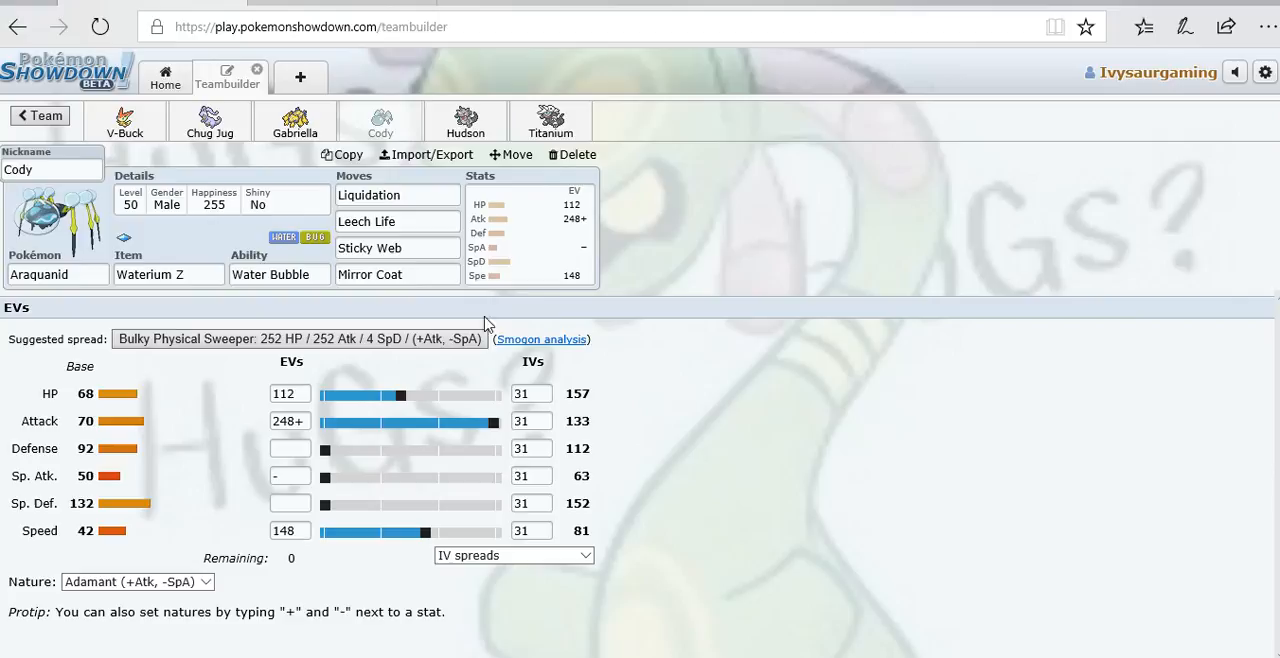
mouse_move(575, 468)
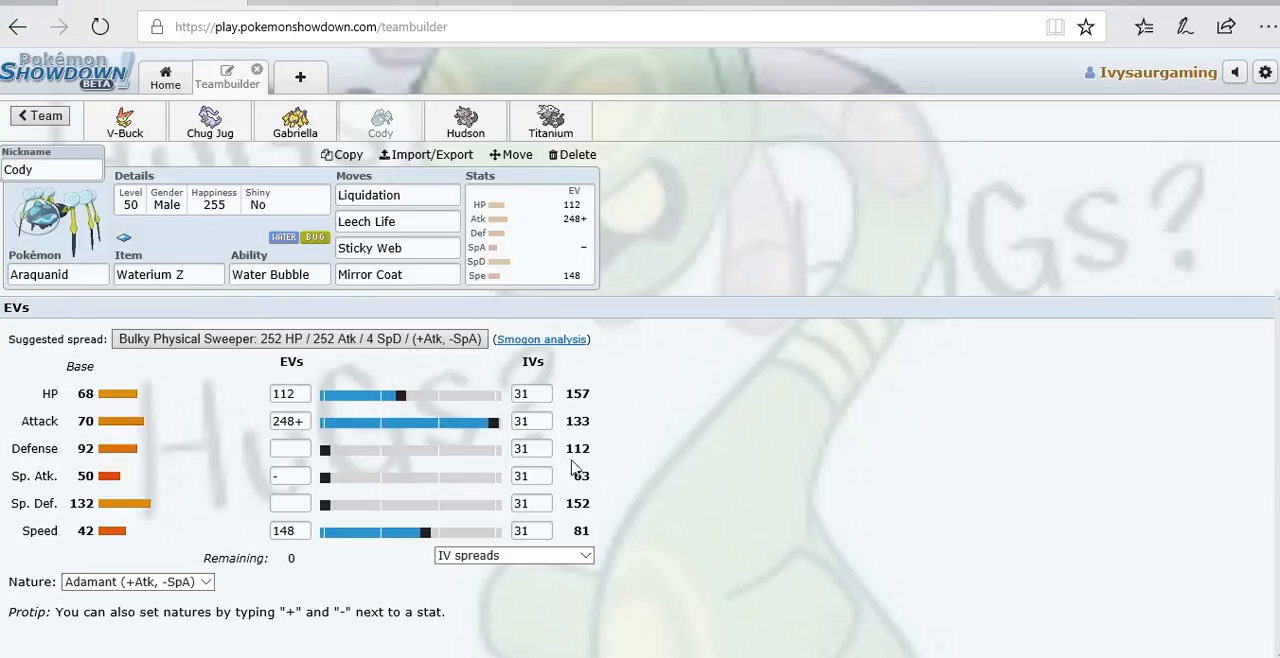
mouse_move(389, 398)
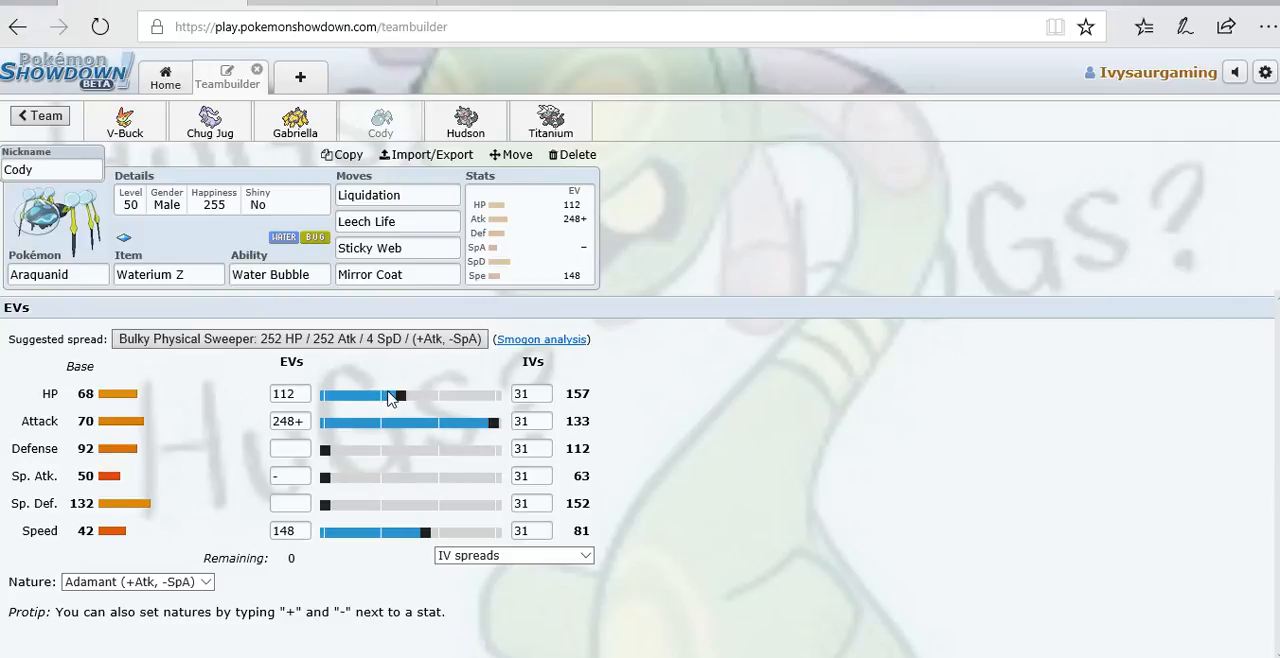
mouse_move(807, 373)
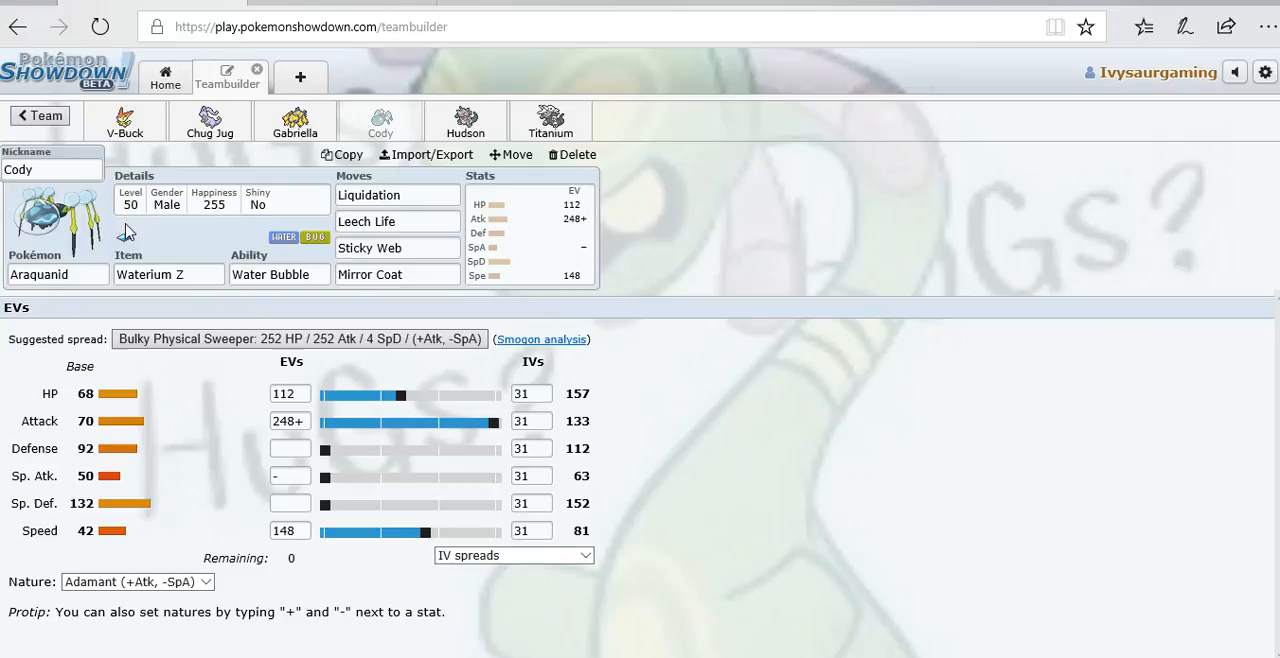
mouse_move(587, 461)
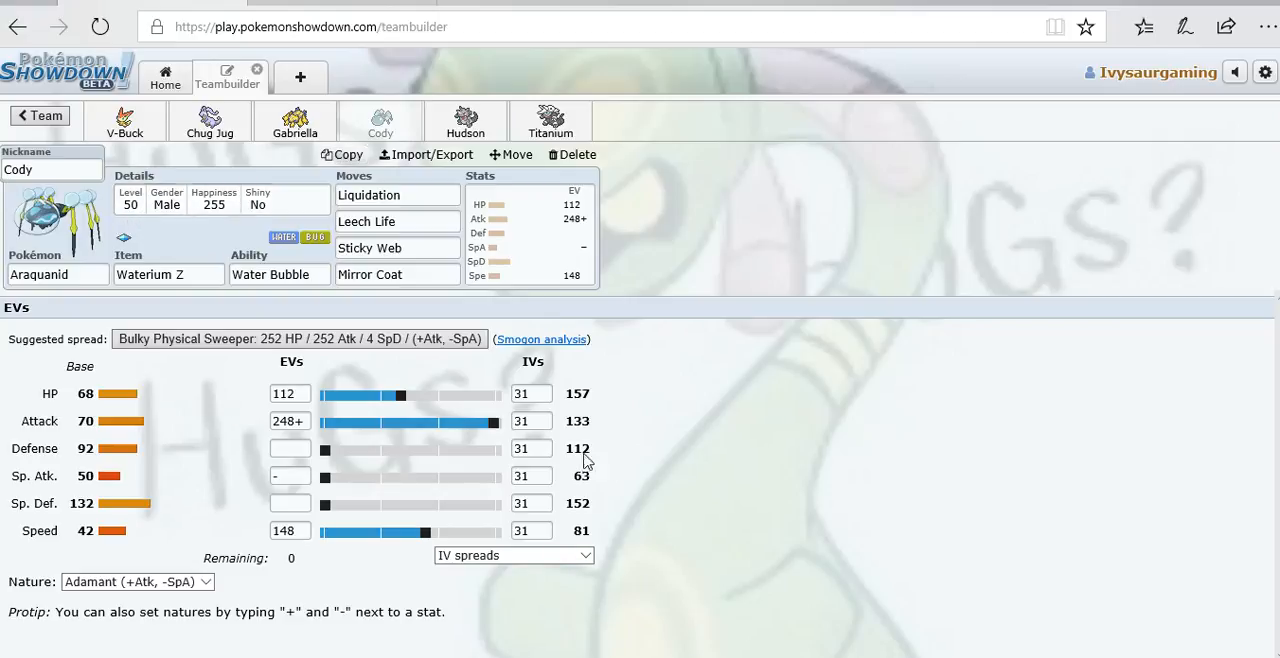
mouse_move(498, 507)
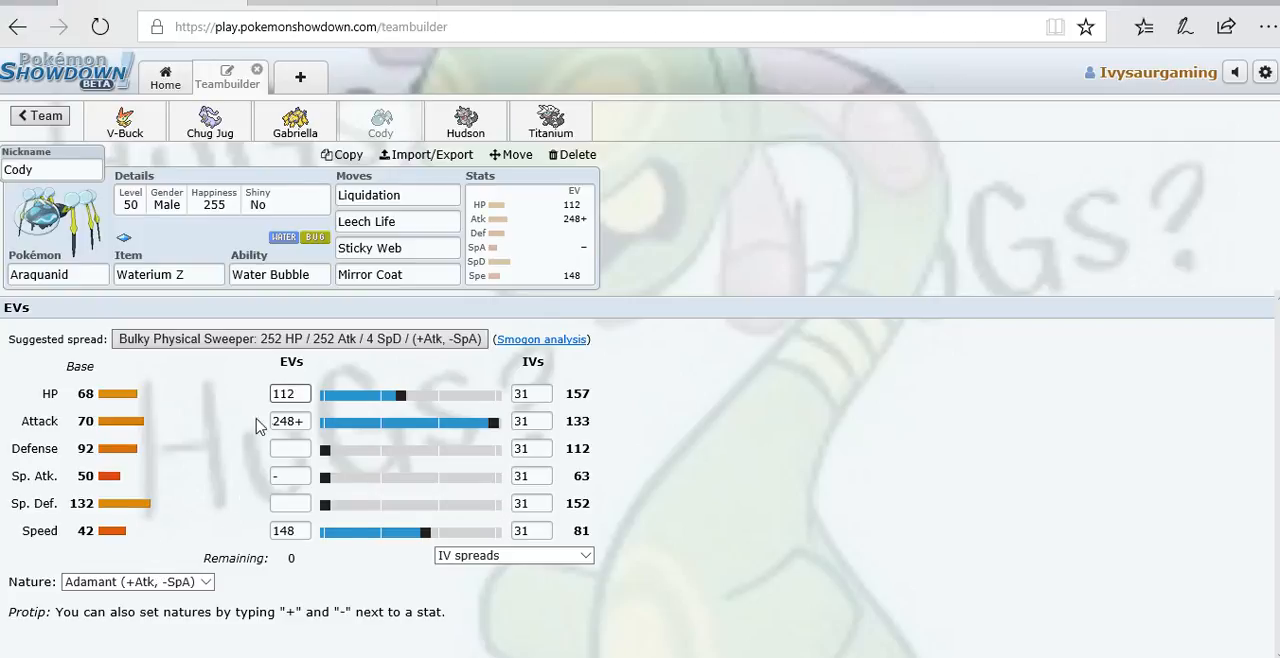
mouse_move(352, 558)
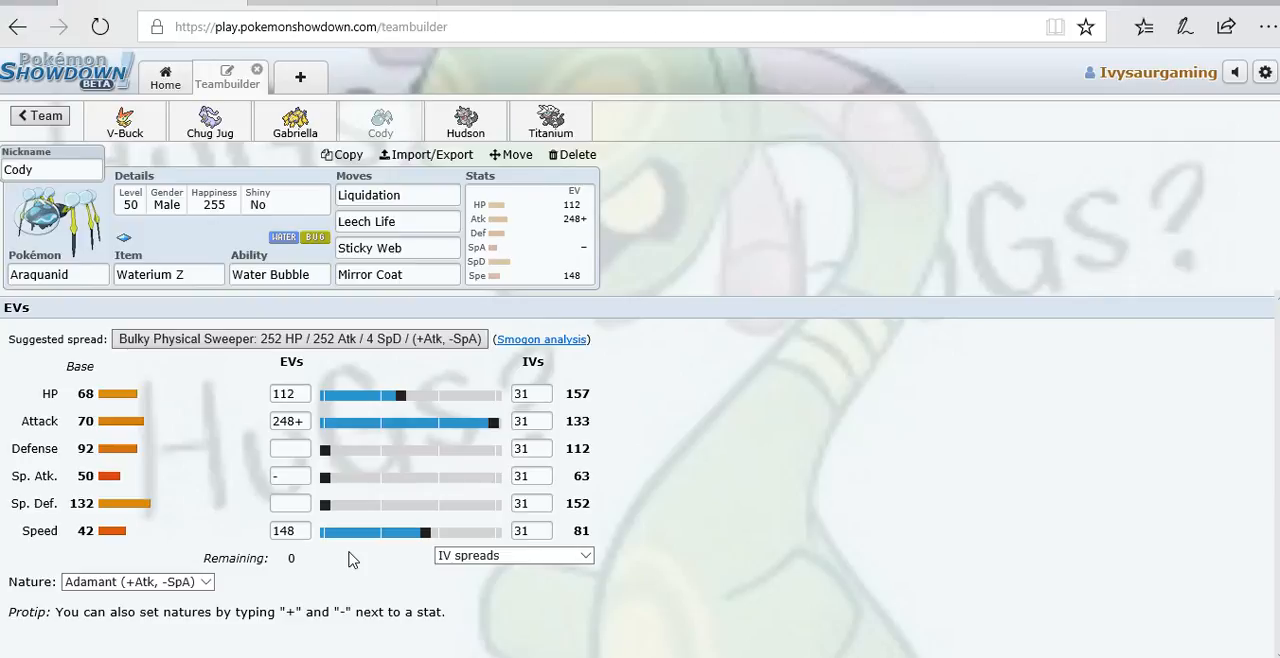
left_click(290, 530)
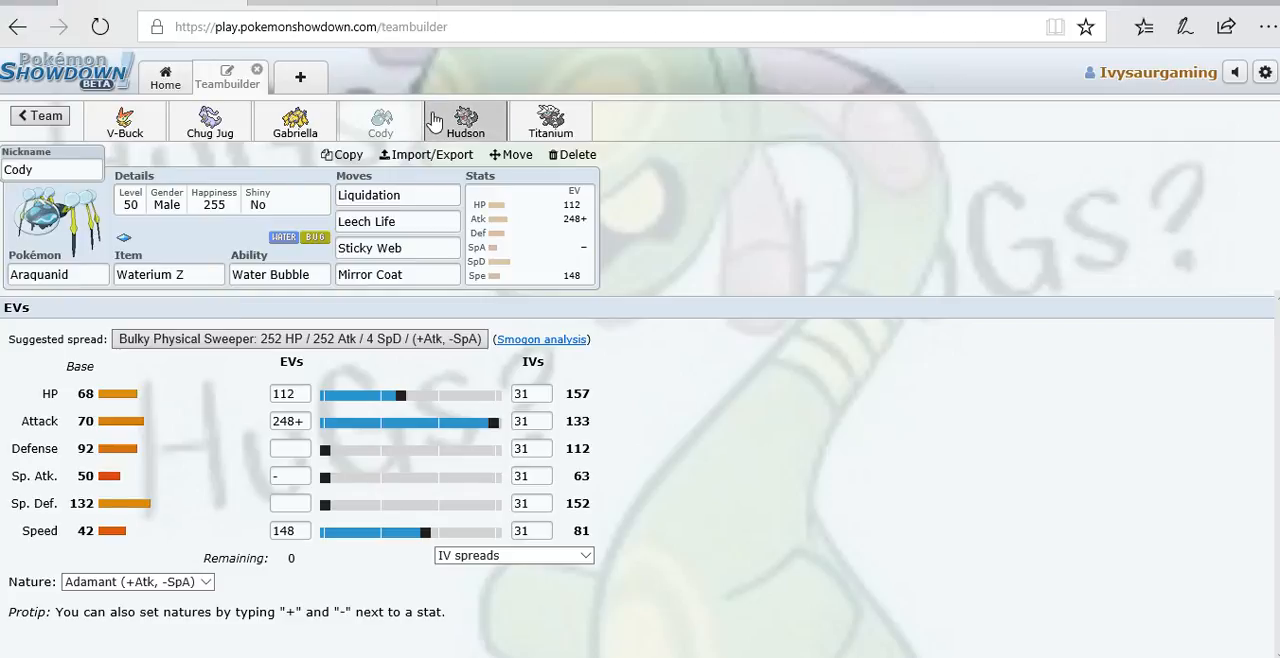
Open Hudson the Rhydon's Eviolite set to inspect its 252 Attack / 244+ Speed Jolly spread.
left_click(464, 120)
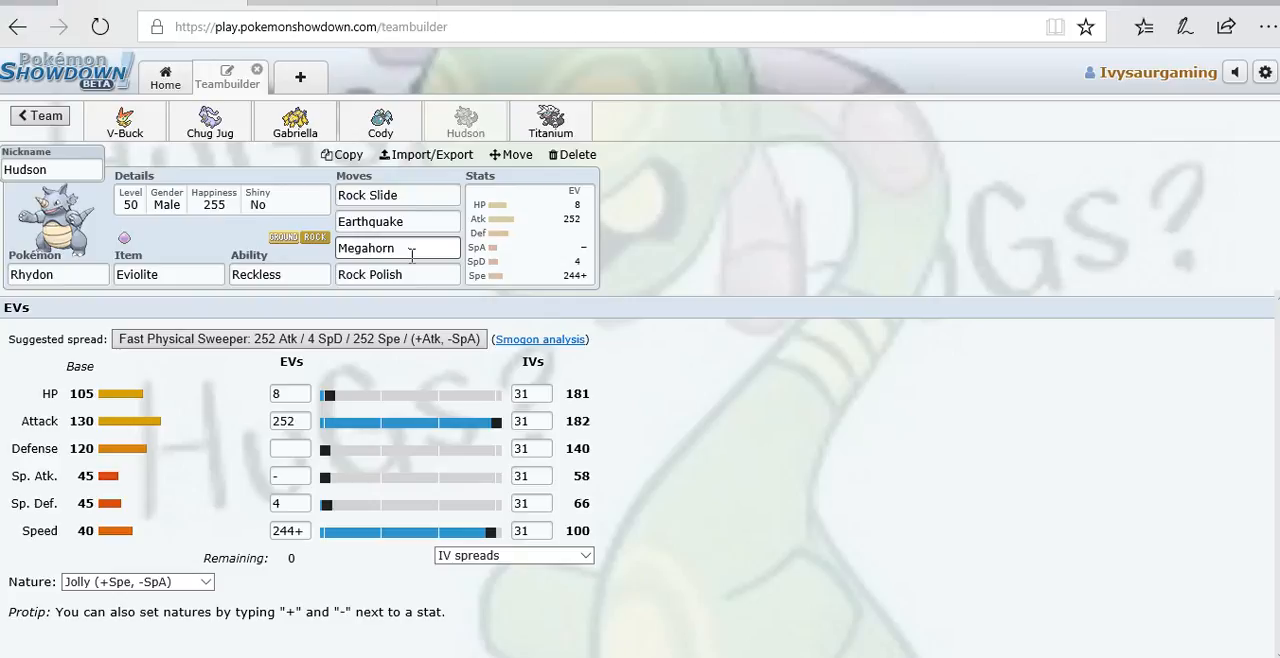
mouse_move(472, 276)
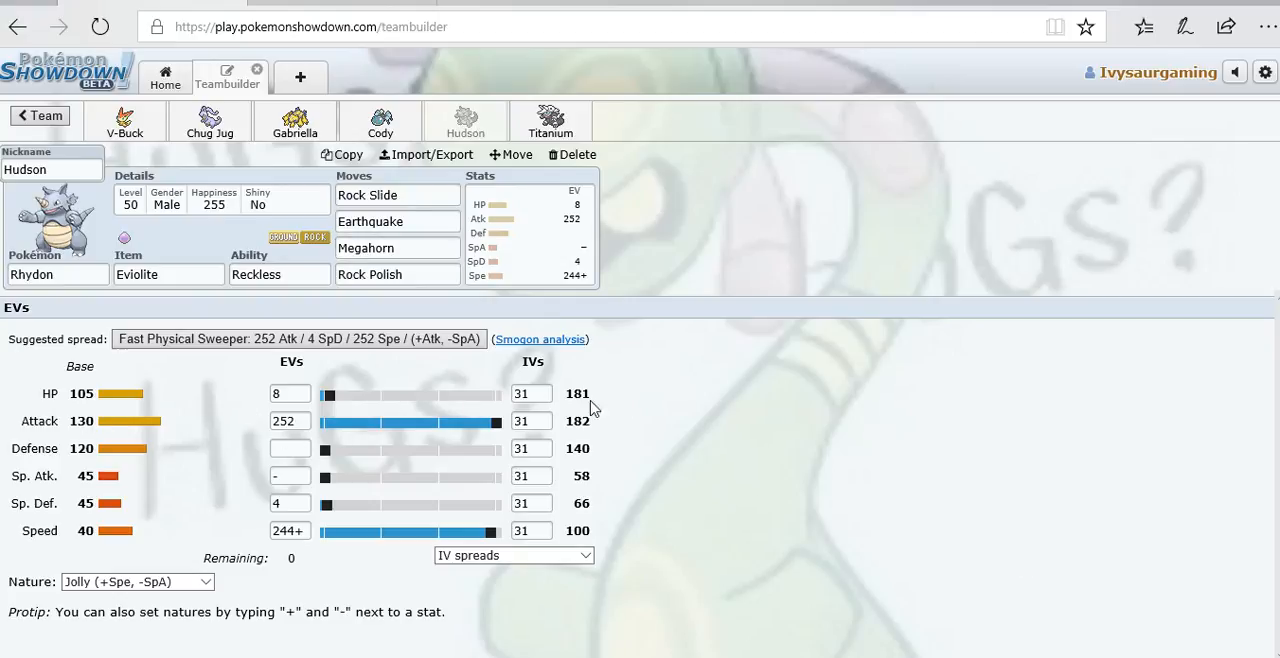
left_click(531, 393)
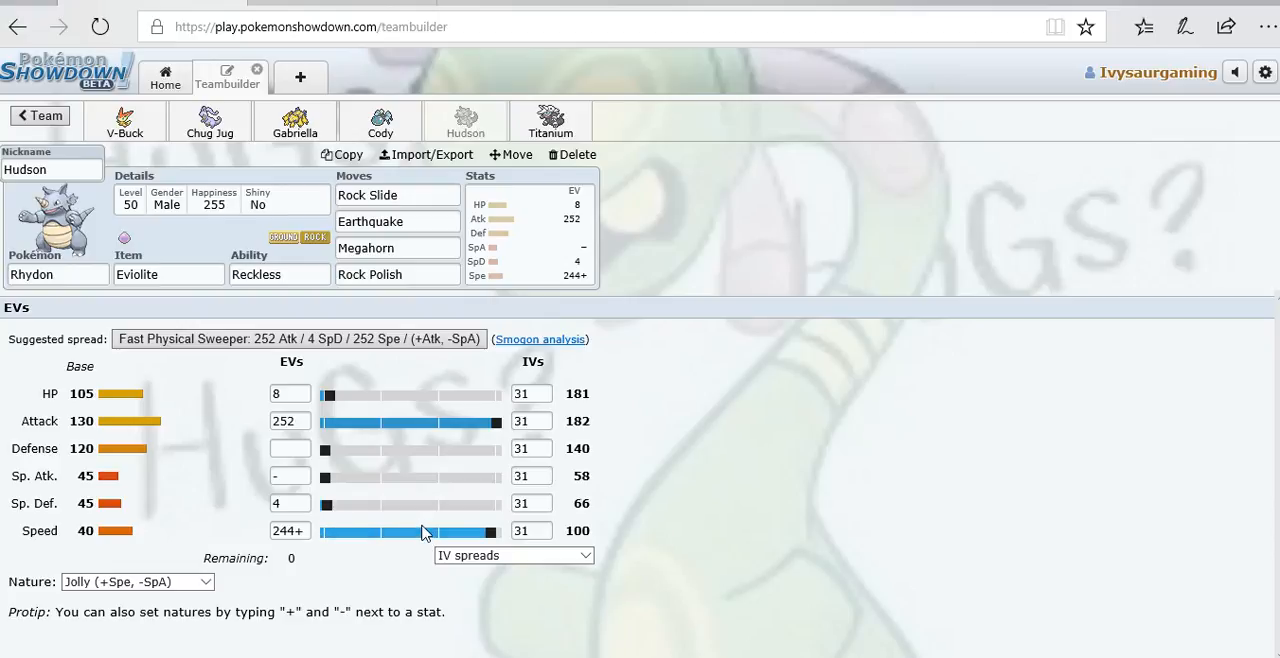
mouse_move(371, 591)
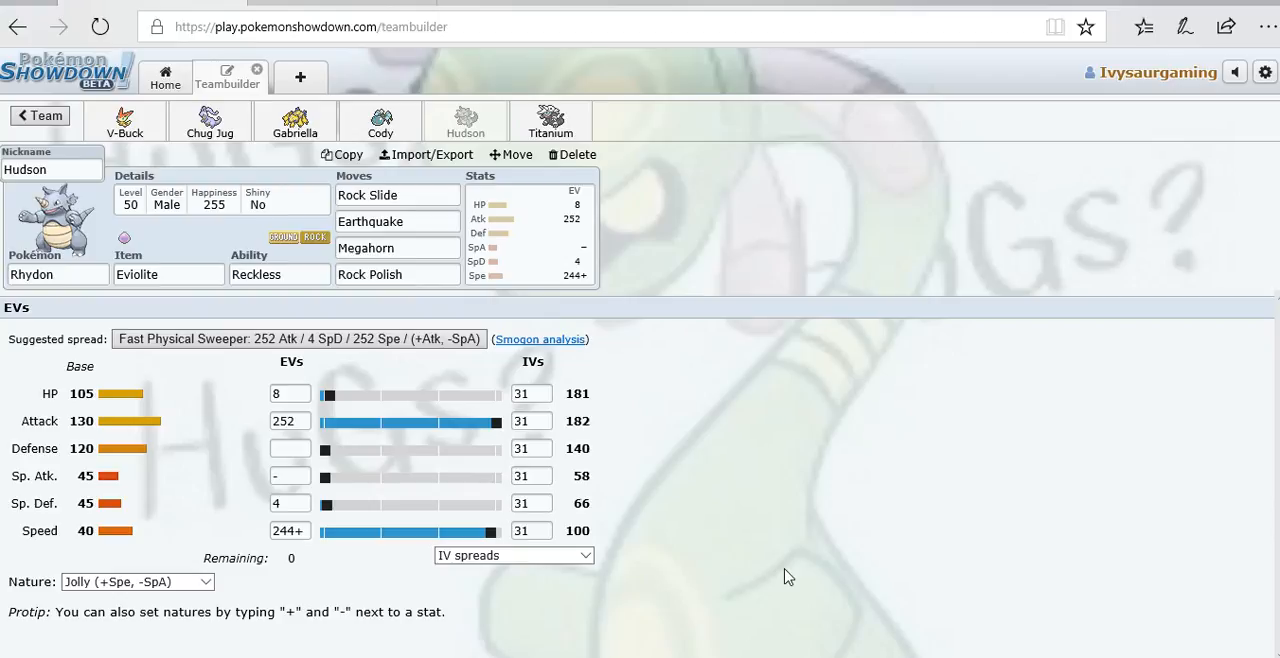
mouse_move(568, 155)
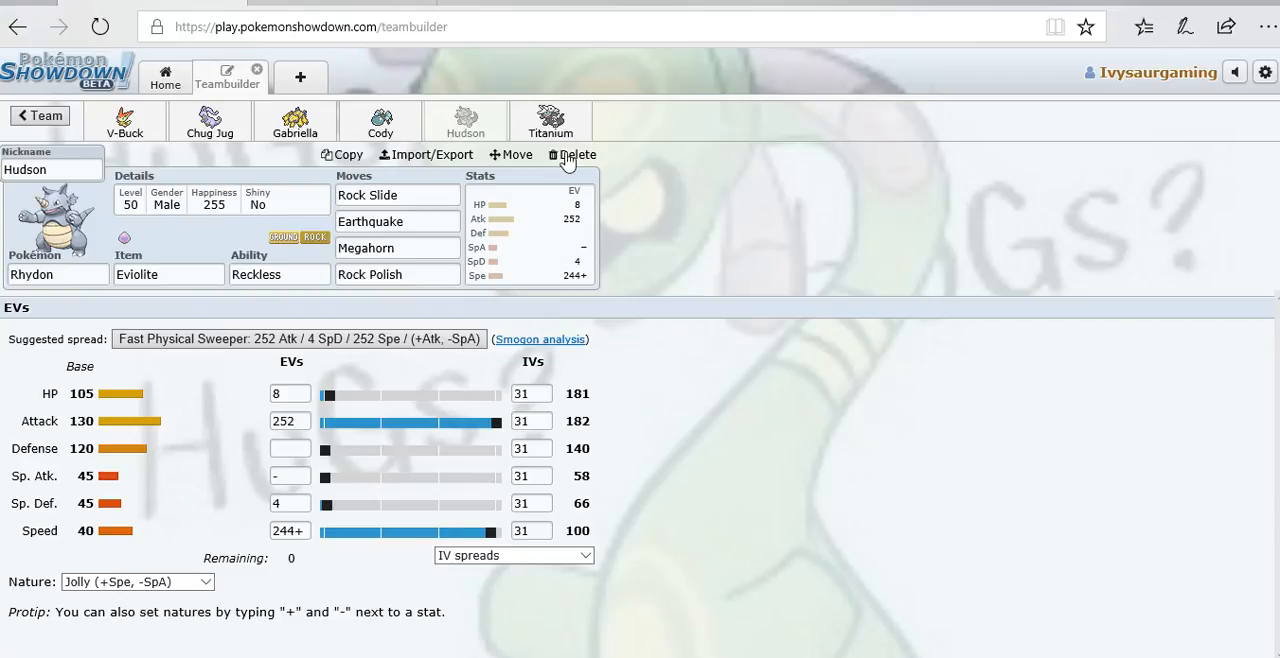
Inspect Titanium the Aggron's EV spread, then return to the PBL Week 1 team overview.
left_click(550, 120)
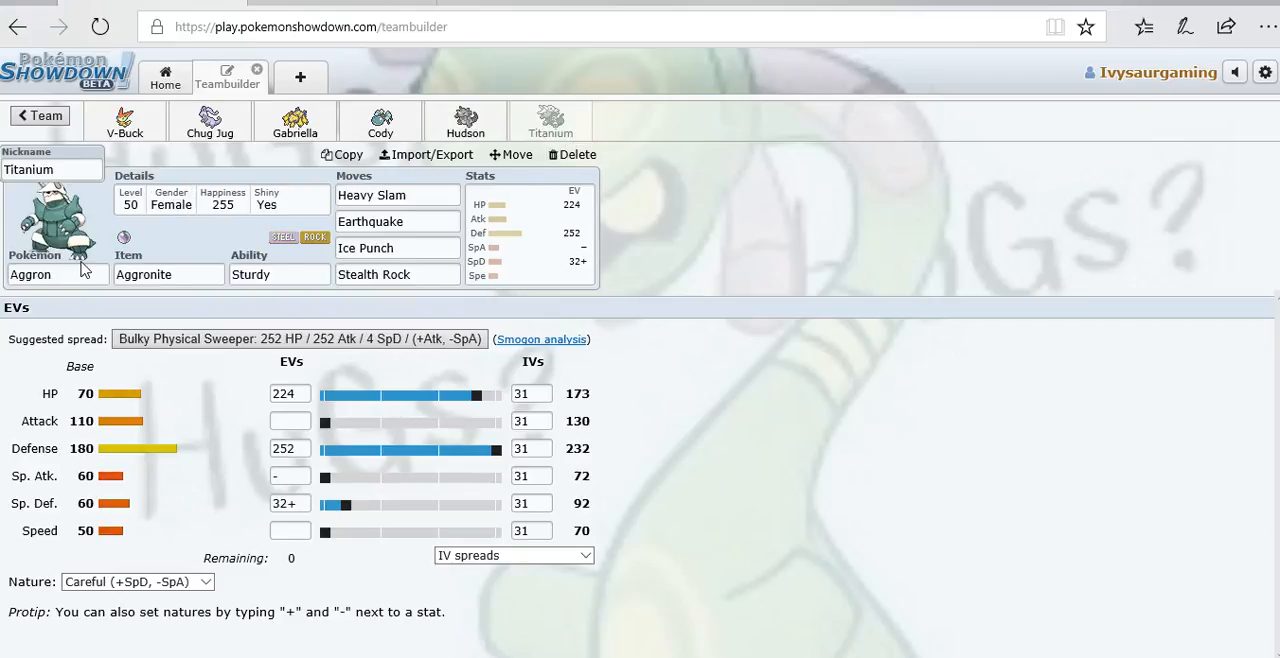
mouse_move(497, 362)
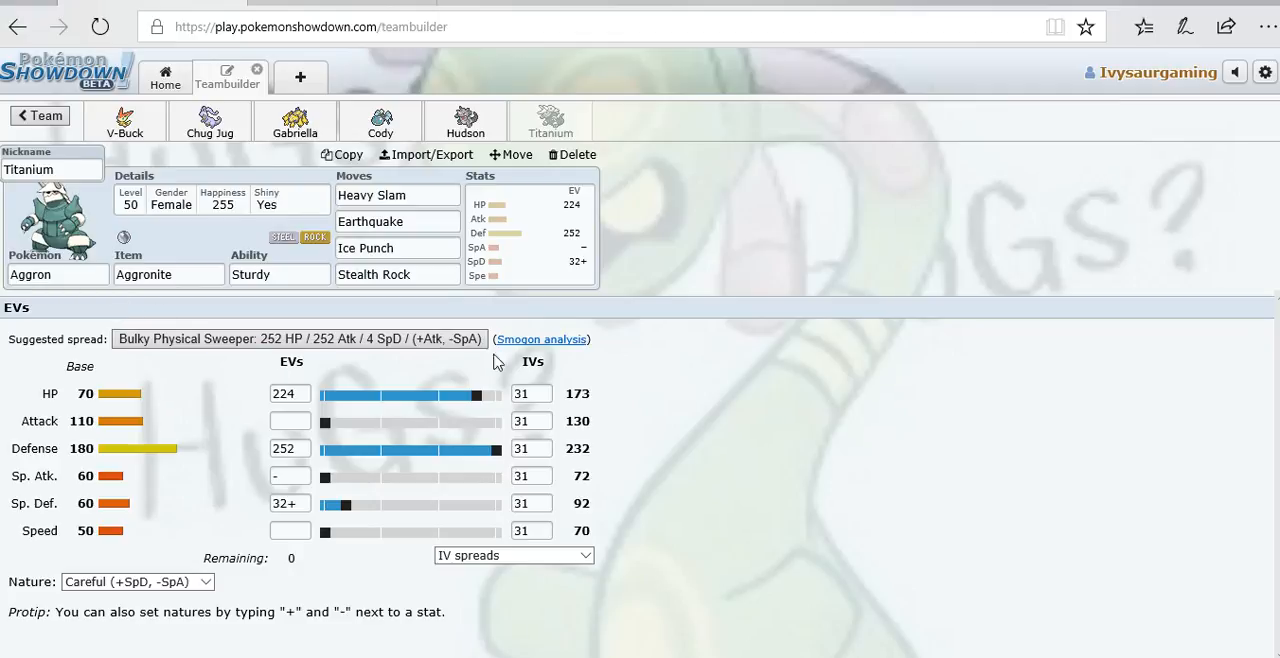
left_click(280, 274)
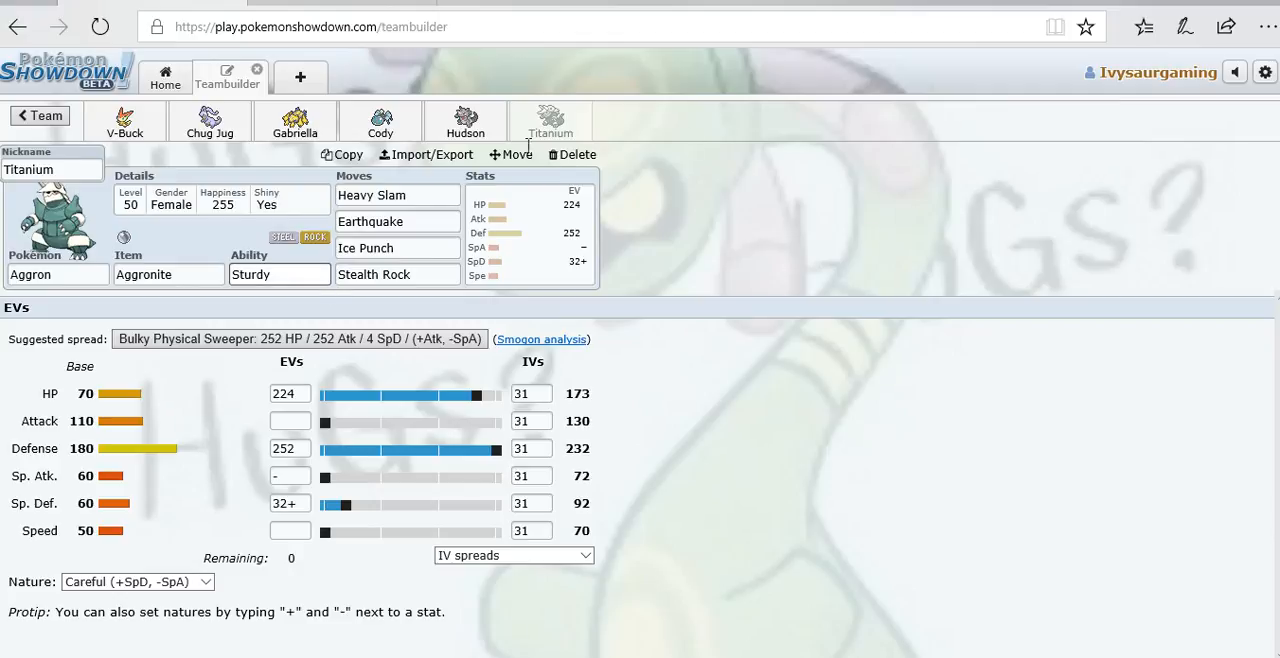
left_click(397, 195)
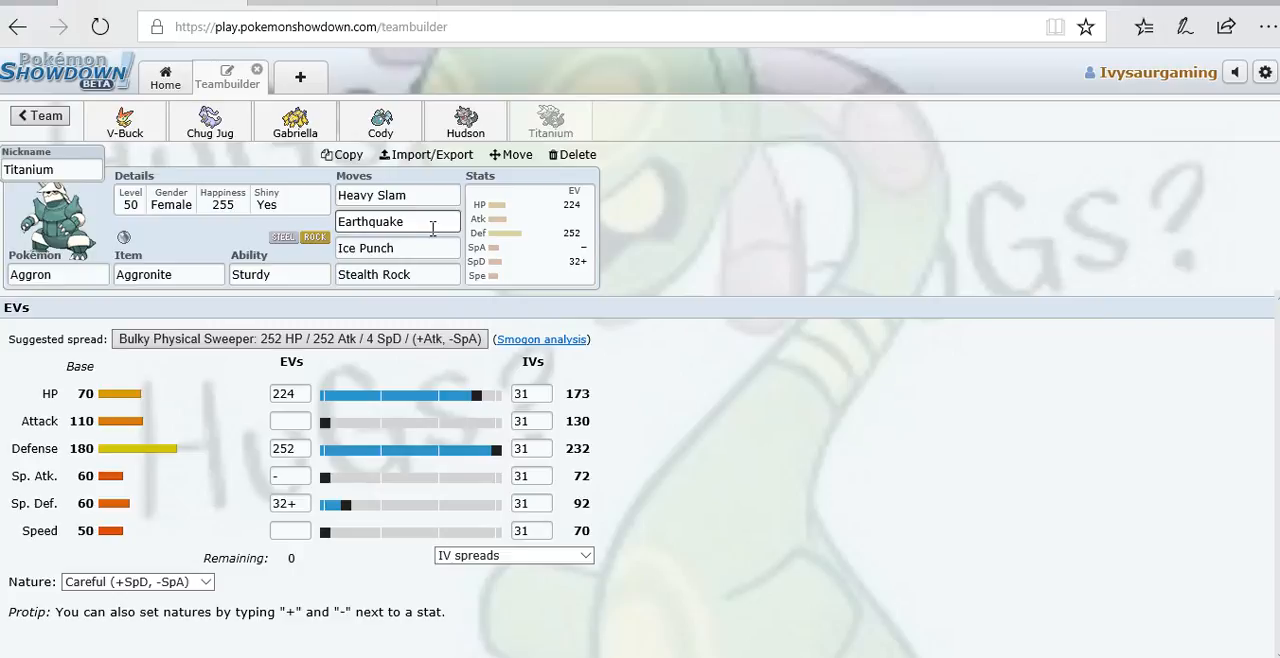
left_click(397, 274)
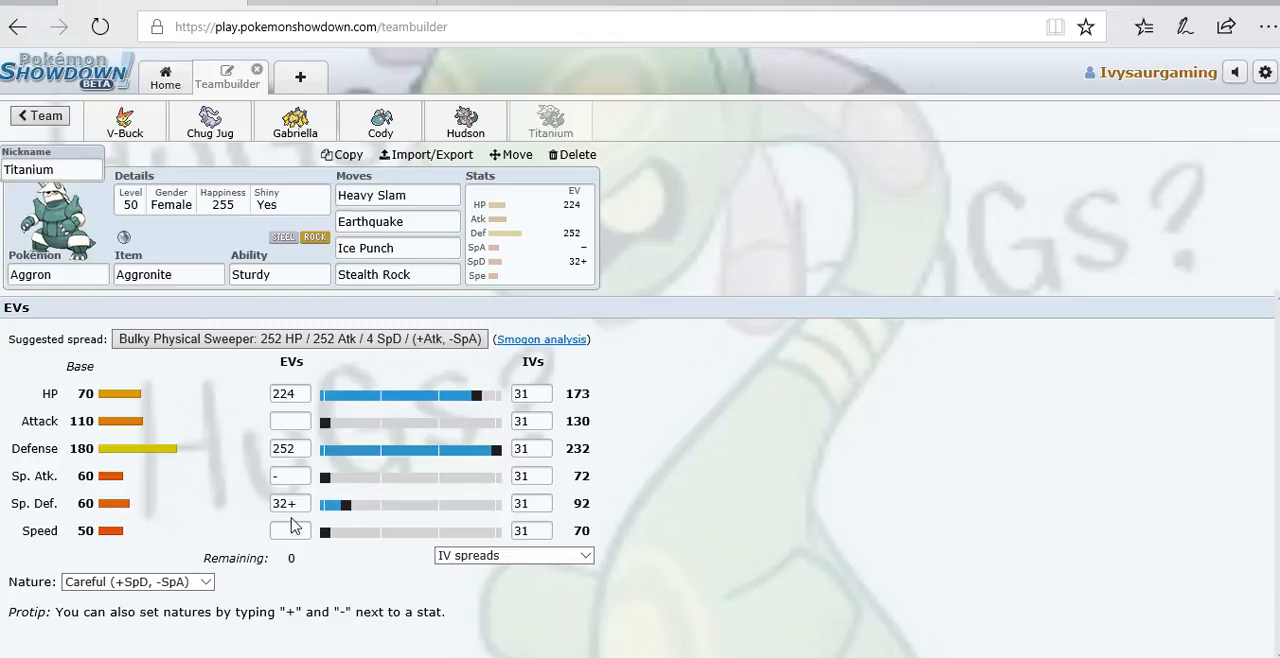
mouse_move(248, 583)
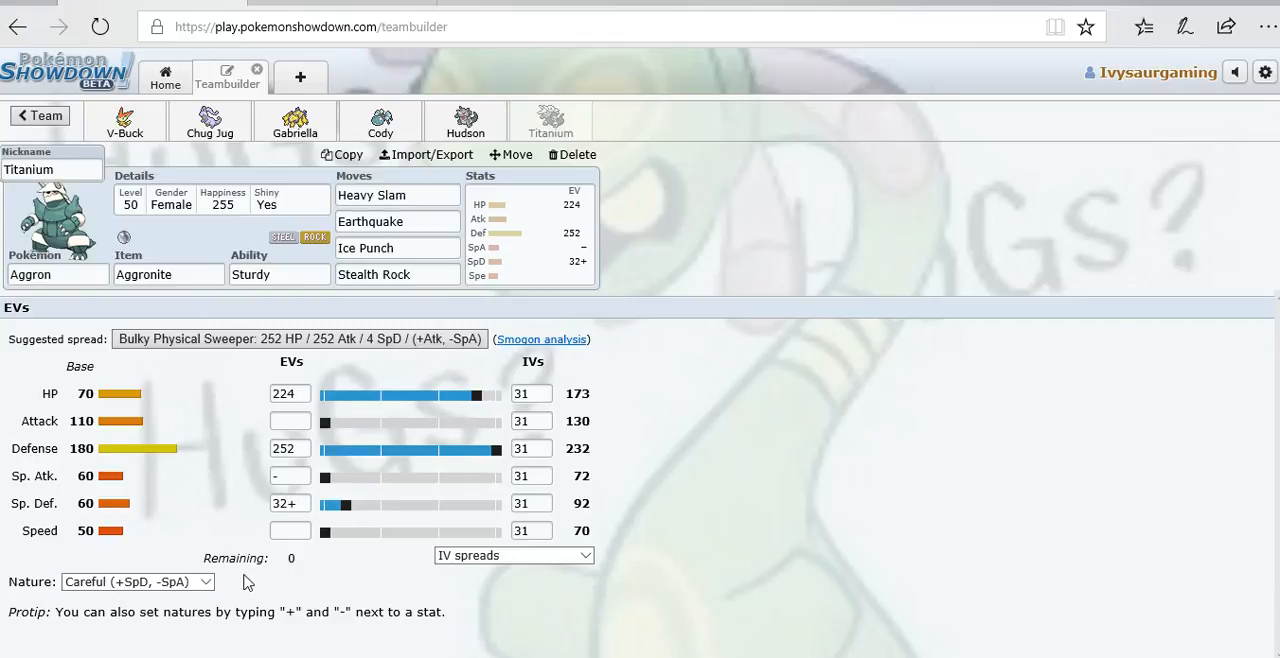
mouse_move(315, 545)
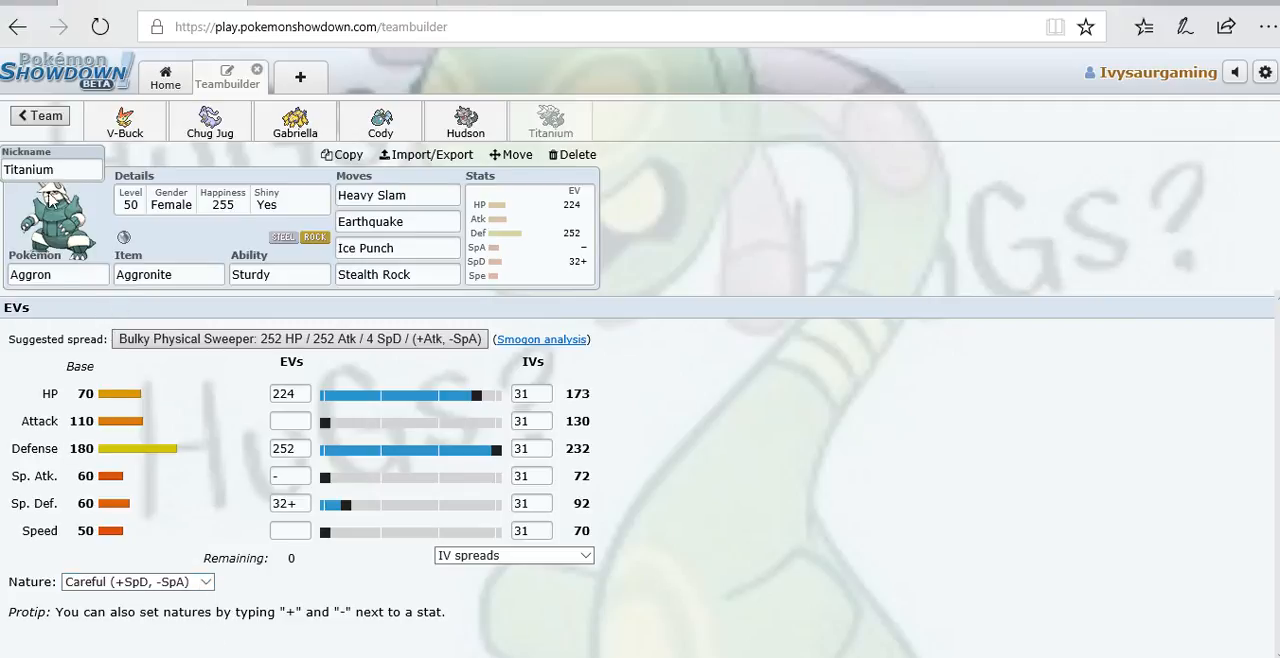
left_click(38, 115)
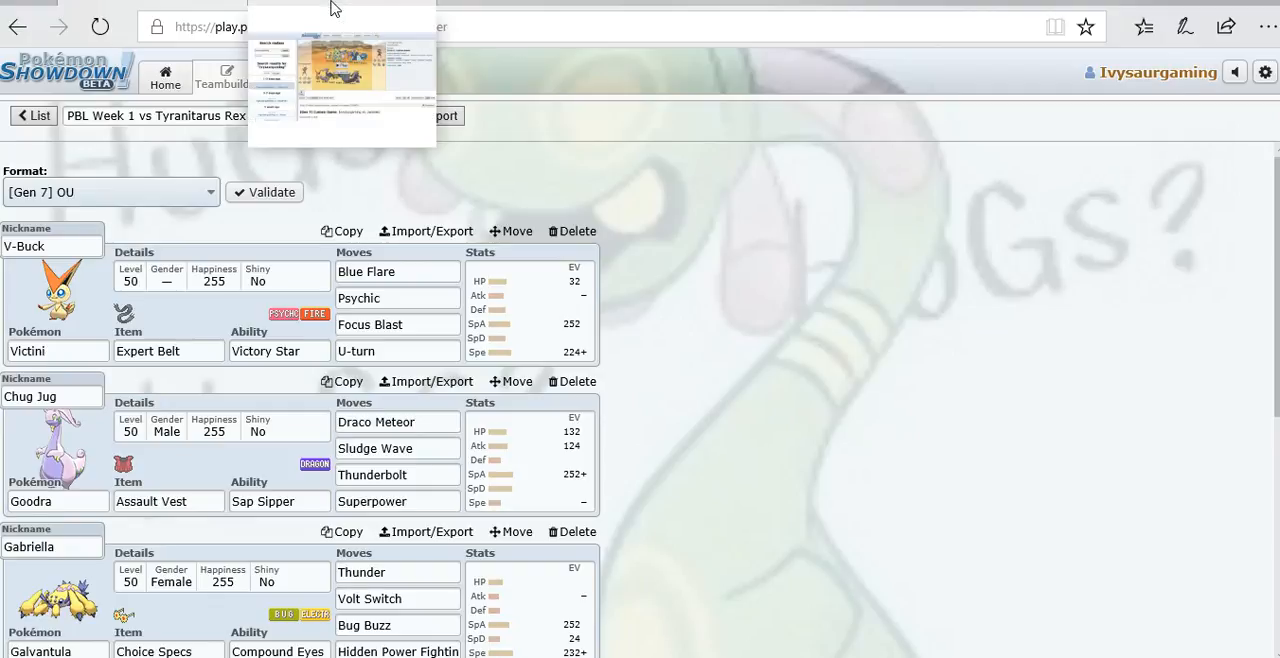
Switch to the tab showing the Ivysaurgaming vs. zwinnerz Gen 7 custom game replay.
left_click(340, 65)
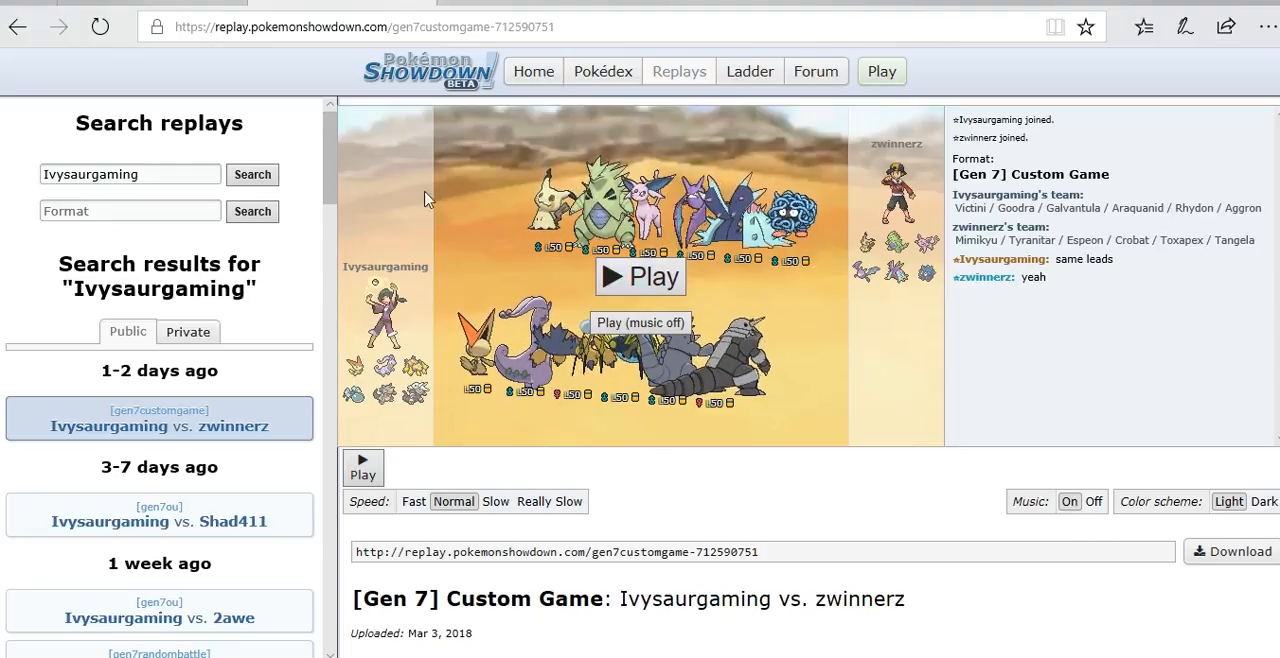
mouse_move(880, 491)
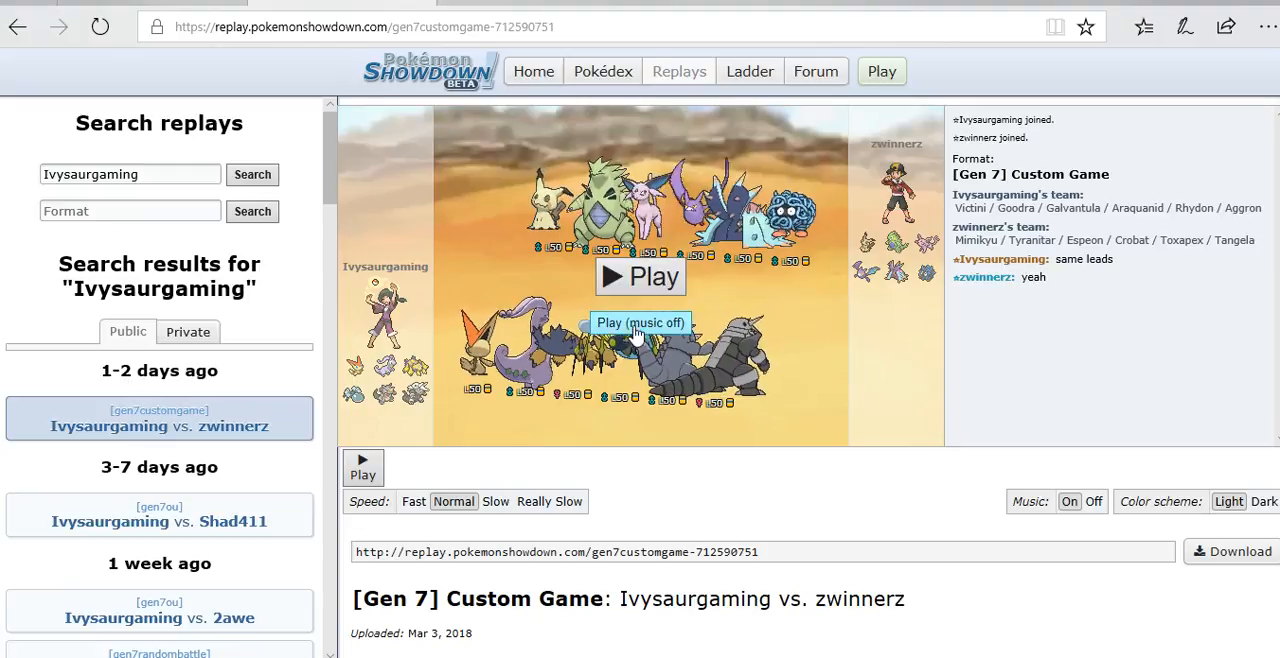
mouse_move(632, 143)
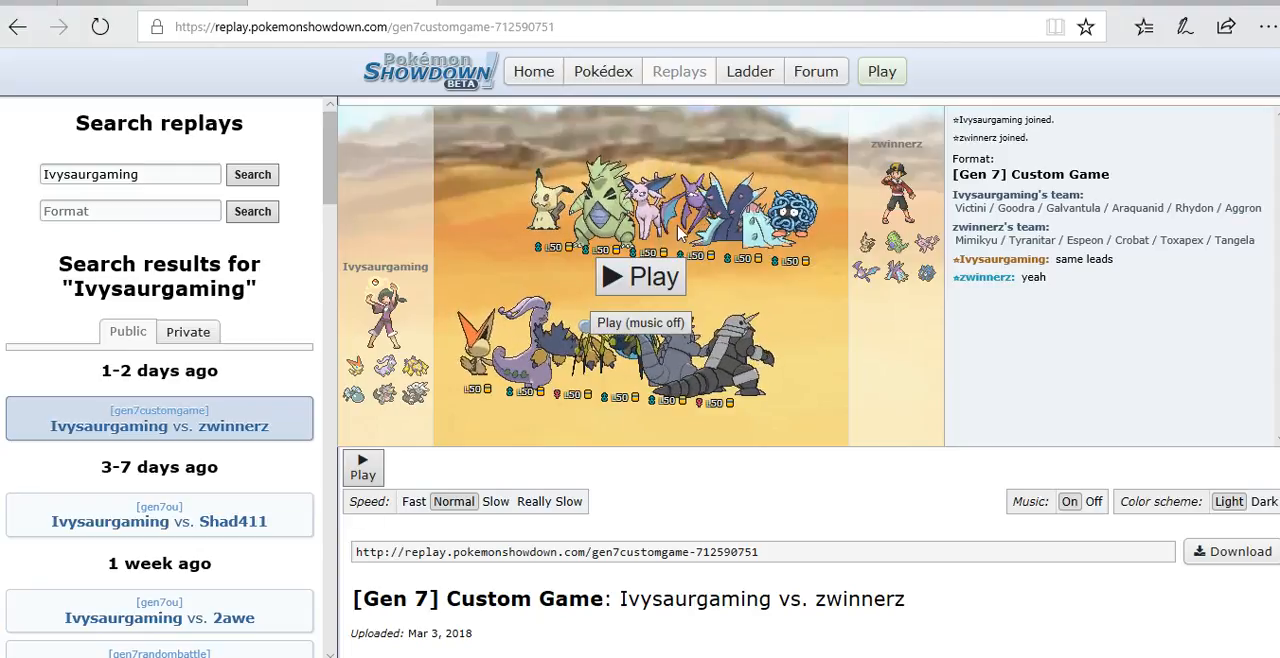
mouse_move(705, 213)
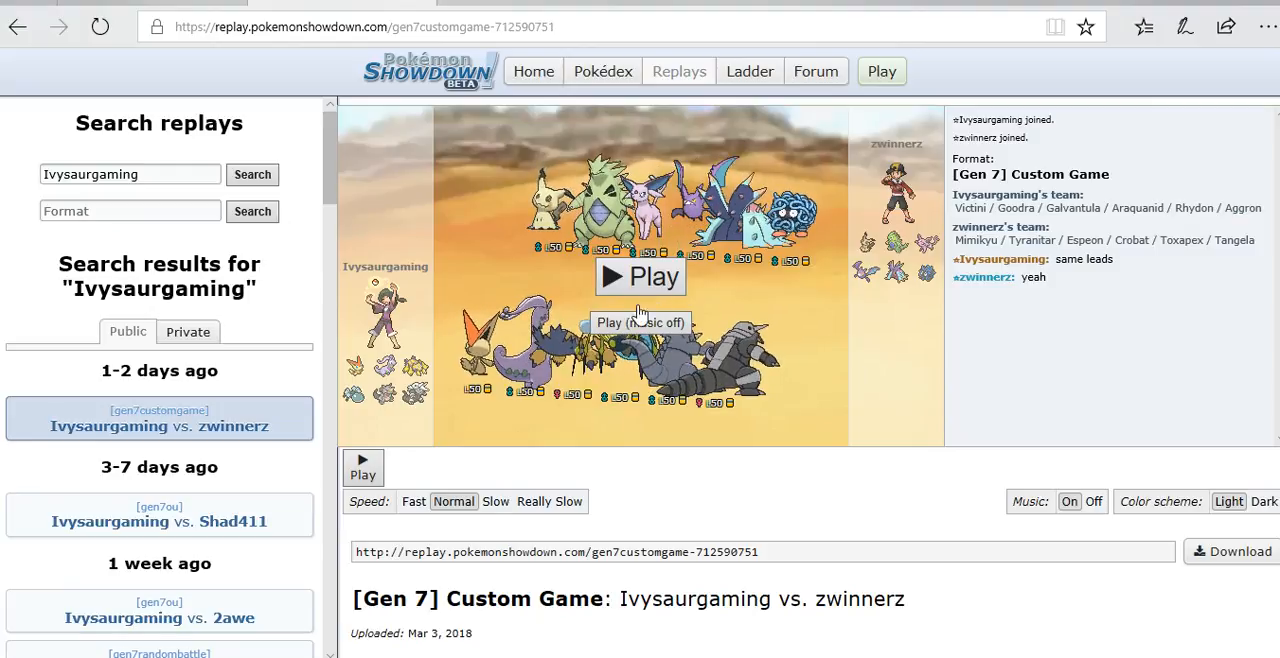
Start the replay at slow speed with music off and advance to turn 3.
left_click(495, 501)
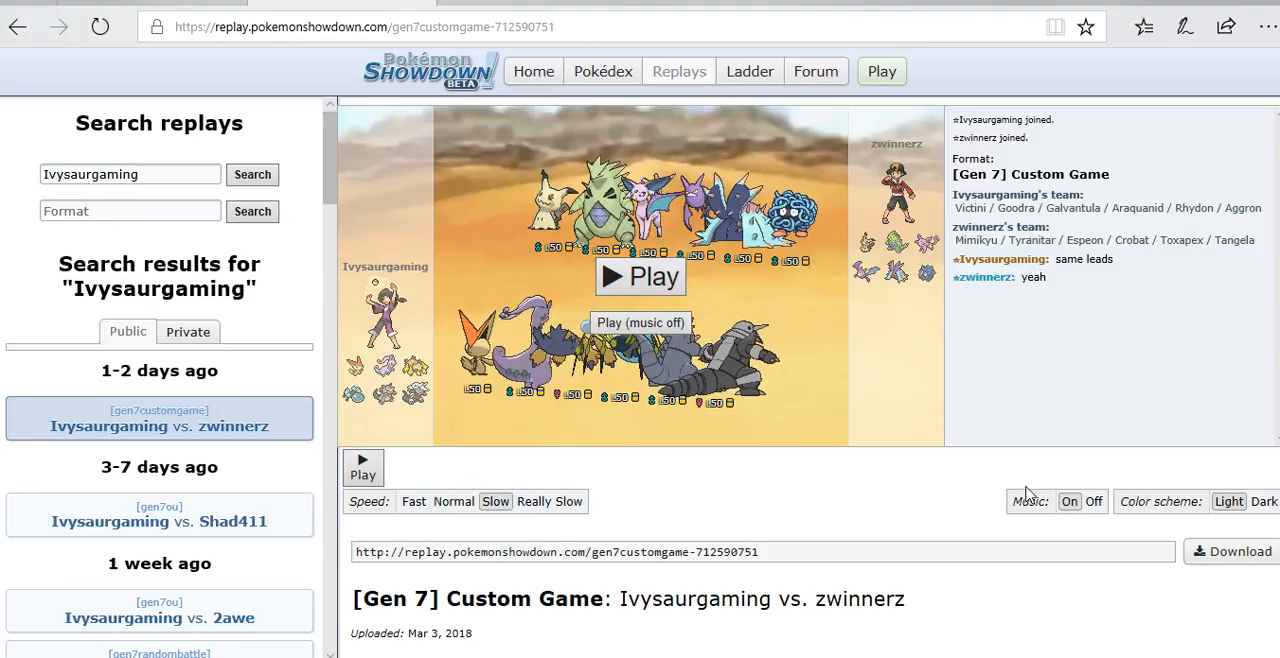
left_click(1093, 501)
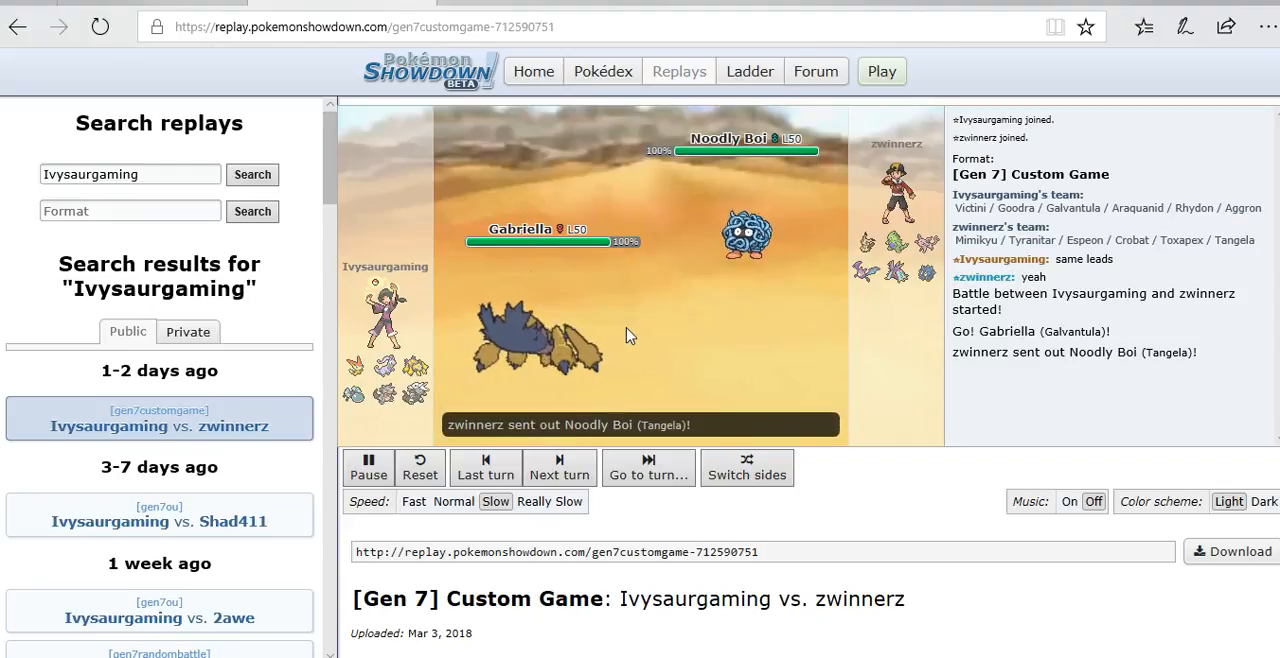
left_click(559, 467)
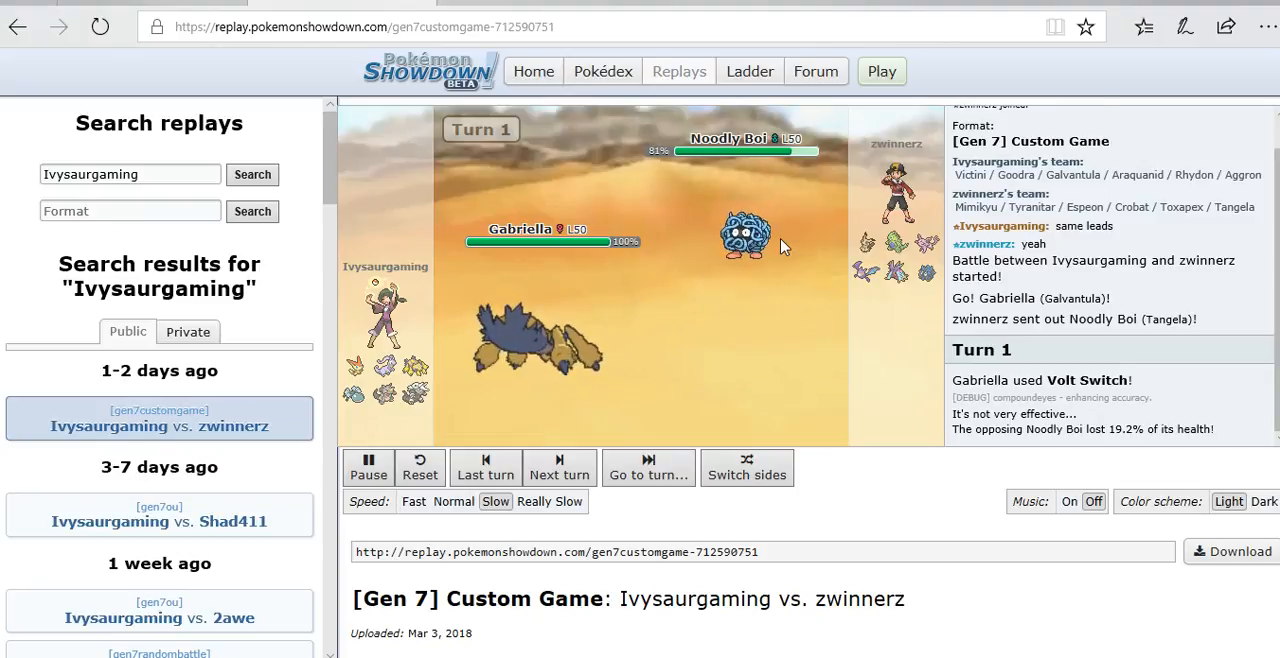
left_click(559, 462)
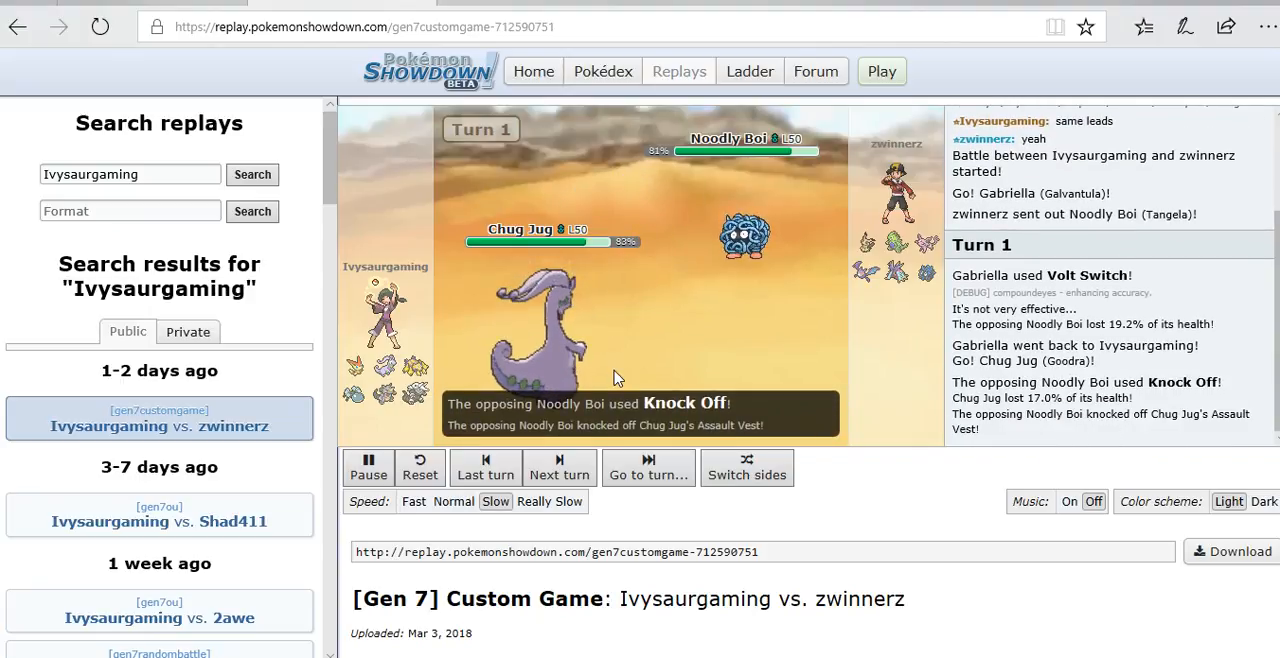
left_click(559, 467)
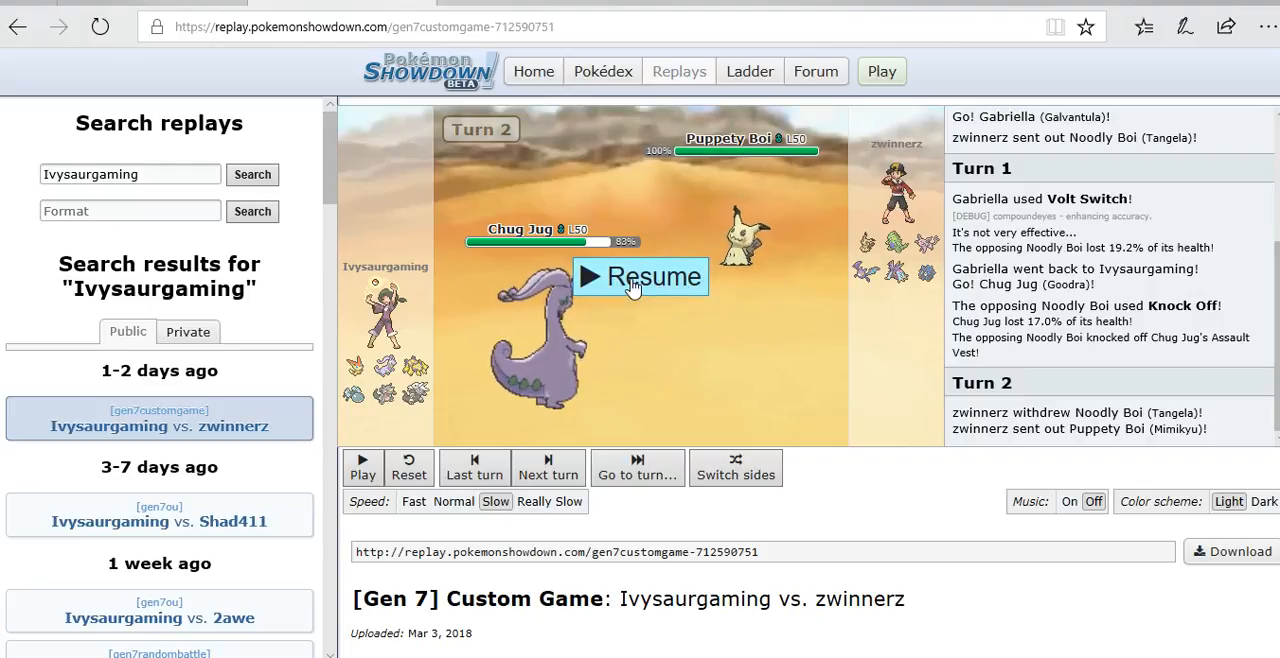
left_click(640, 276)
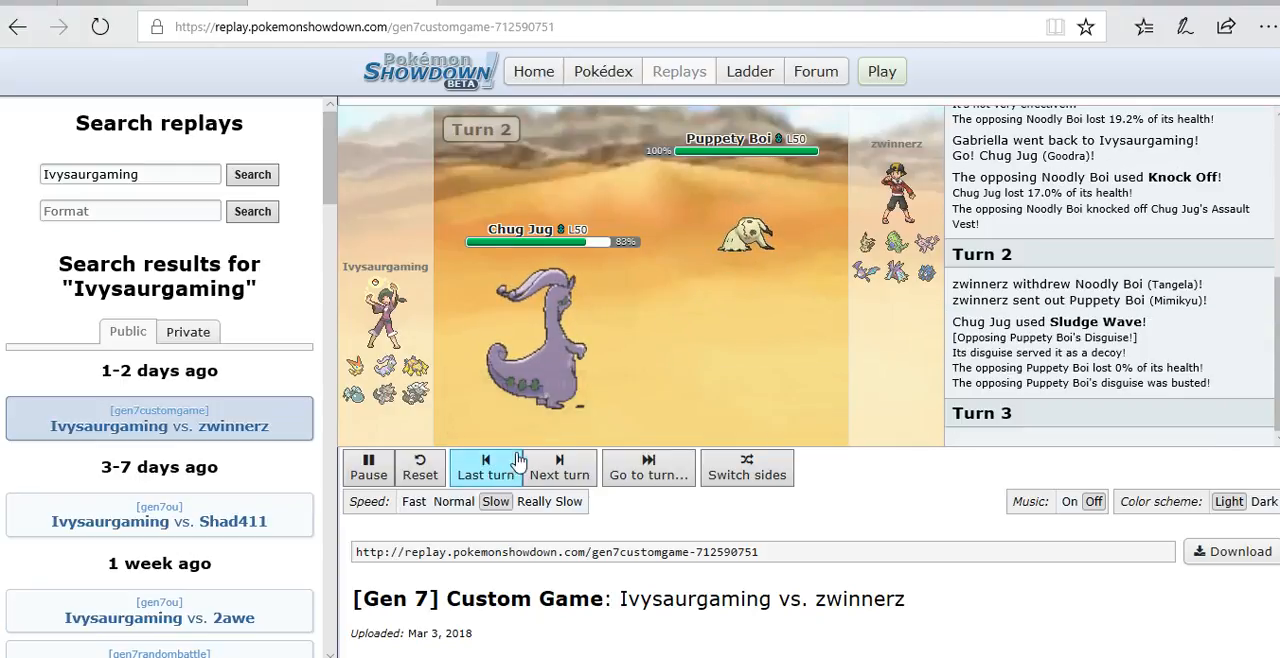
left_click(559, 467)
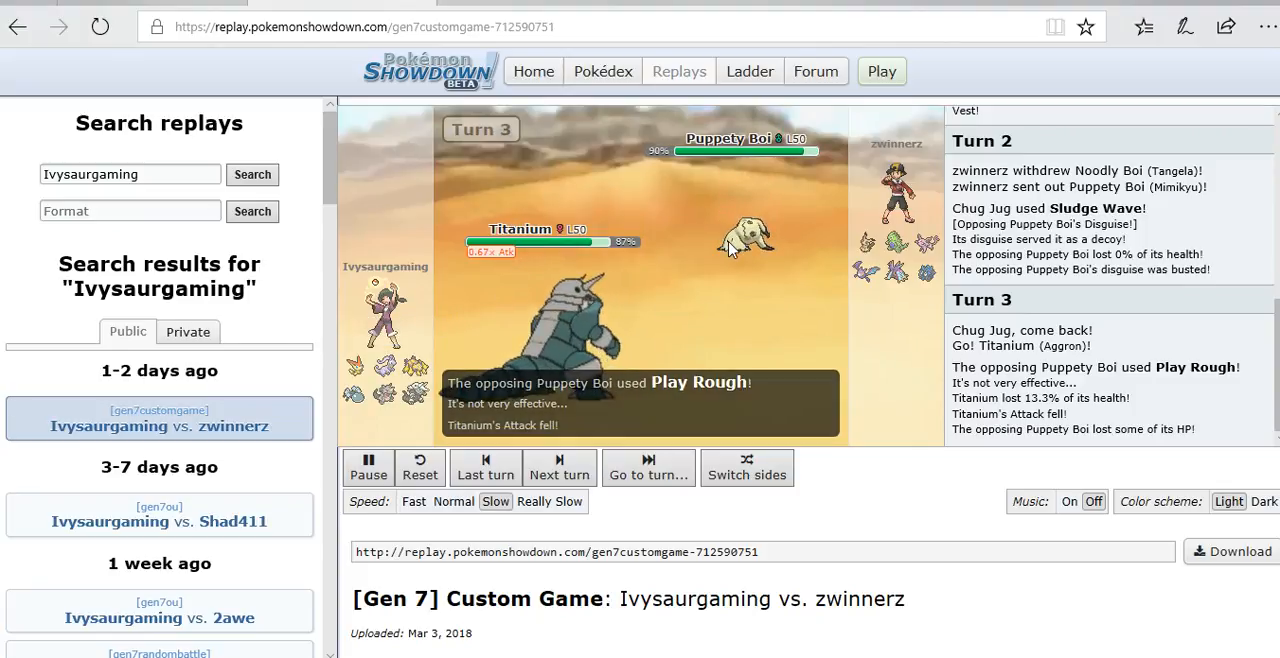
Advance the replay through turns 4 and 5, pausing and resuming along the way.
left_click(559, 467)
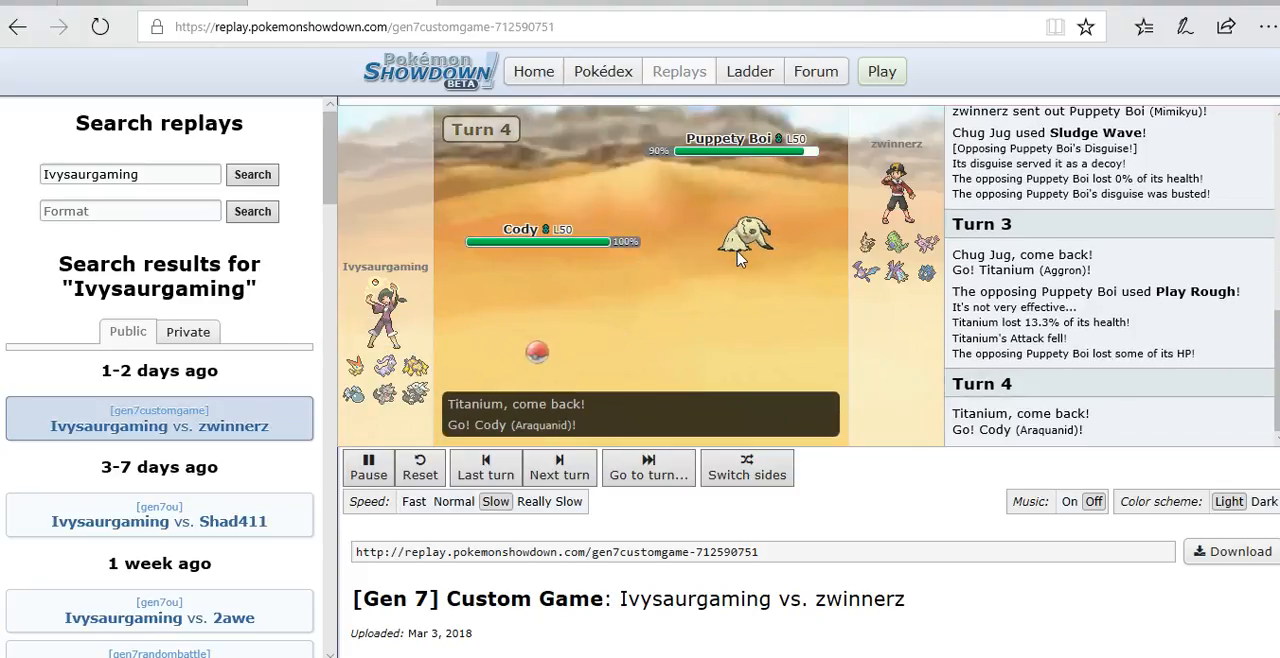
left_click(368, 468)
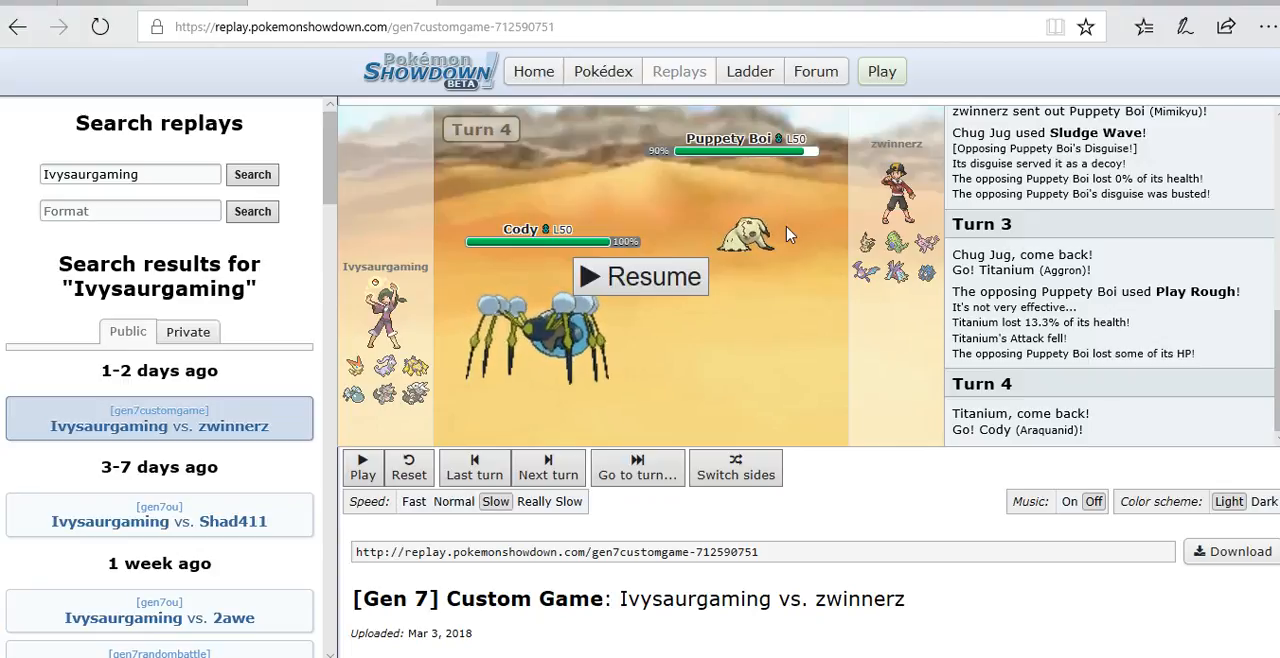
left_click(640, 276)
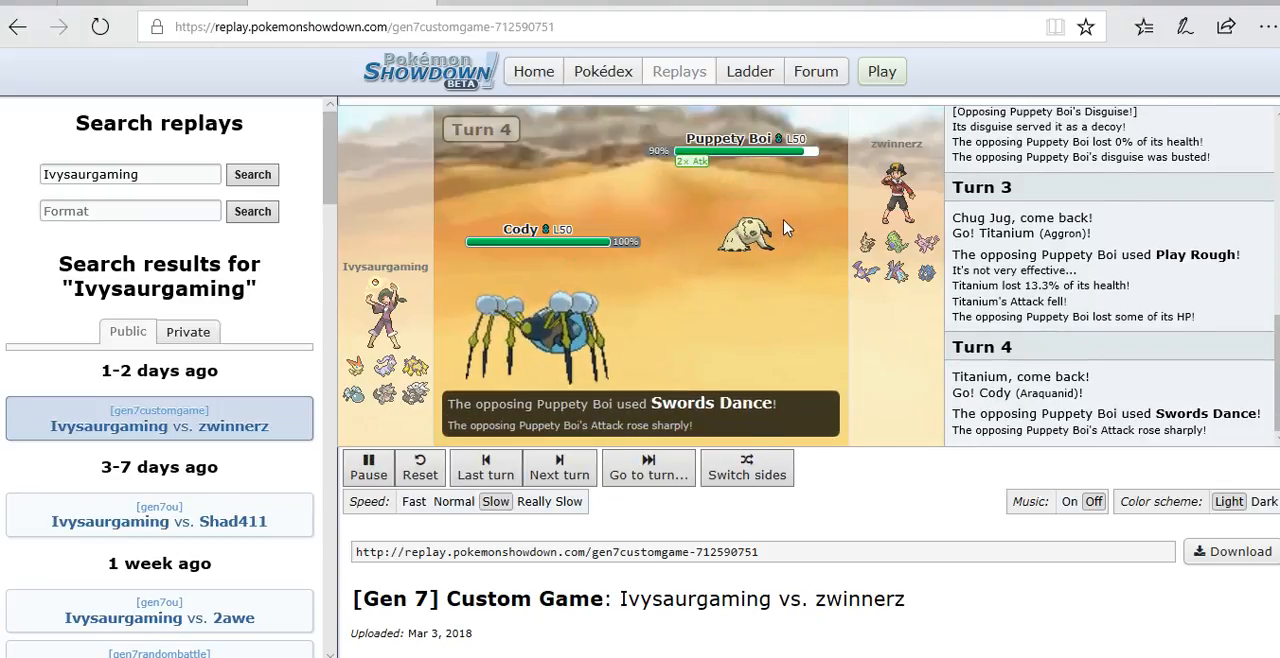
left_click(559, 467)
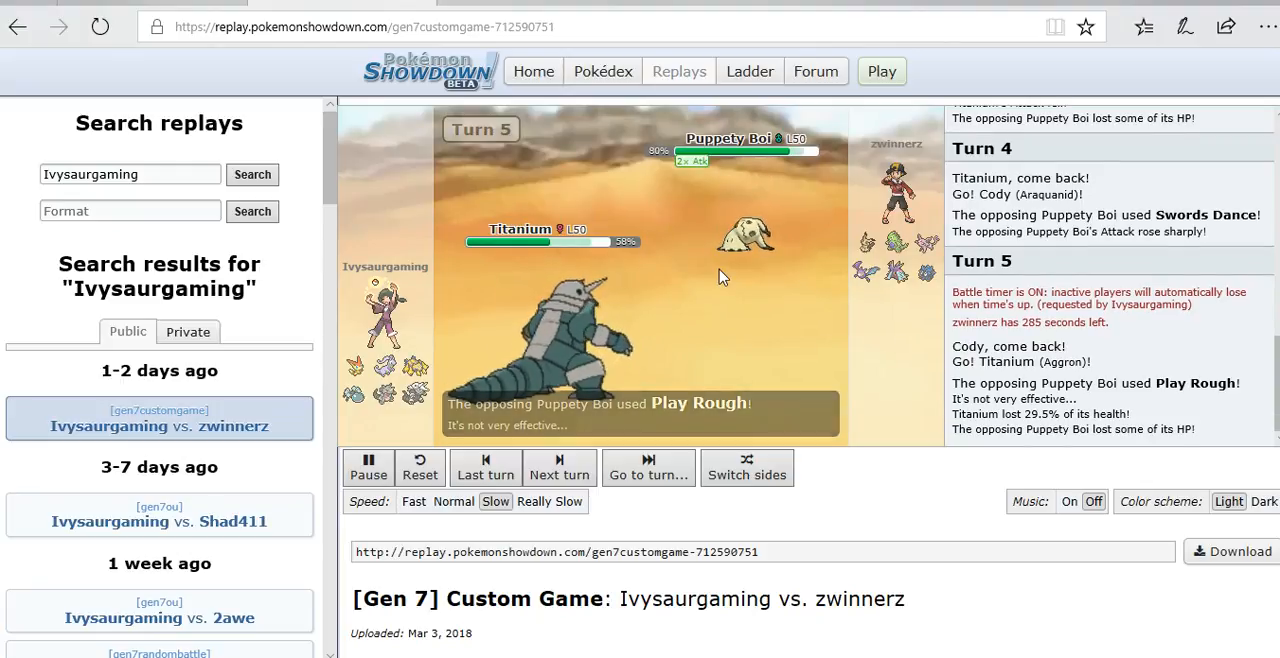
Step on through turn 6 to turn 7, where Titanium faints and Chug Jug enters.
left_click(559, 467)
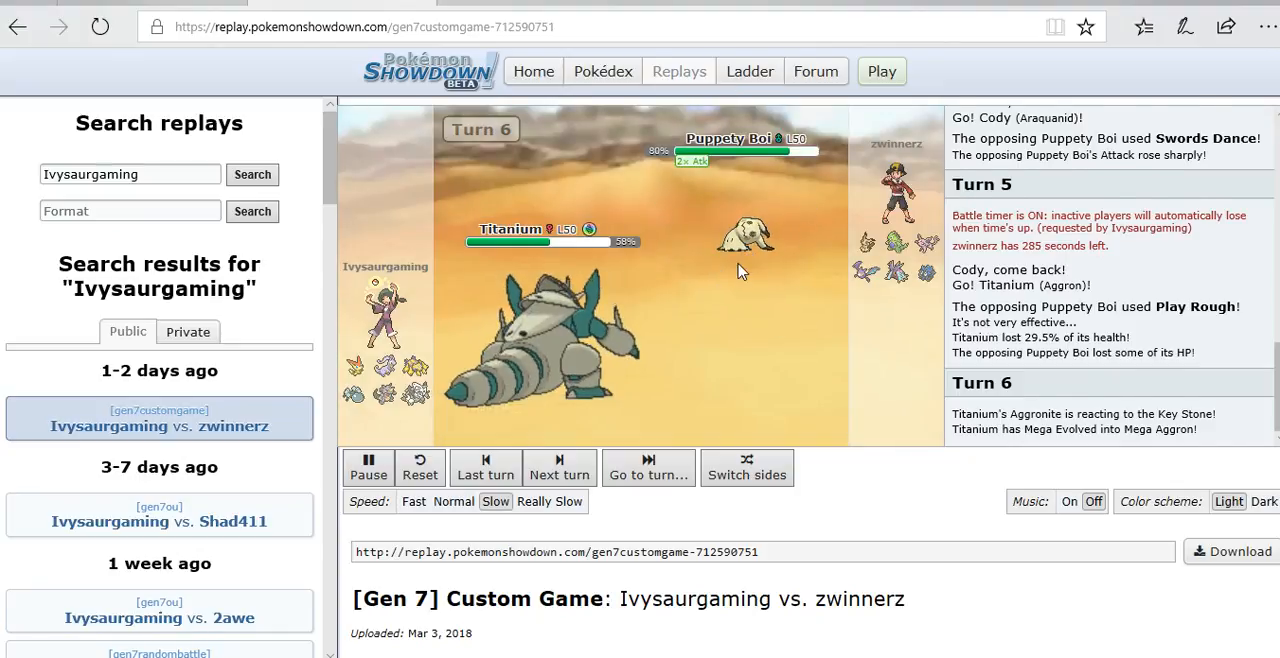
left_click(368, 467)
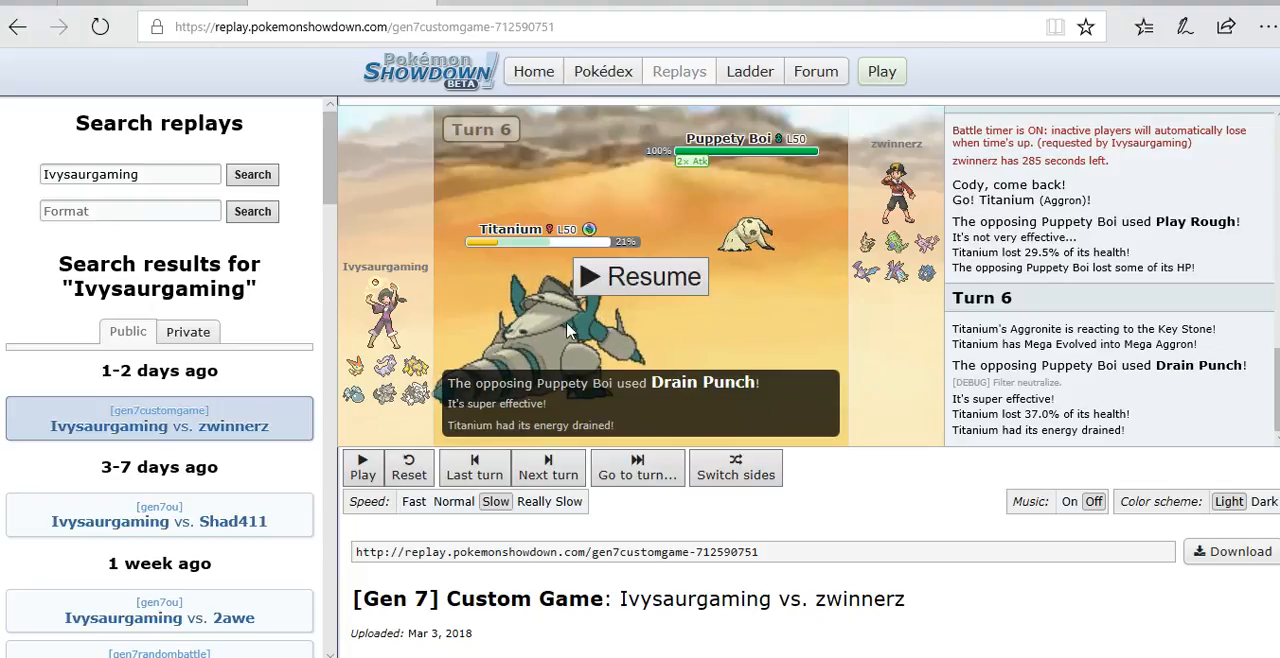
mouse_move(673, 317)
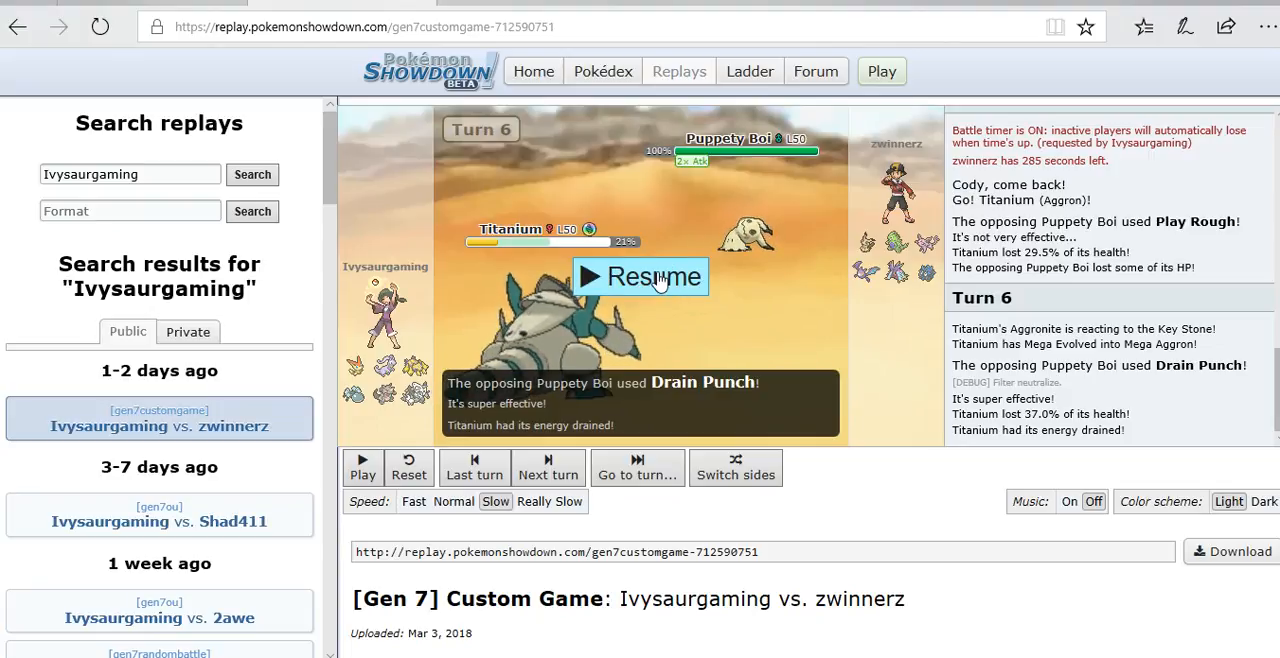
mouse_move(697, 289)
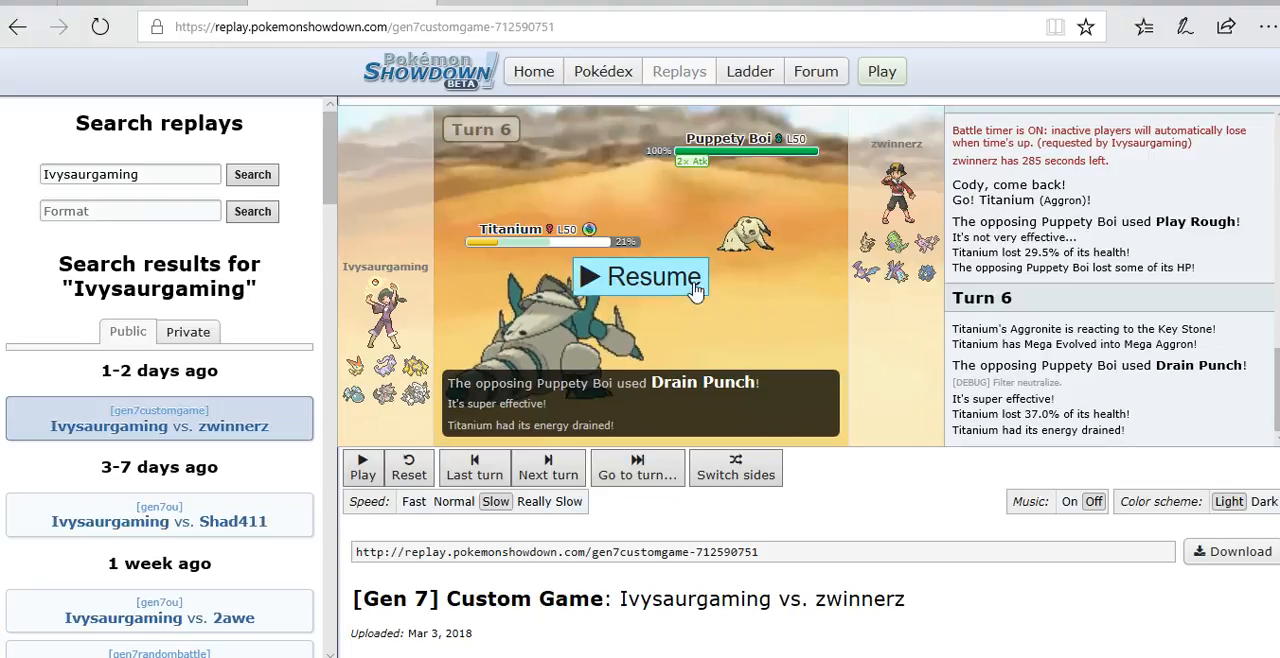
left_click(638, 277)
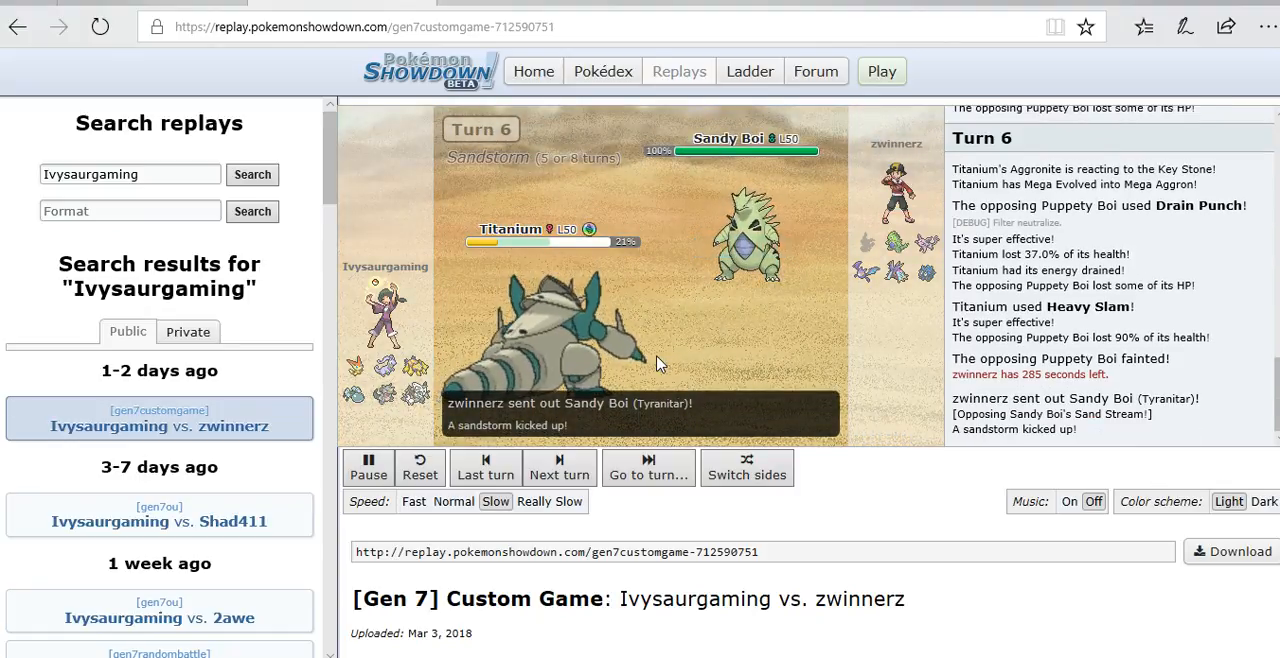
left_click(559, 468)
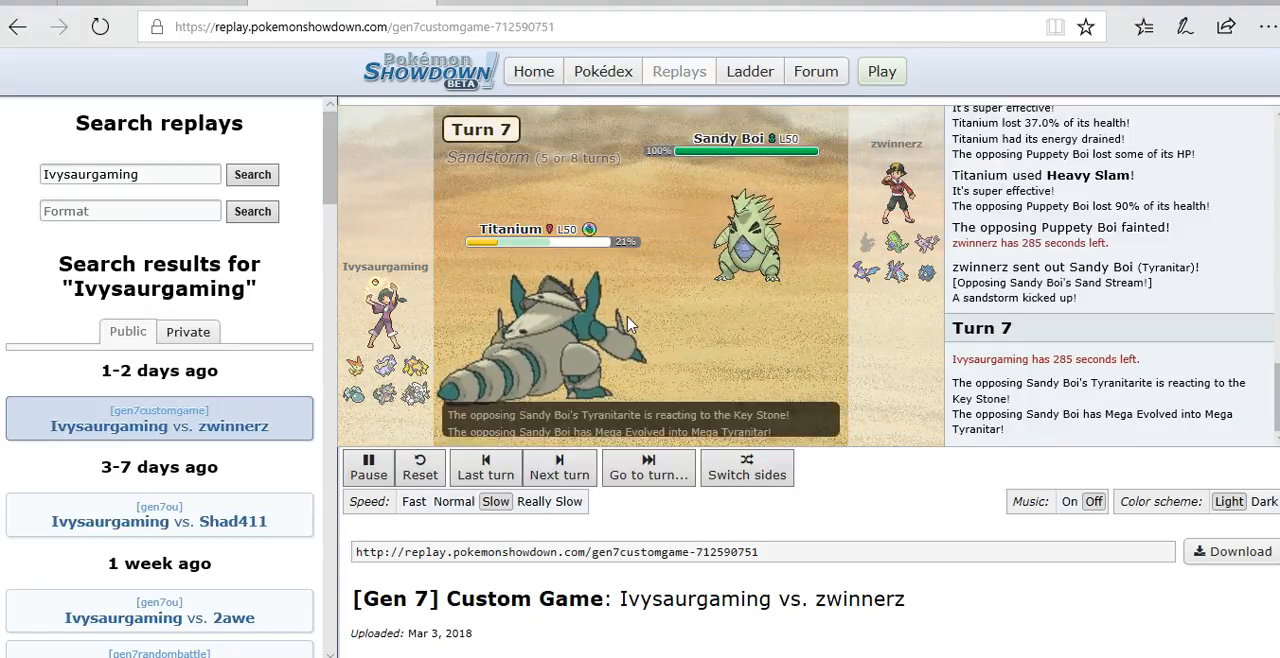
left_click(368, 467)
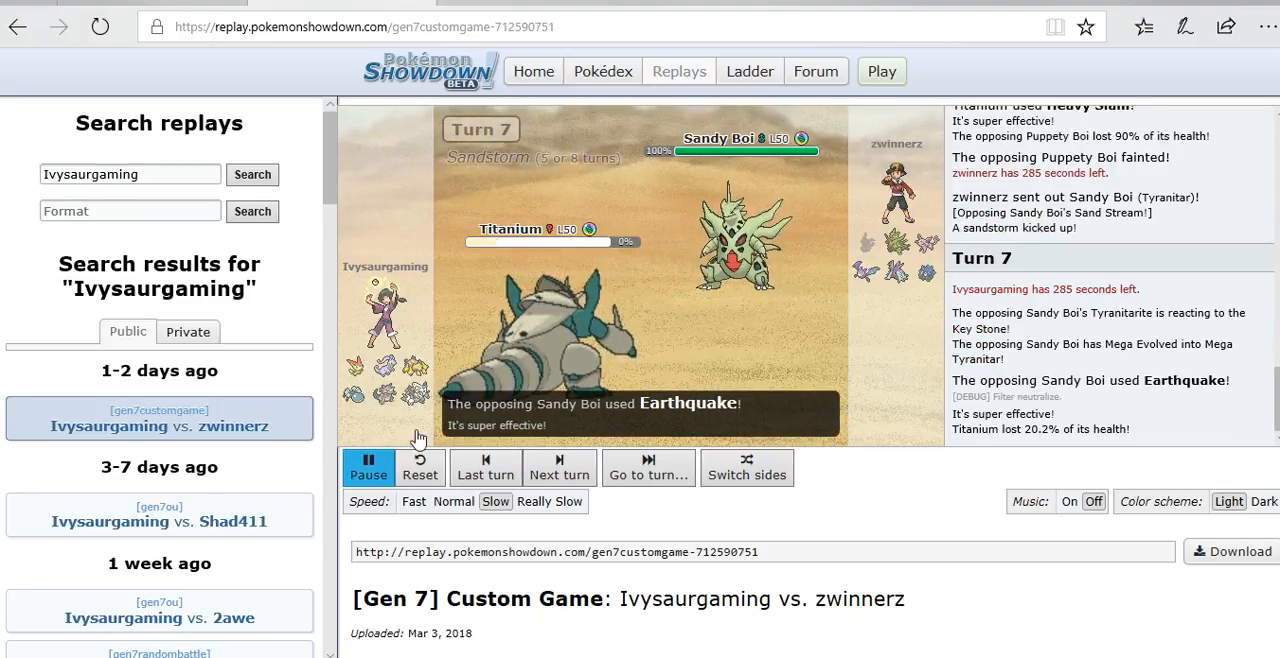
left_click(368, 467)
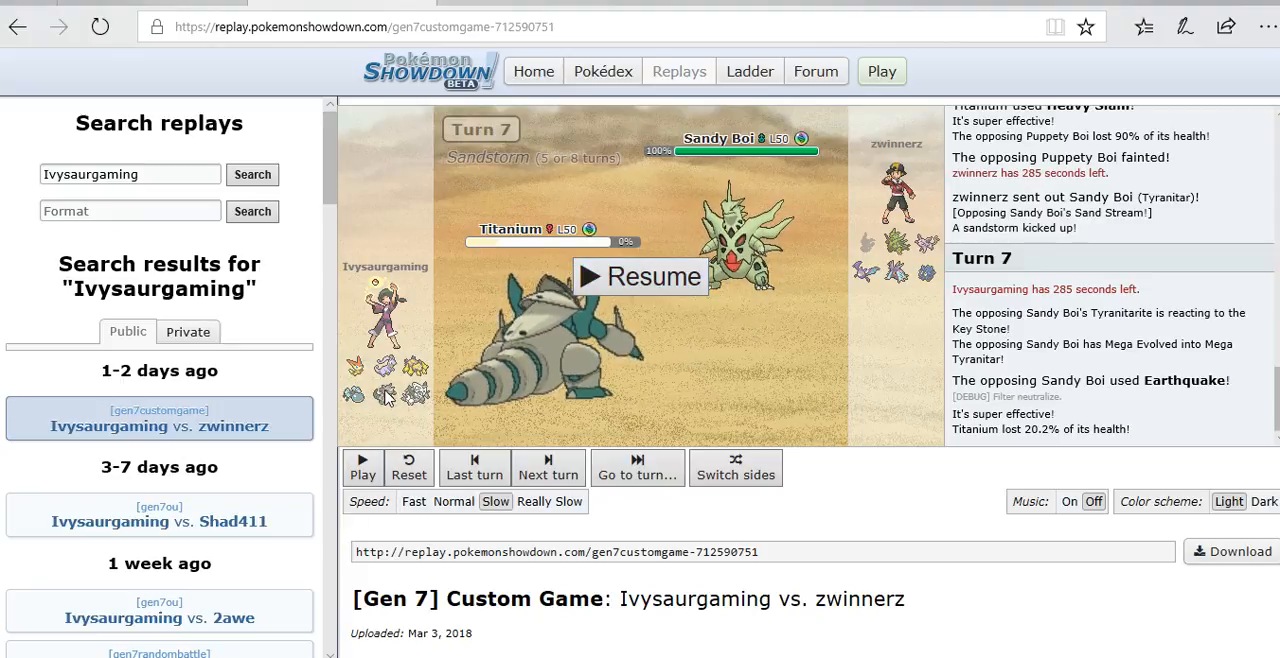
mouse_move(788, 305)
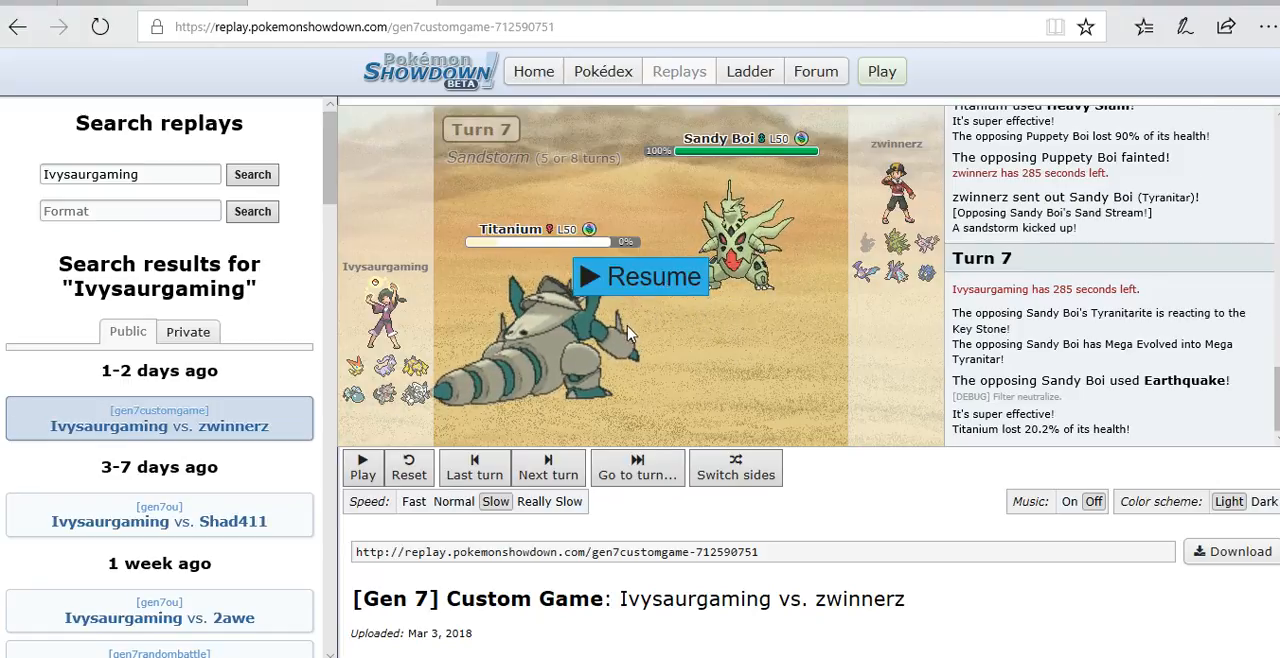
left_click(639, 277)
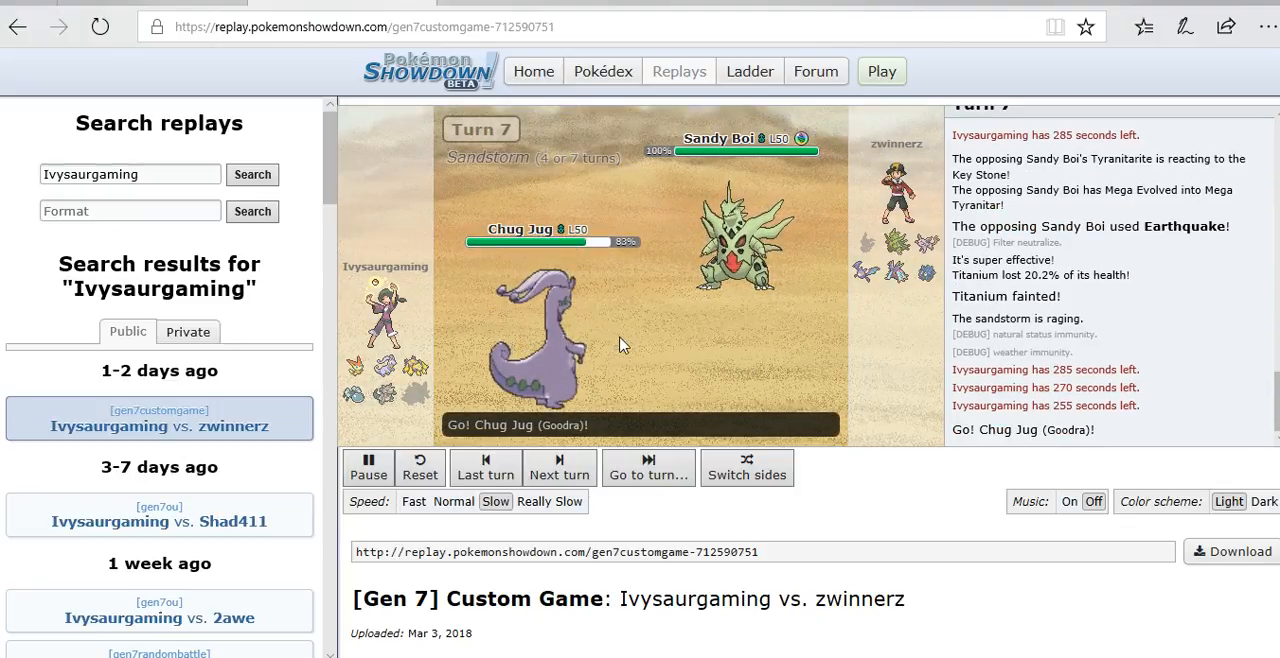
Pause on turn 8 and at Chug Jug's Superpower, then resume into turn 9.
left_click(368, 467)
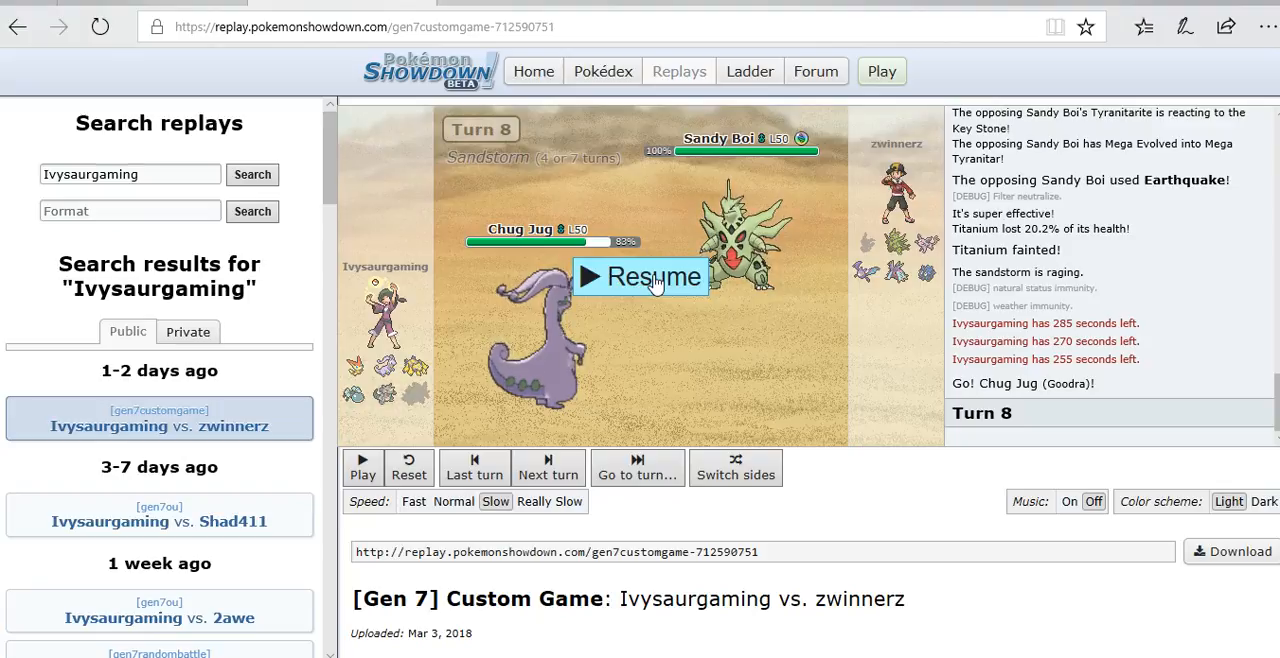
left_click(640, 277)
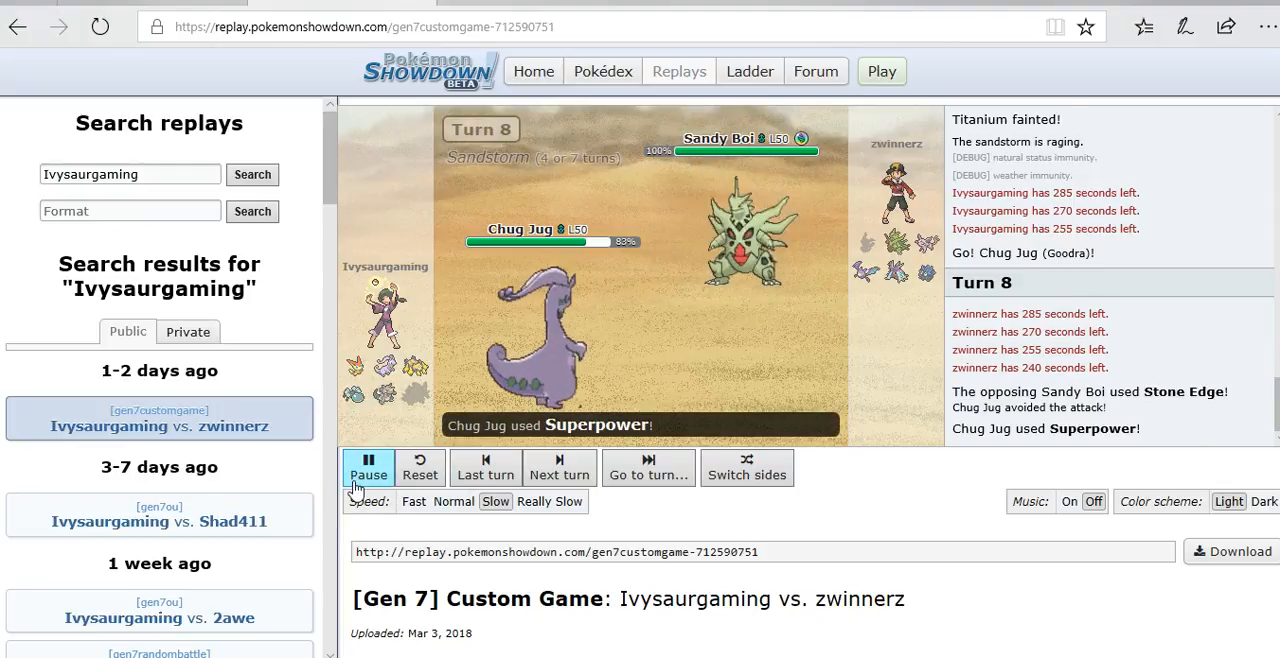
left_click(368, 467)
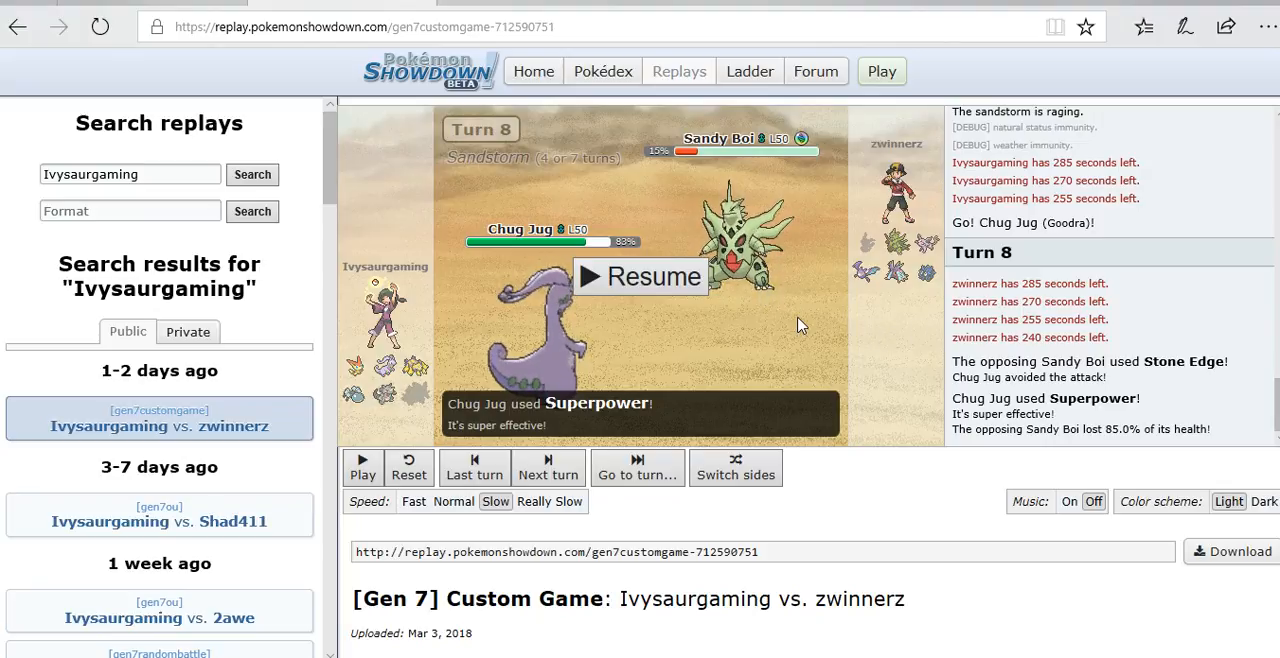
mouse_move(735, 324)
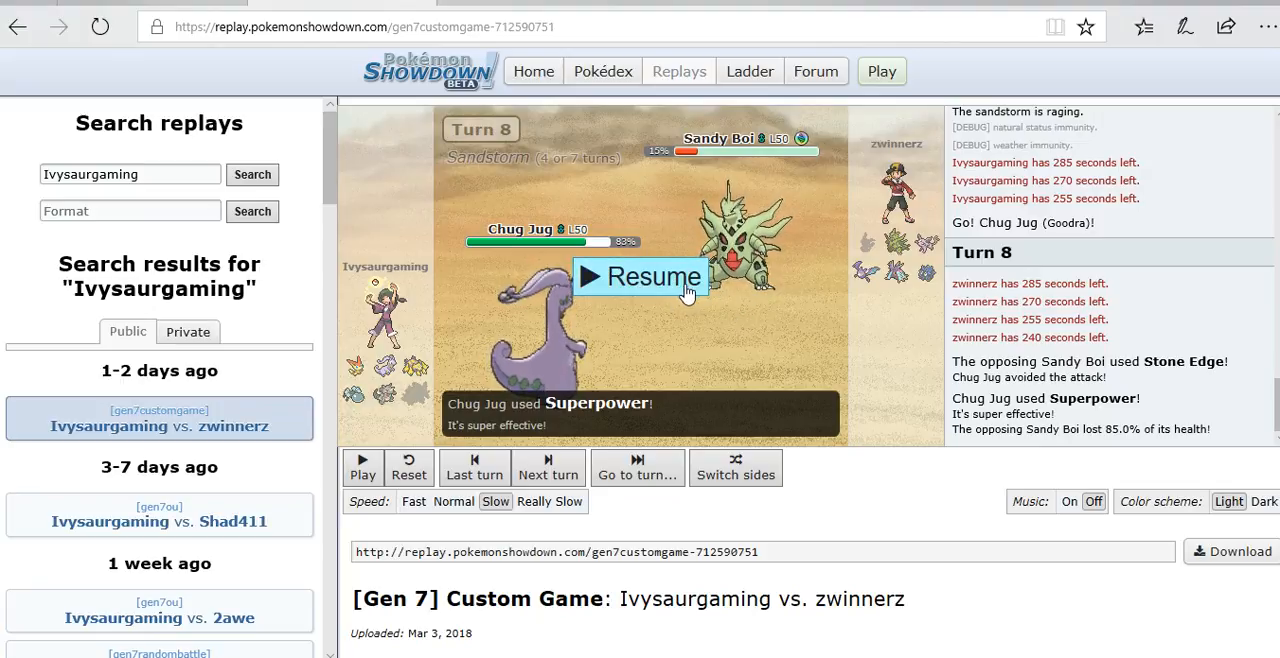
left_click(640, 277)
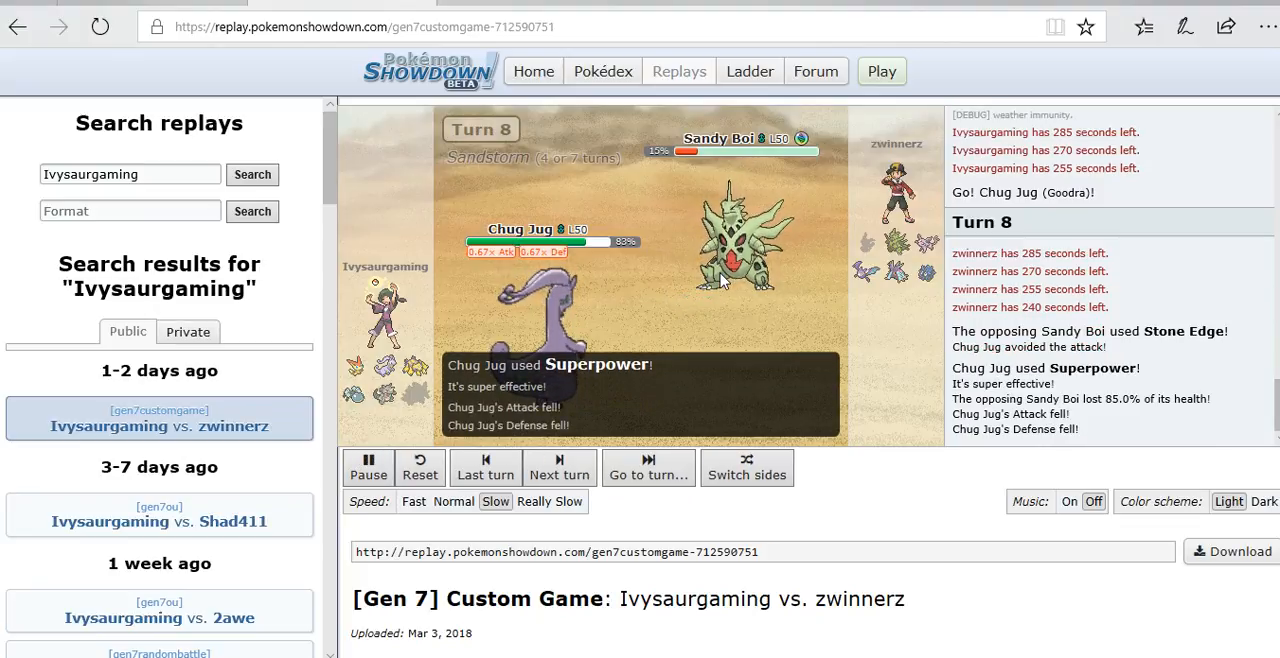
left_click(559, 461)
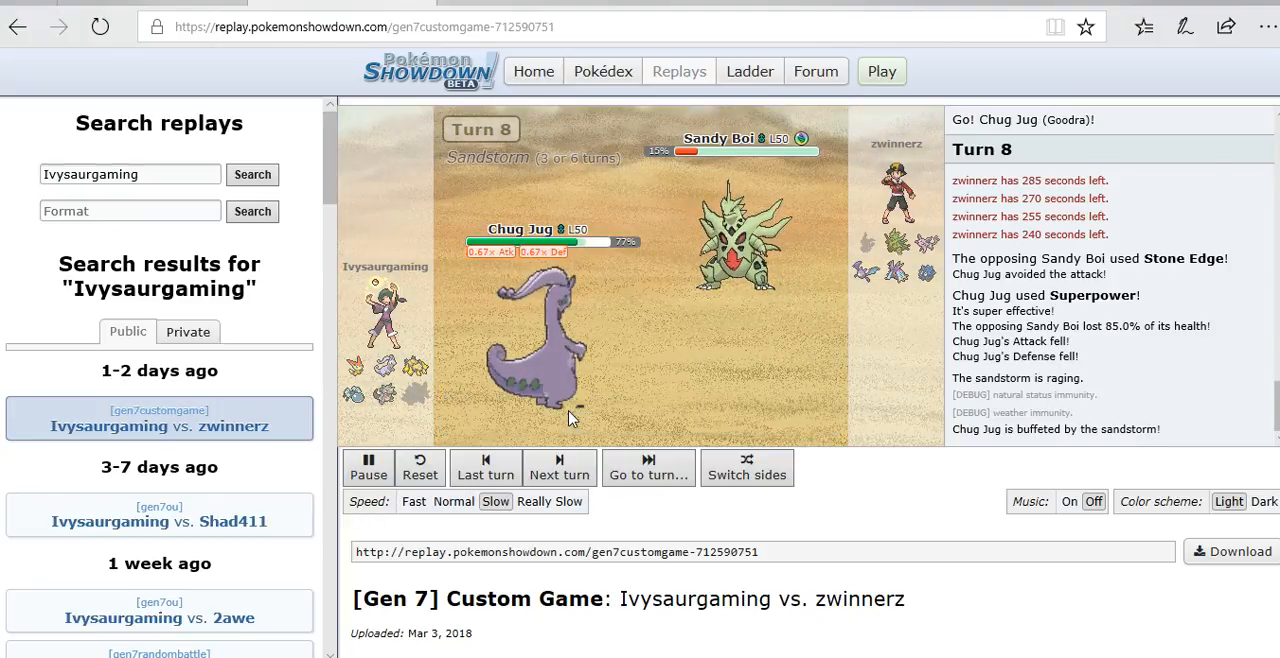
left_click(559, 460)
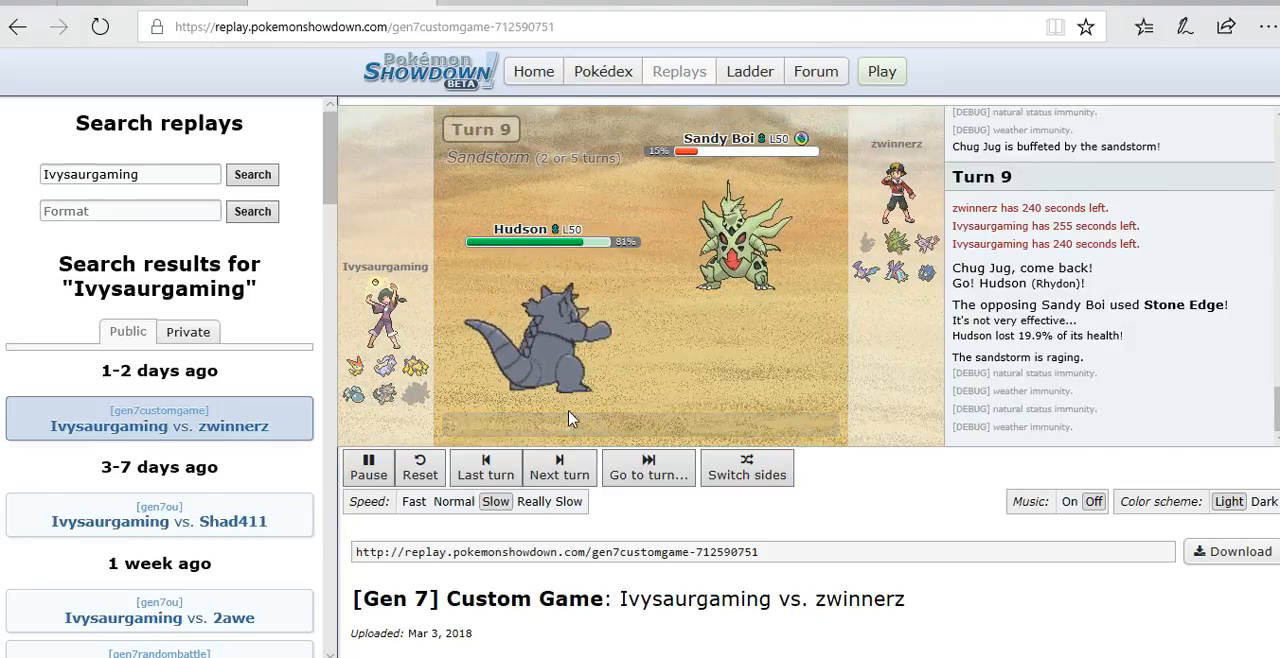
Advance from turn 9, resuming at turn 12, until Hudson faints and V-Buck enters.
left_click(559, 467)
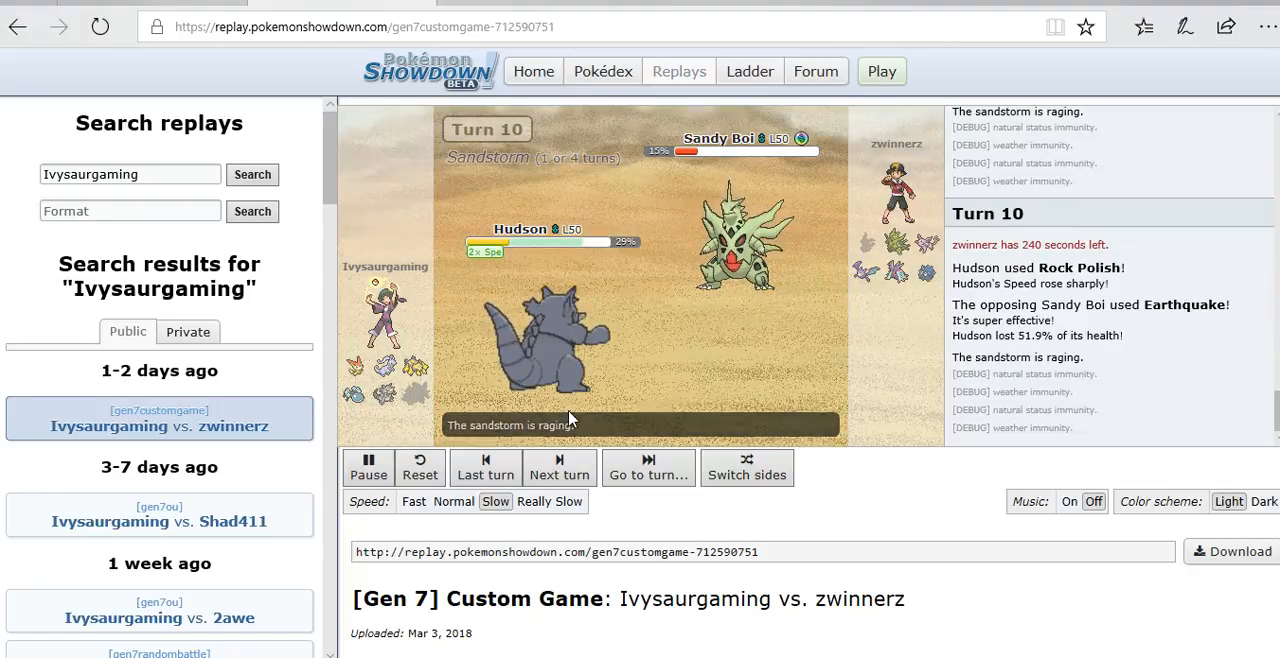
left_click(558, 467)
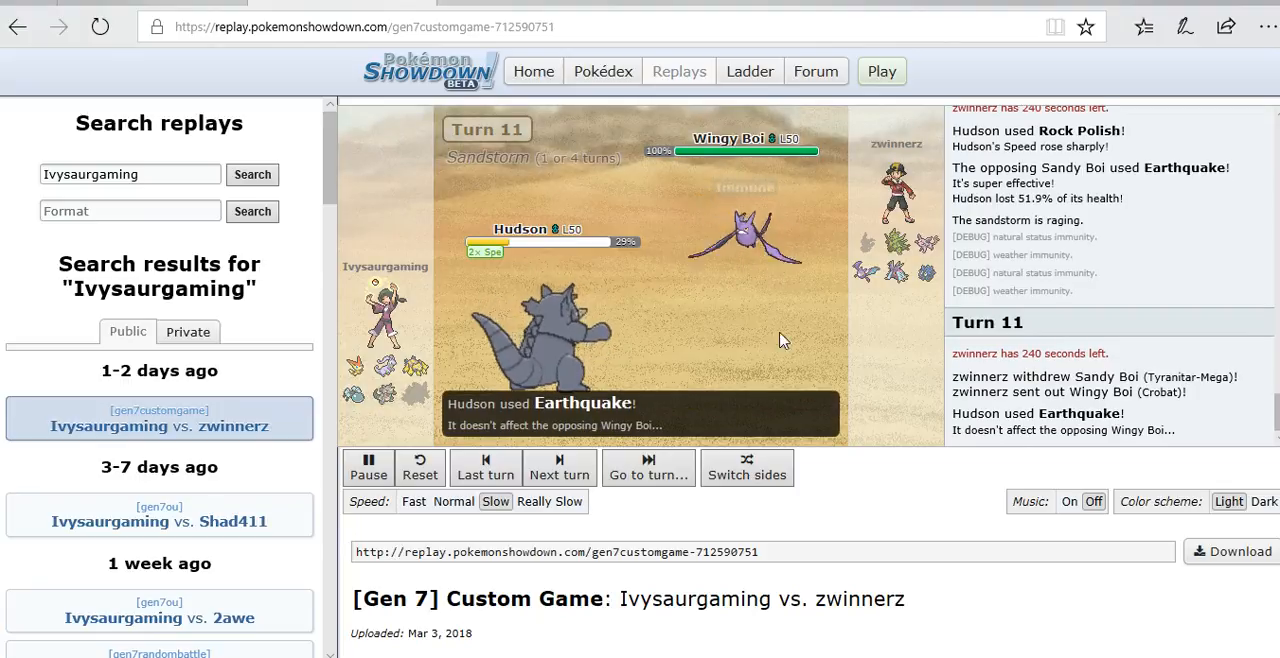
left_click(368, 461)
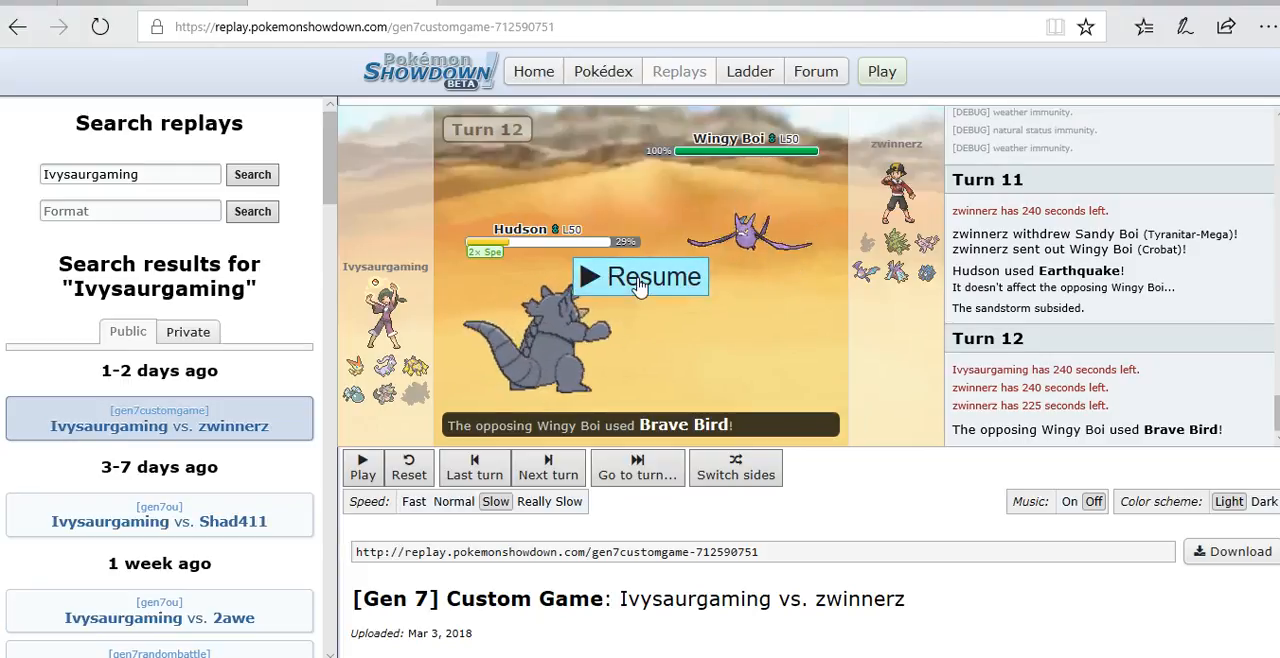
left_click(640, 276)
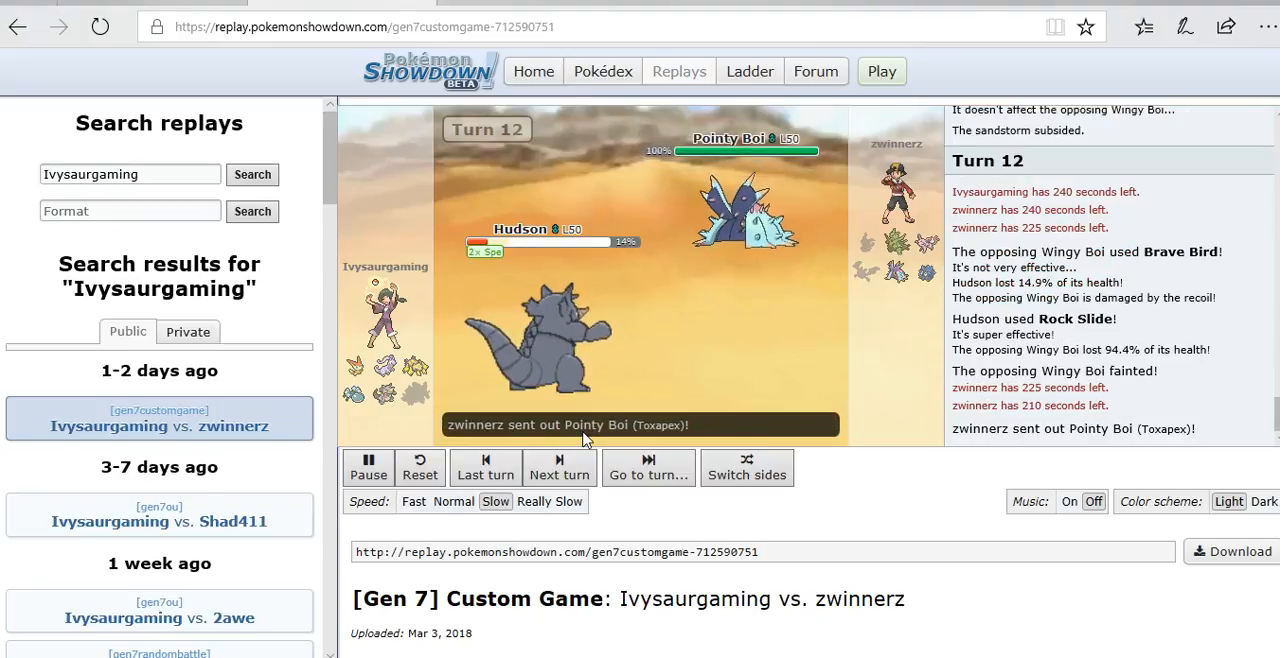
left_click(559, 467)
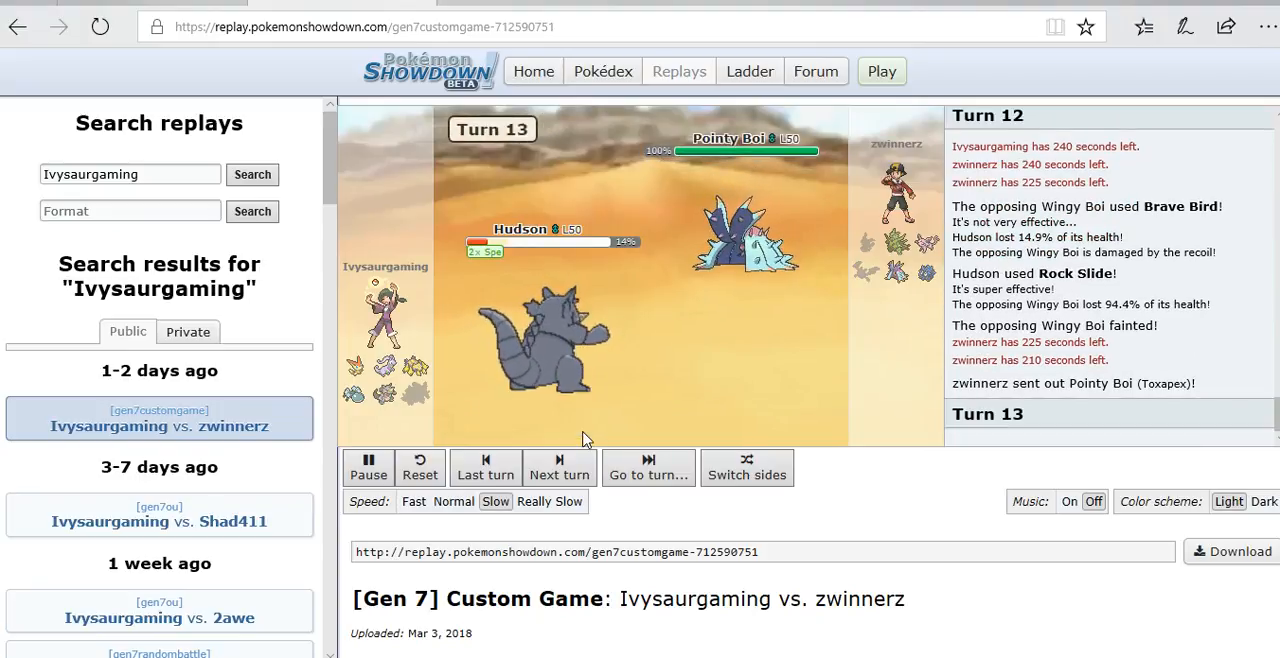
left_click(559, 467)
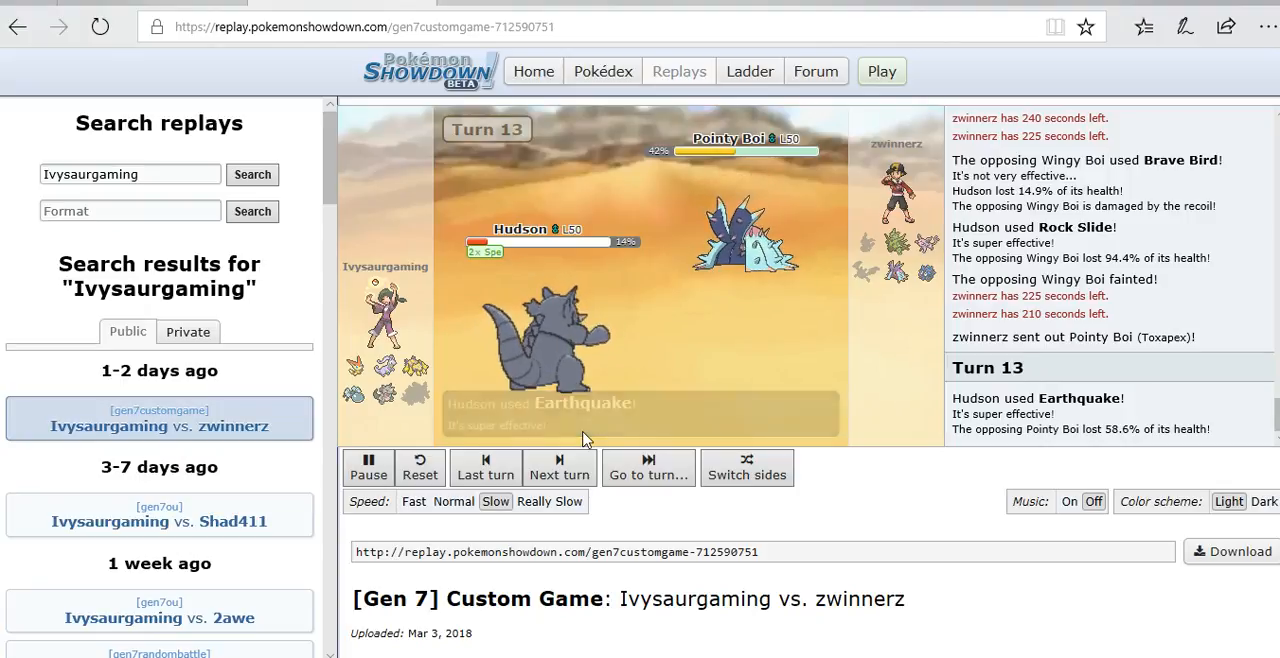
left_click(559, 467)
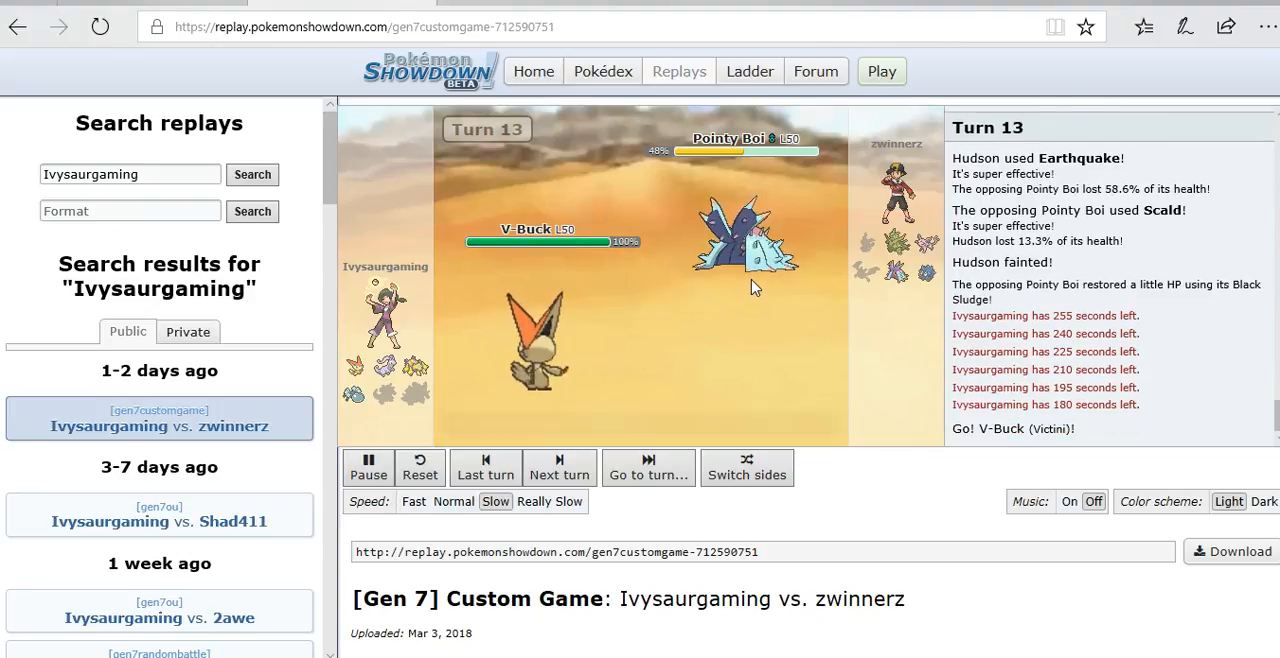
Step through turns 14–15, pausing at V-Buck's Psychic and Sandy Boi's faint.
left_click(559, 467)
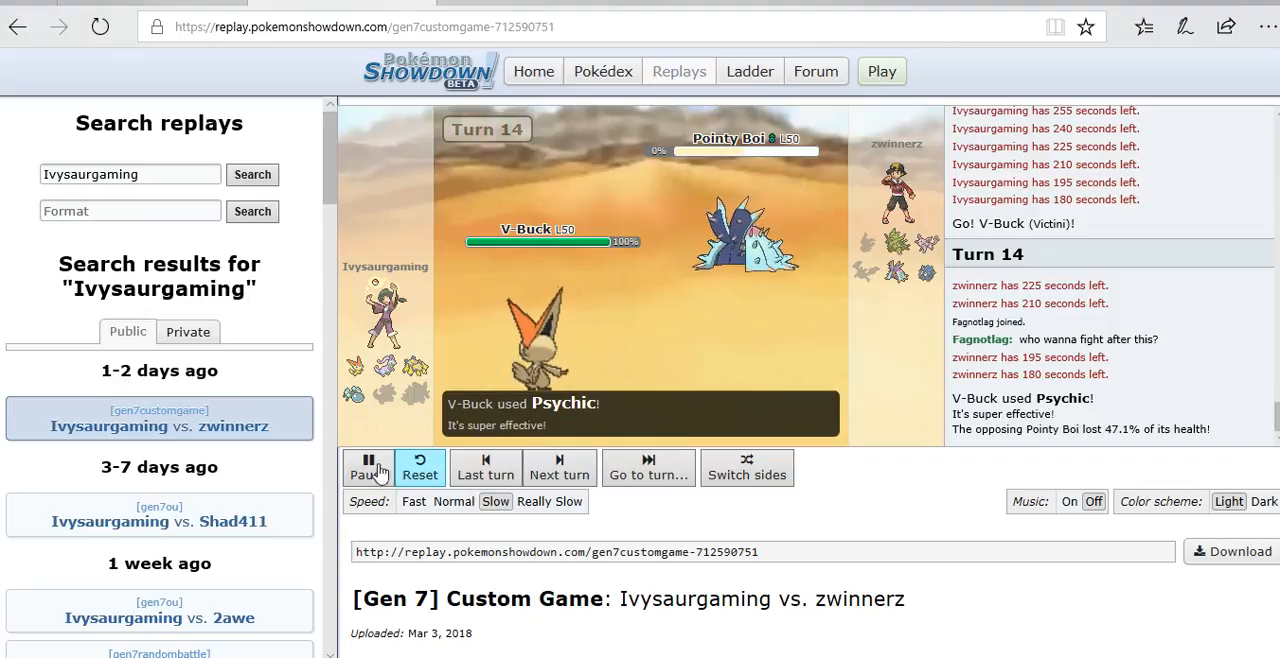
left_click(367, 467)
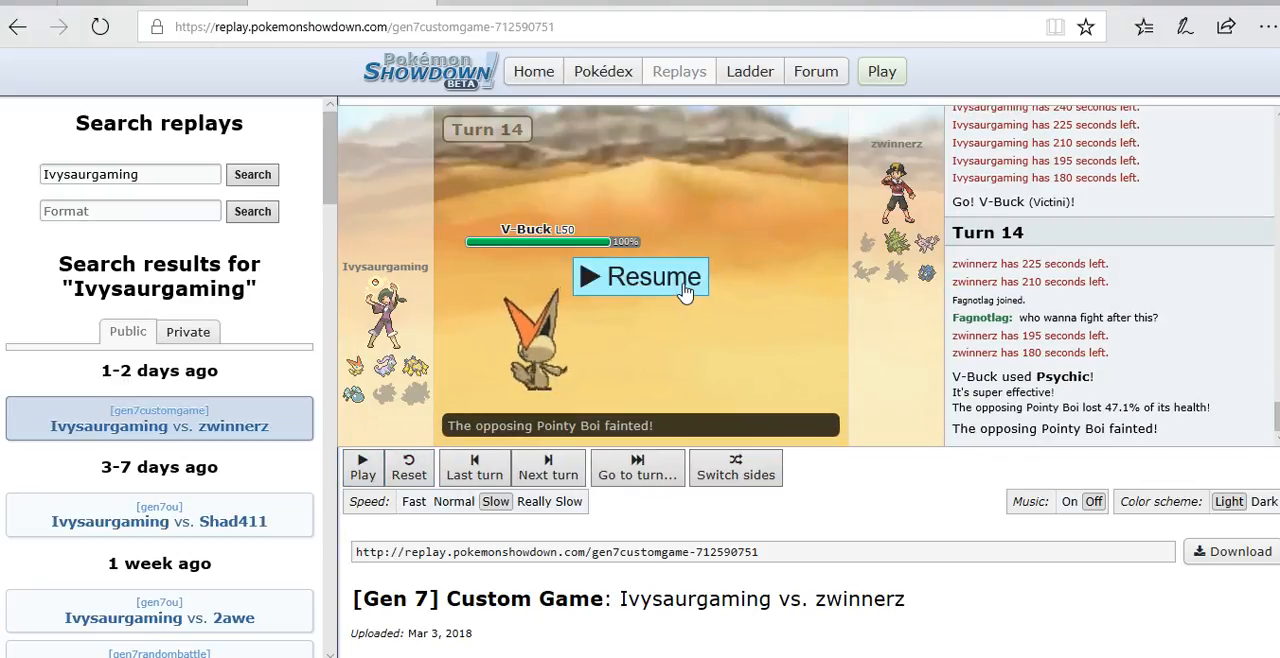
left_click(640, 277)
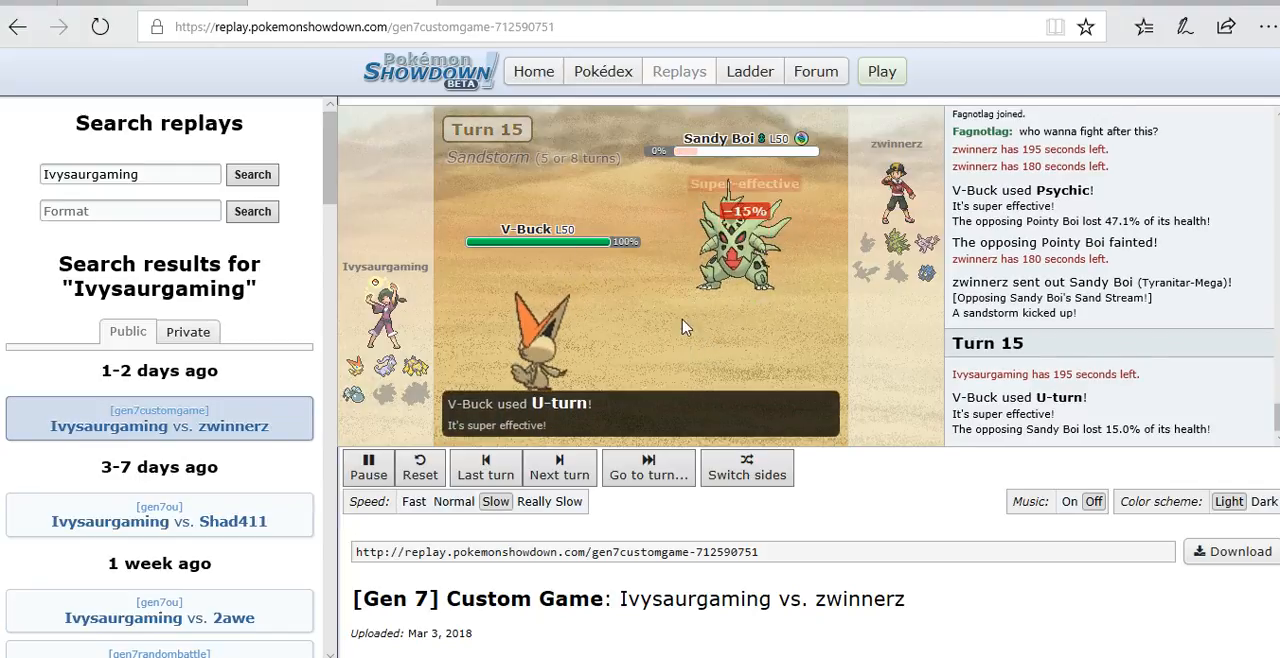
left_click(368, 467)
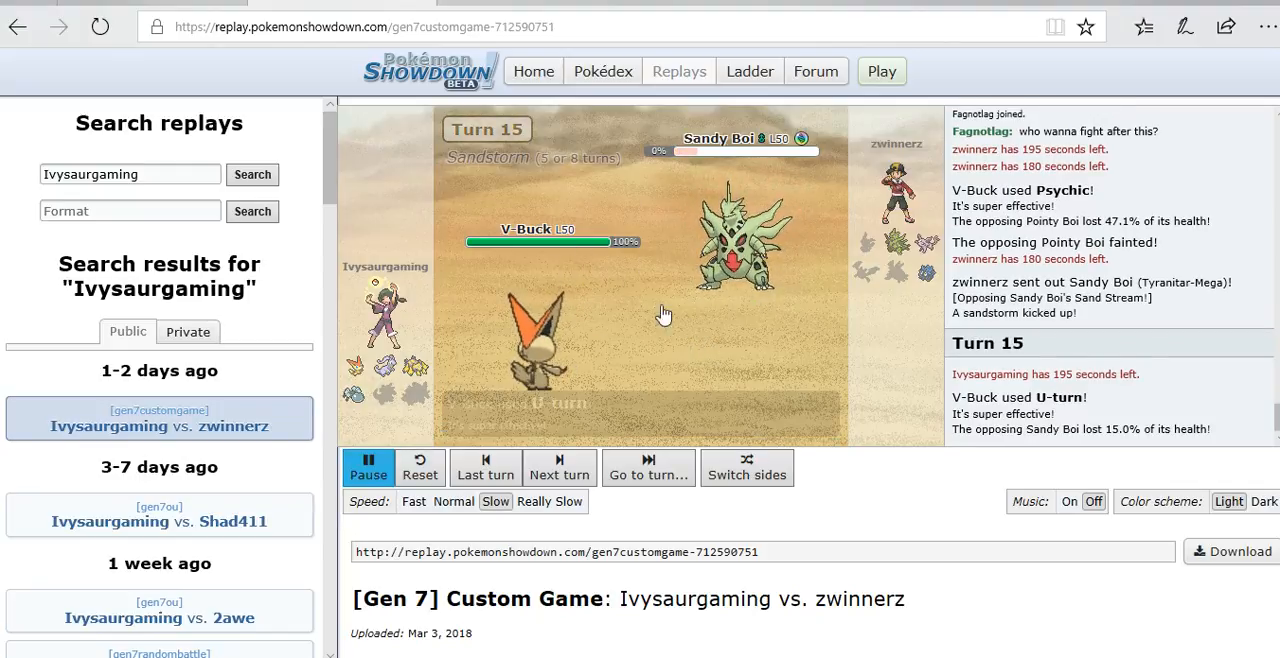
left_click(368, 467)
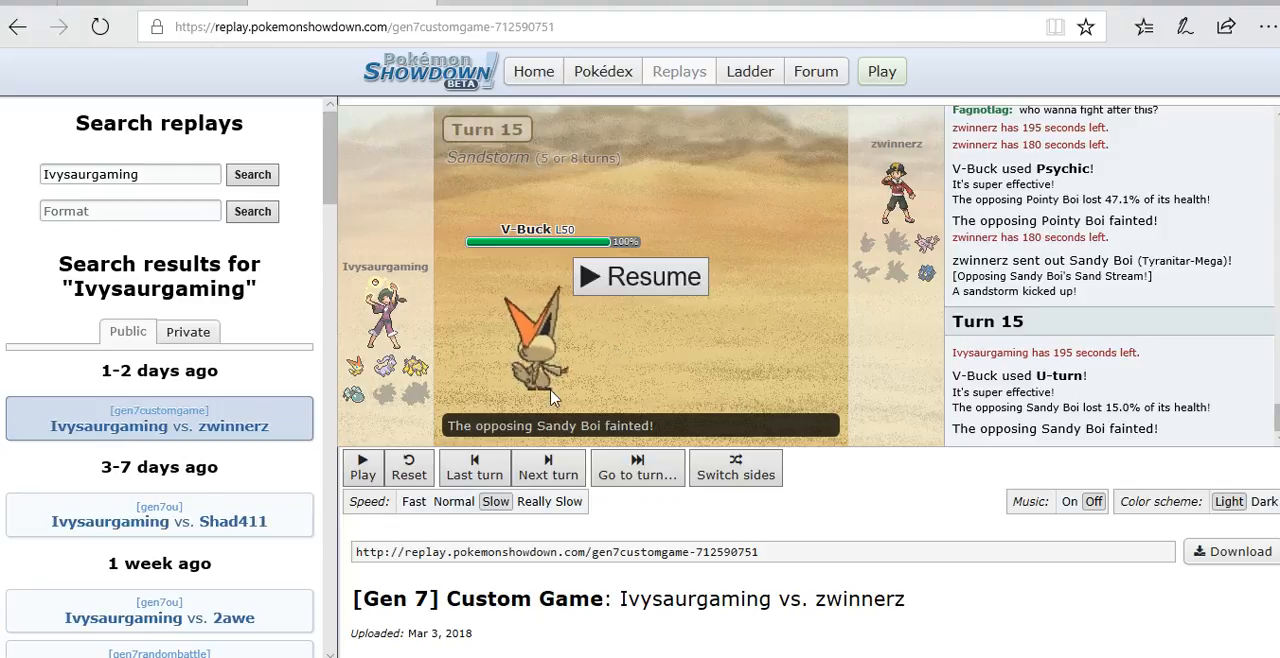
left_click(640, 276)
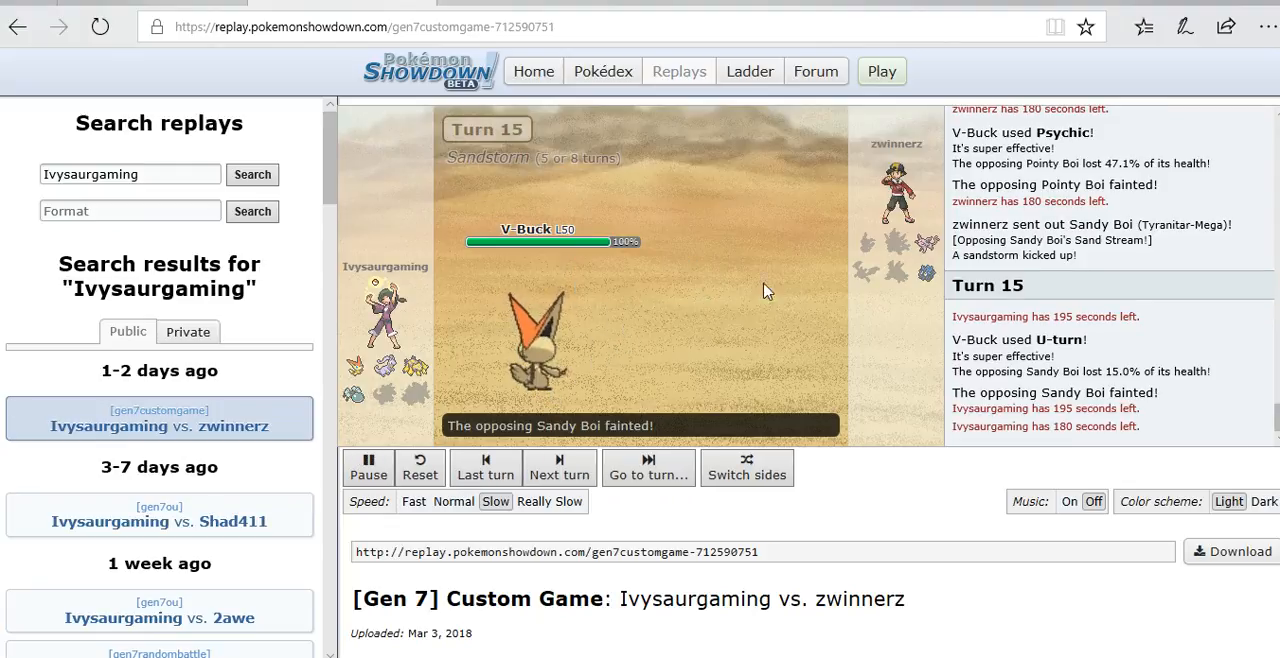
left_click(559, 467)
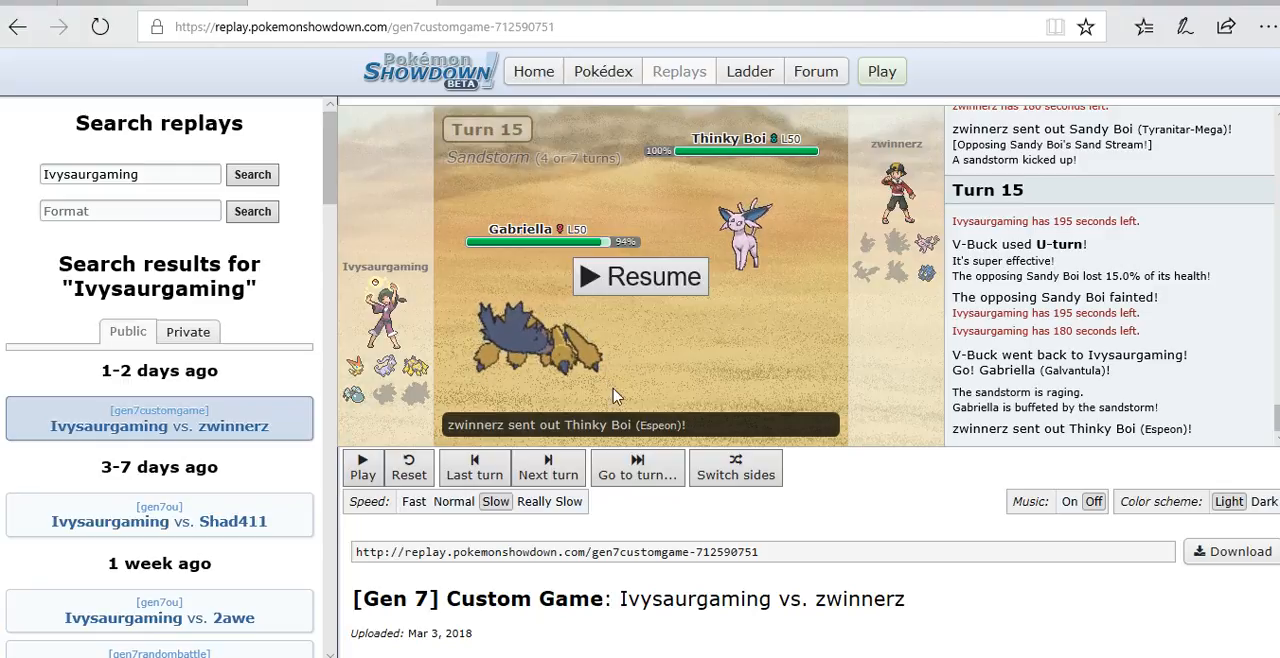
Resume with Gabriella in and advance through turns 16–18 to Ivysaurgaming's victory message.
left_click(640, 277)
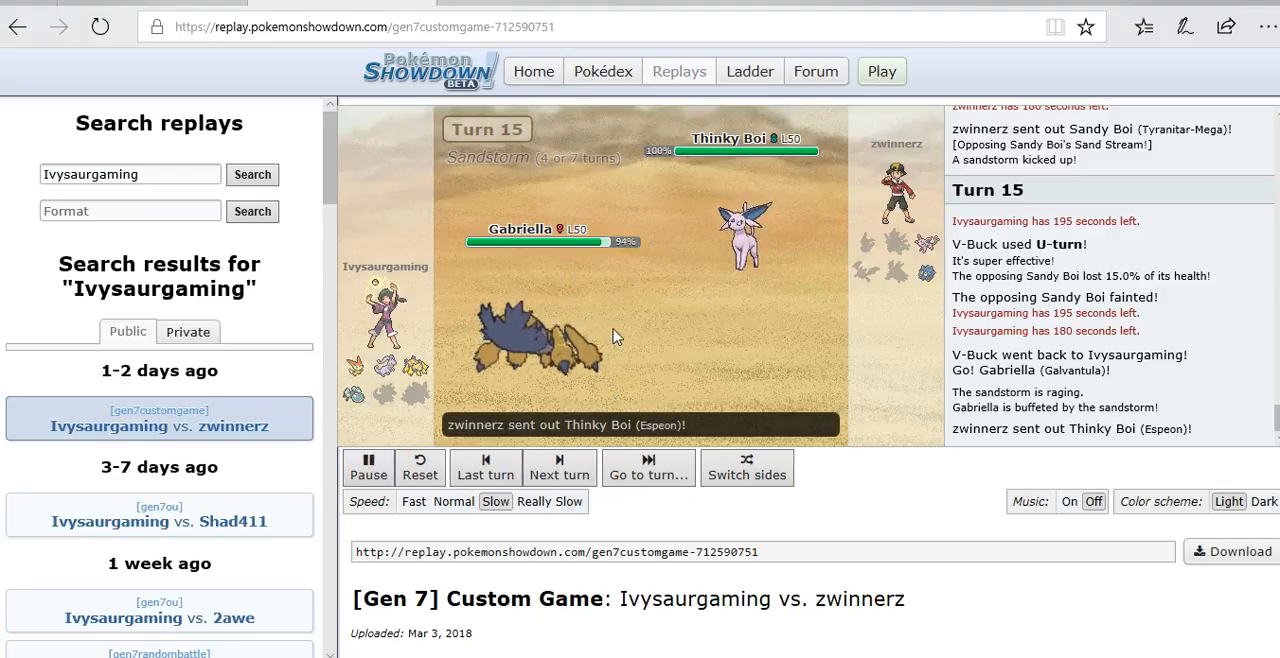
left_click(559, 467)
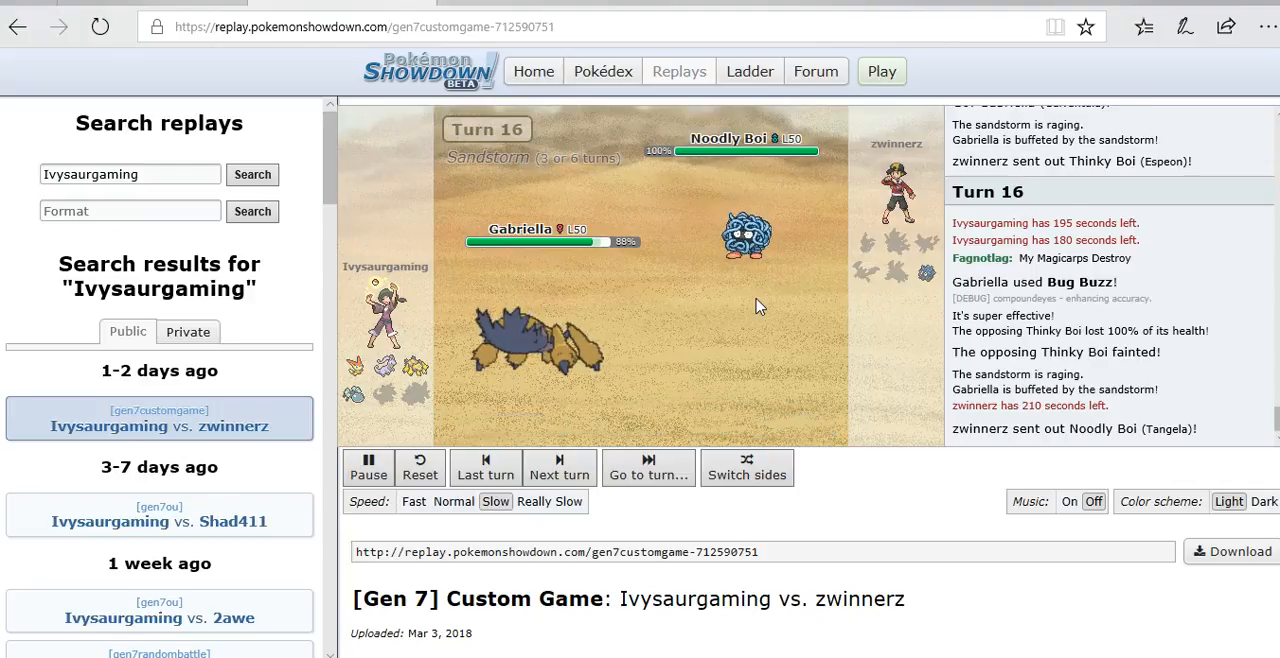
left_click(559, 467)
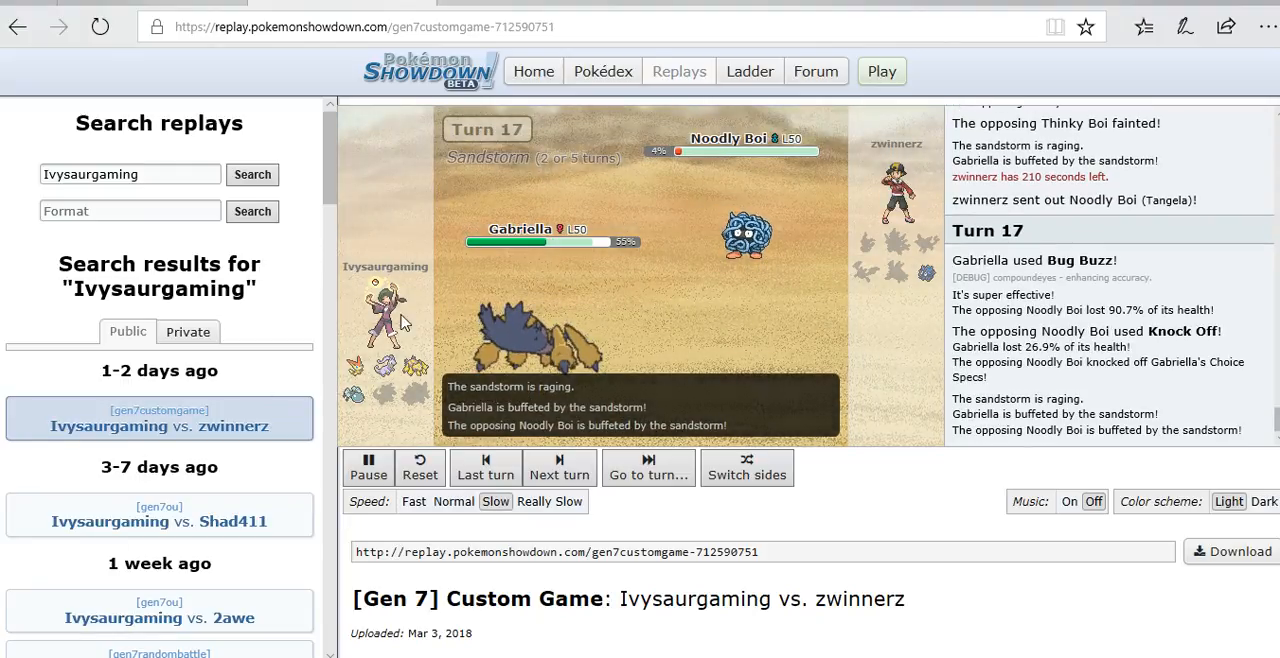
left_click(559, 467)
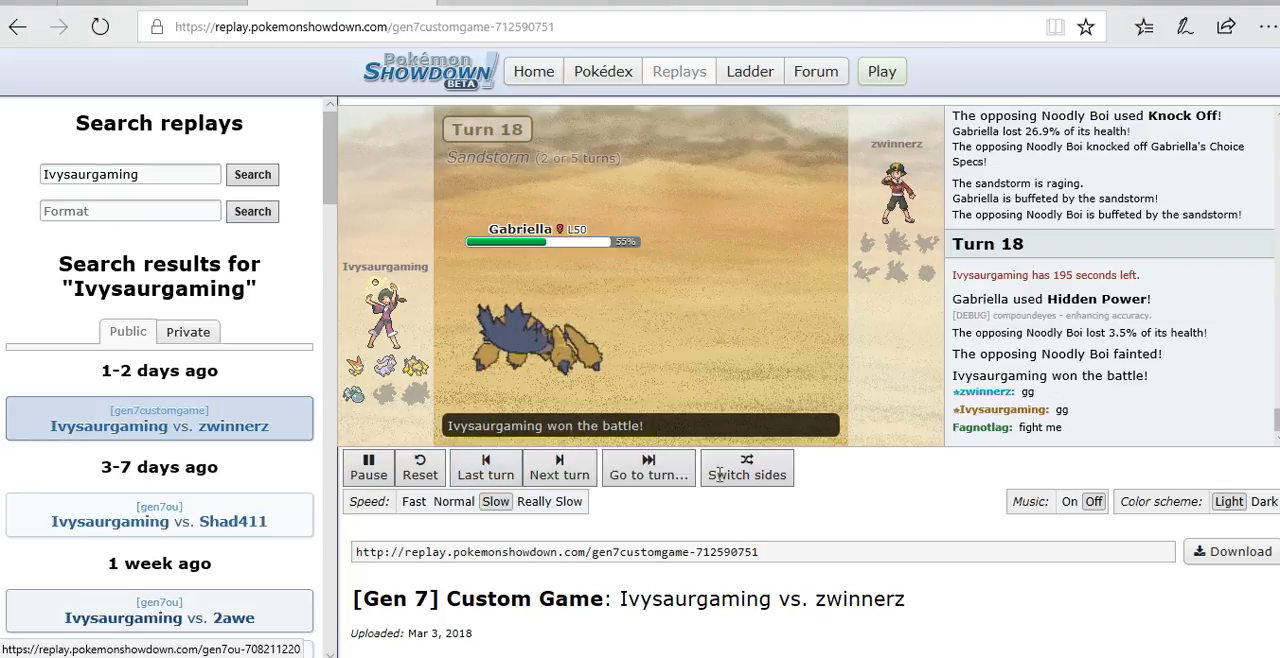
mouse_move(621, 330)
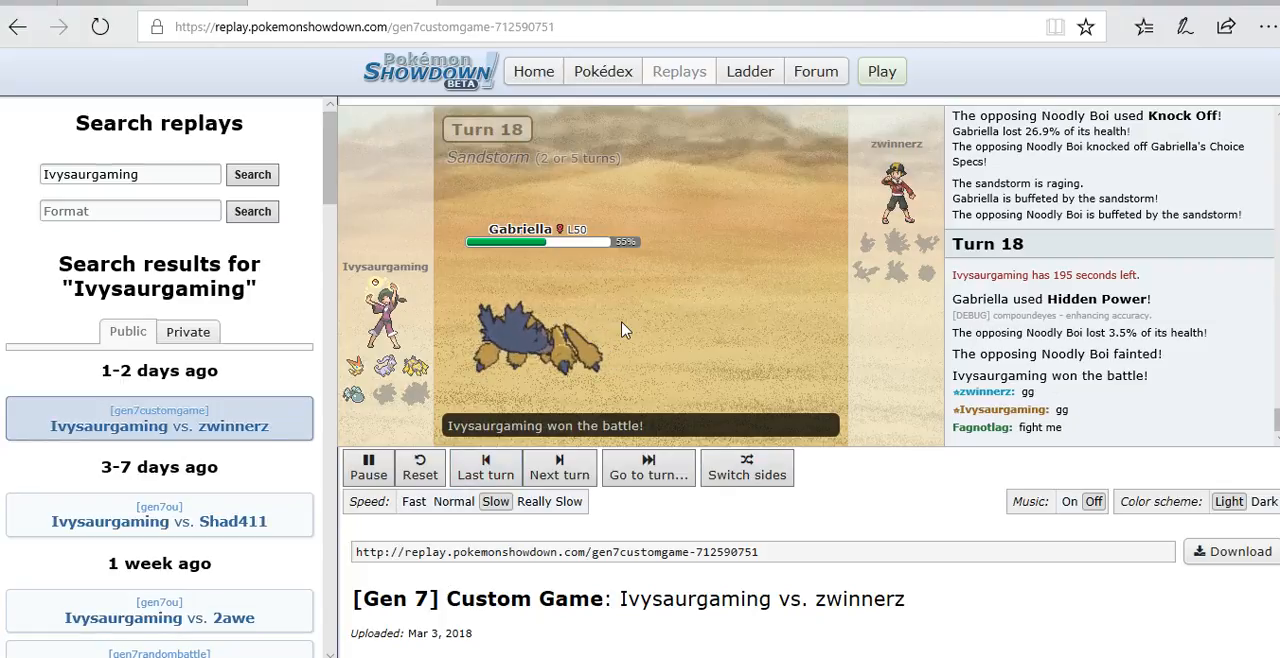